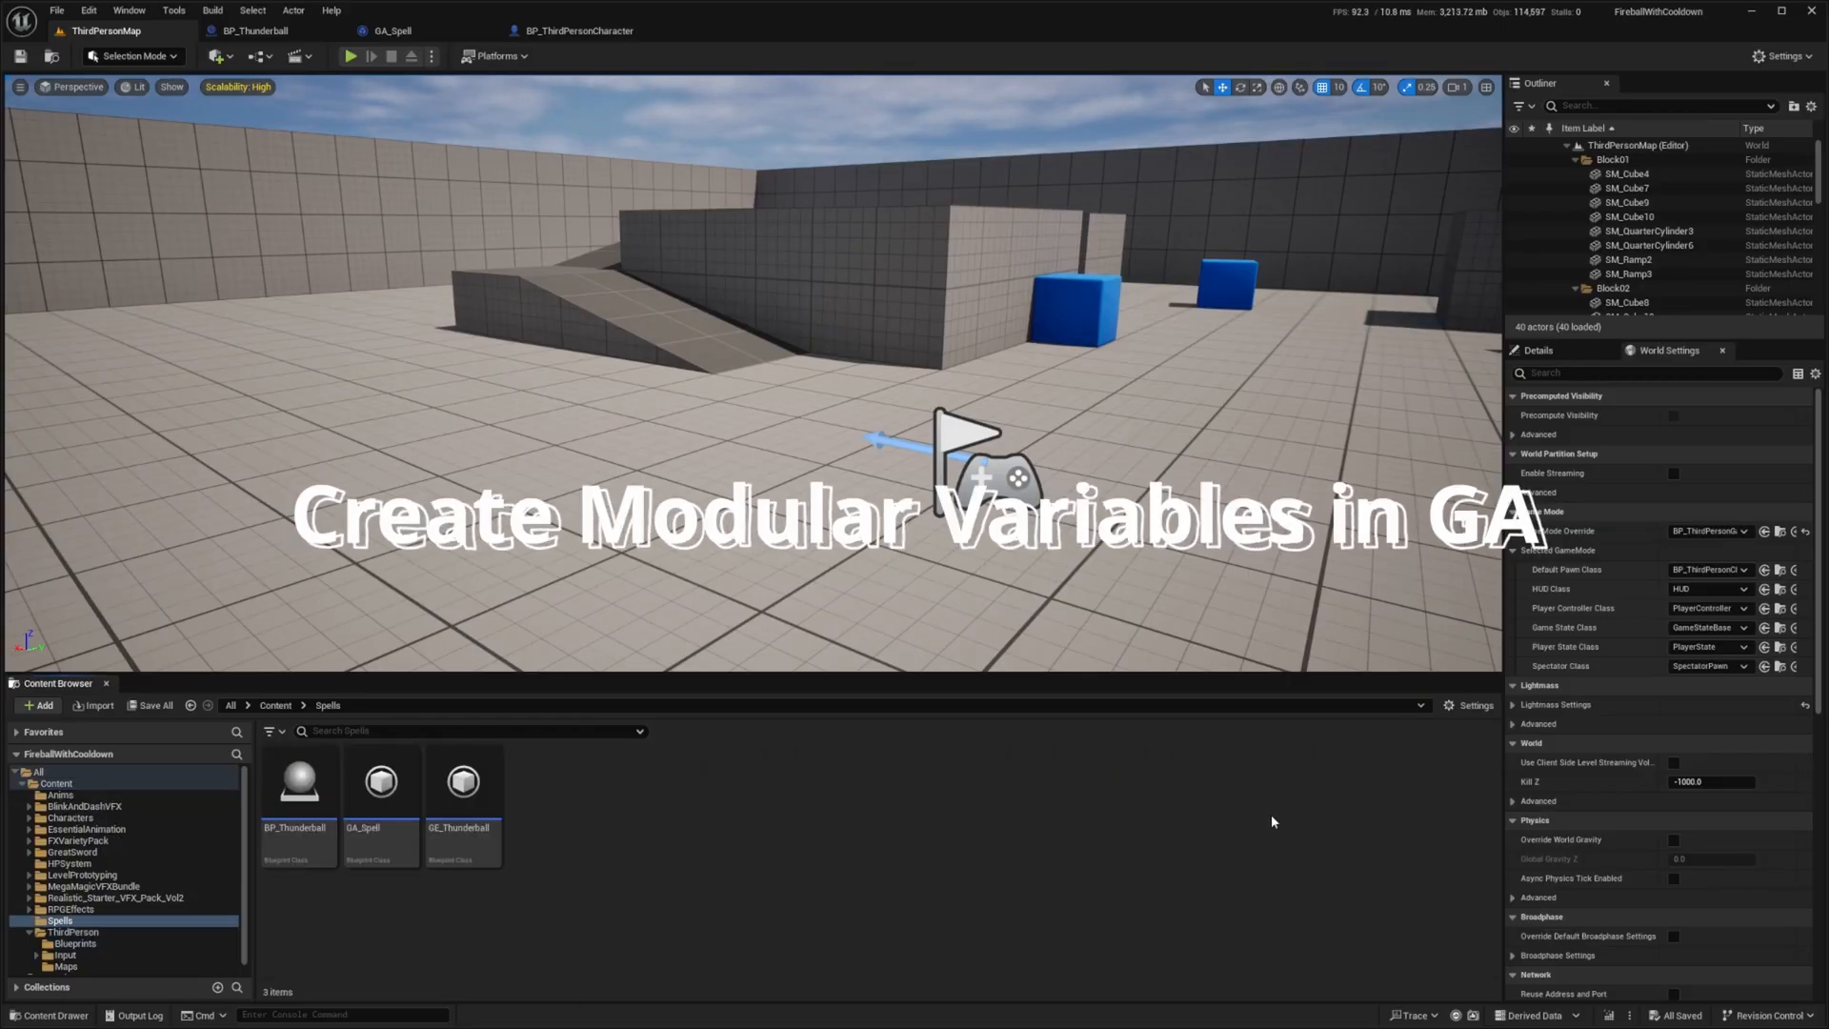
Step: Show GA_Spell's class defaults with the Thunderball tags and GE_Thunderball cooldown
click(390, 30)
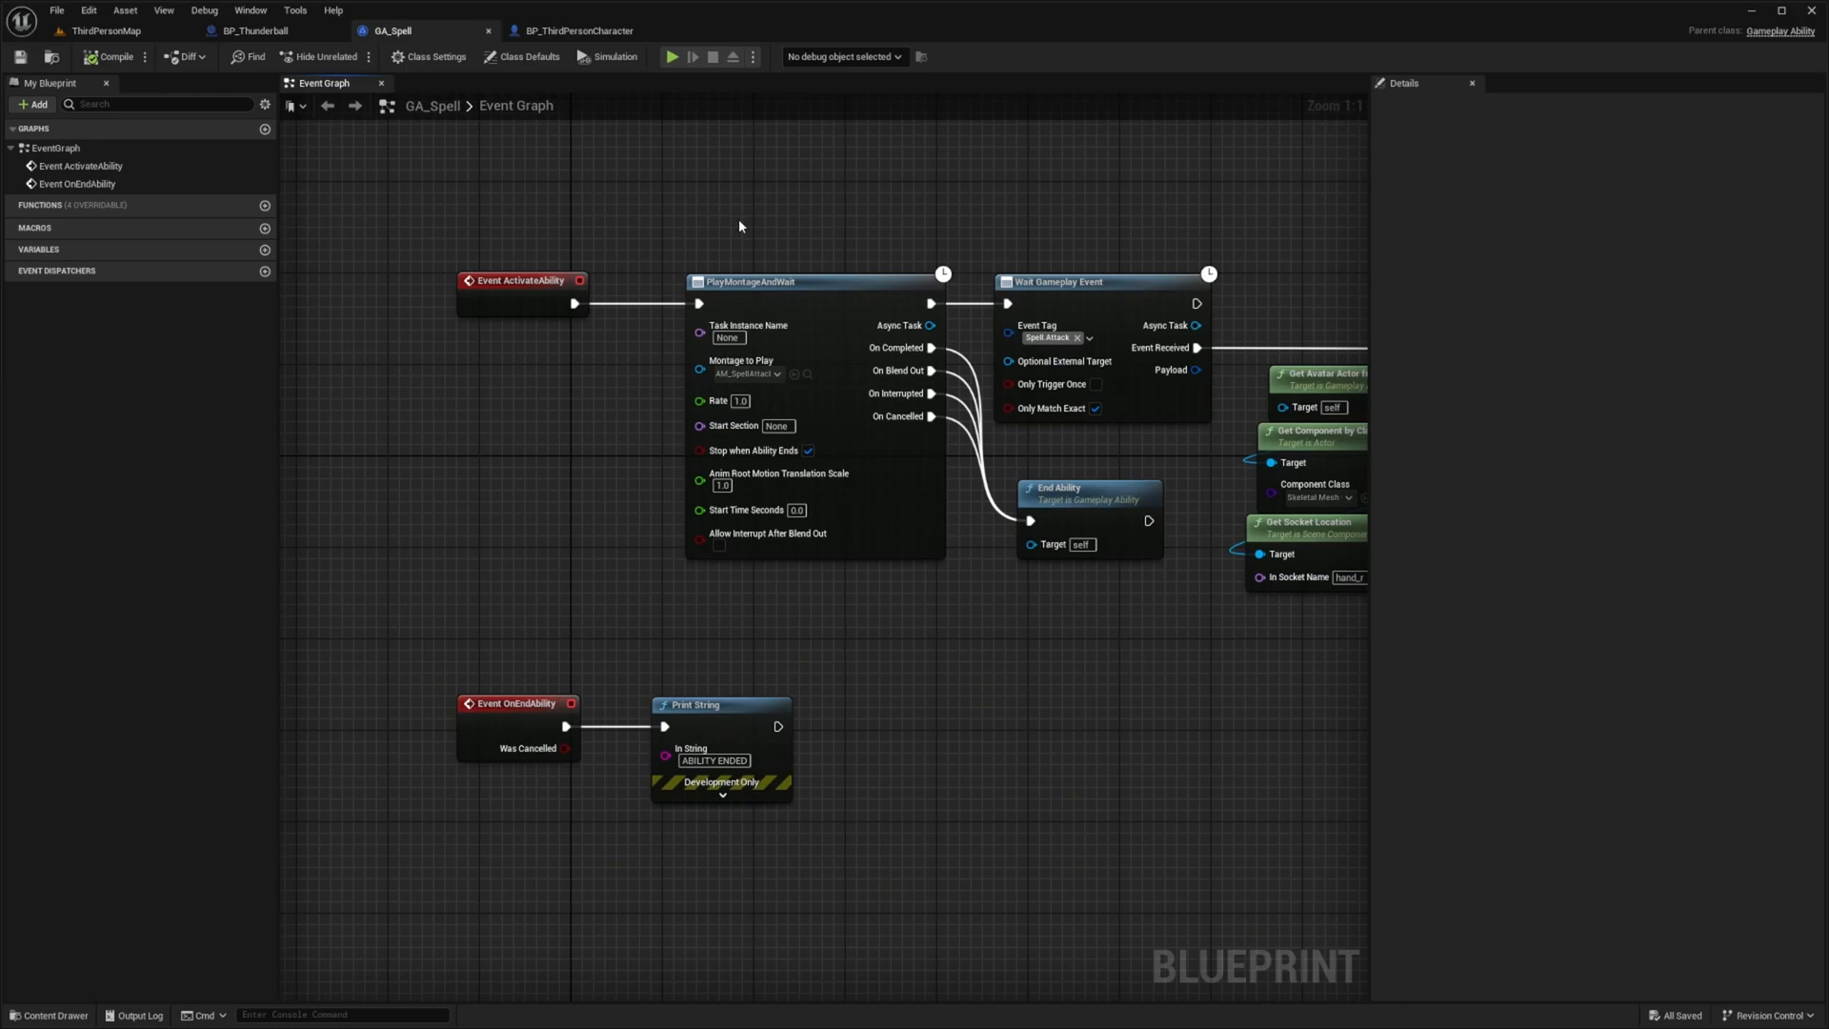
mouse_move(574, 195)
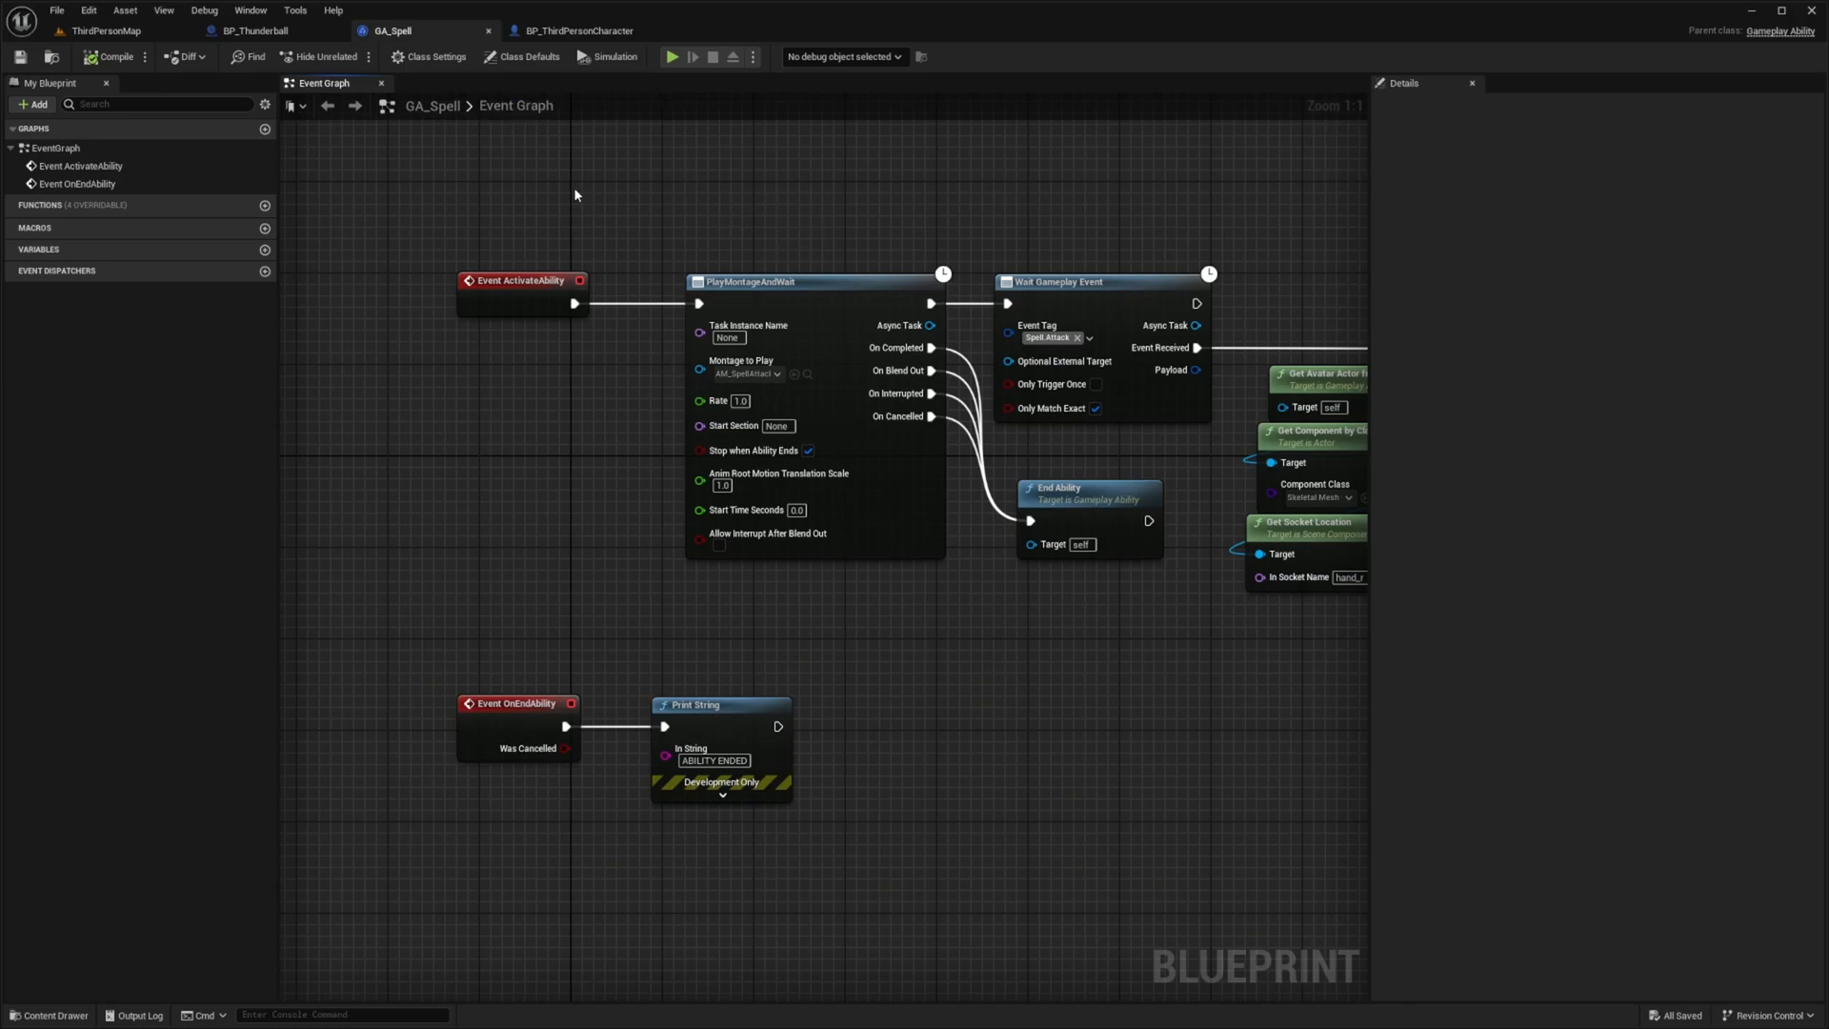
mouse_move(532, 175)
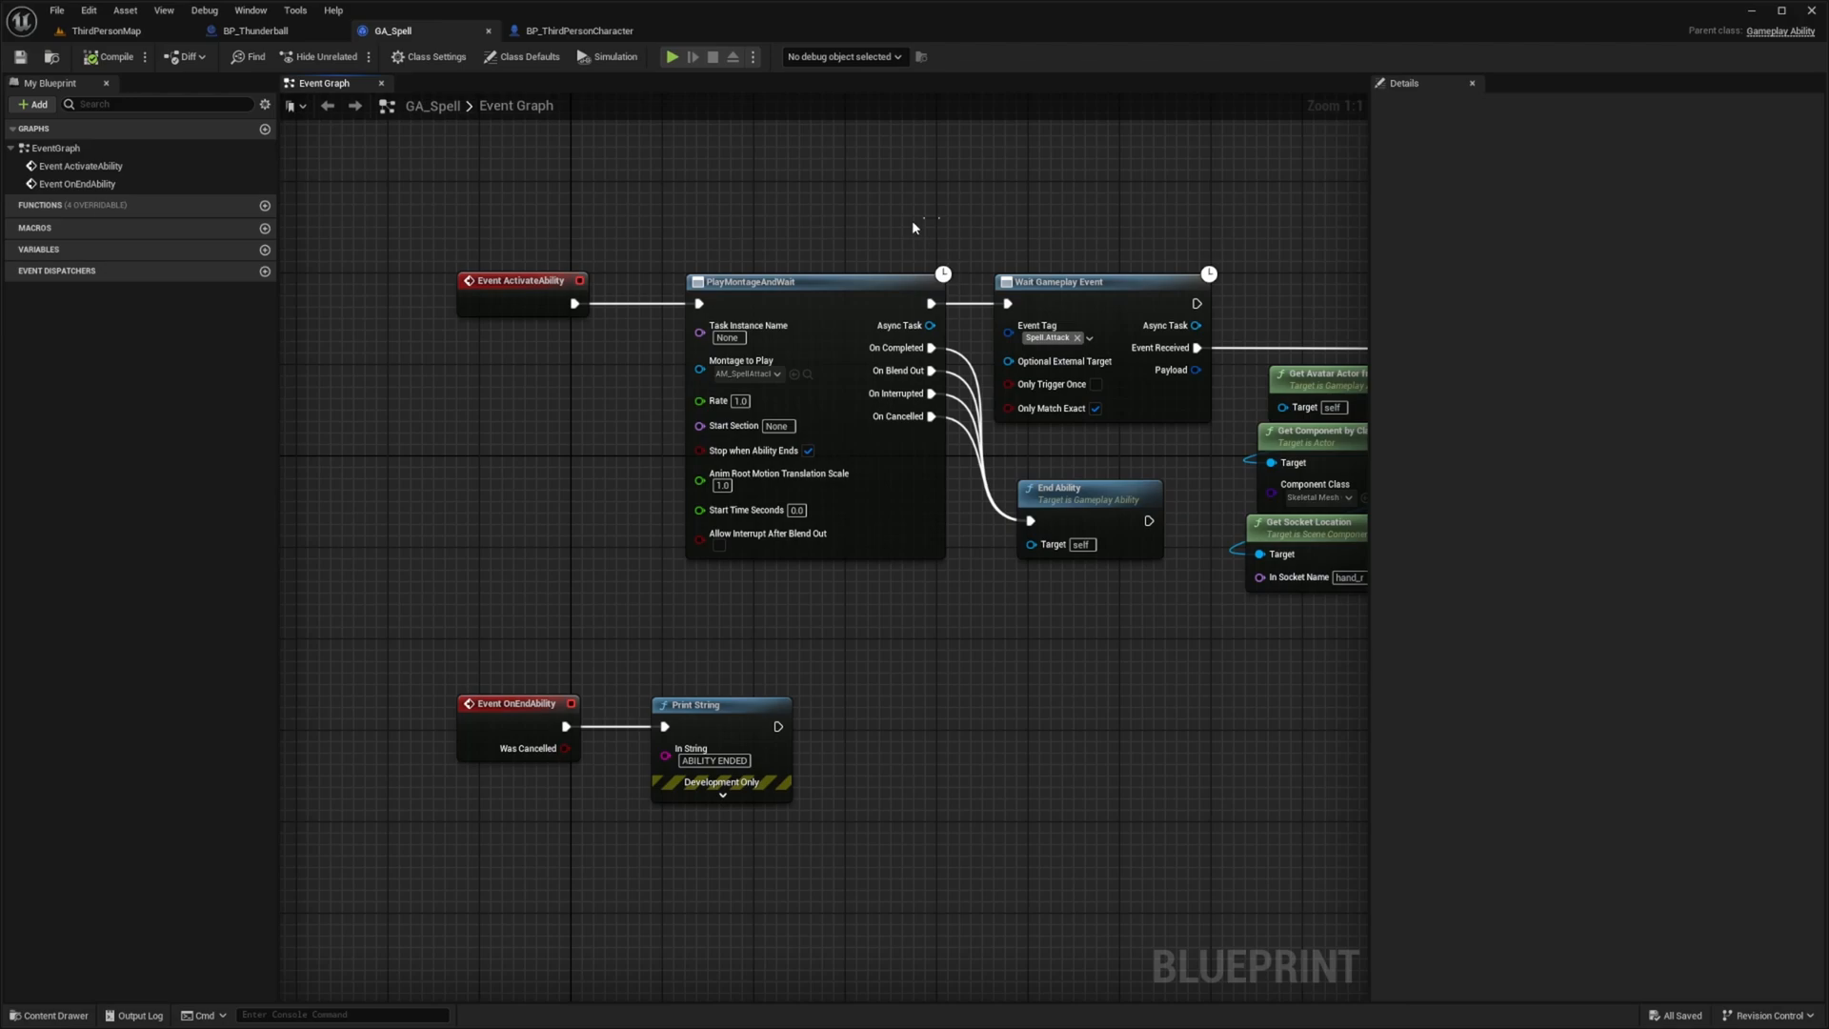
click(525, 55)
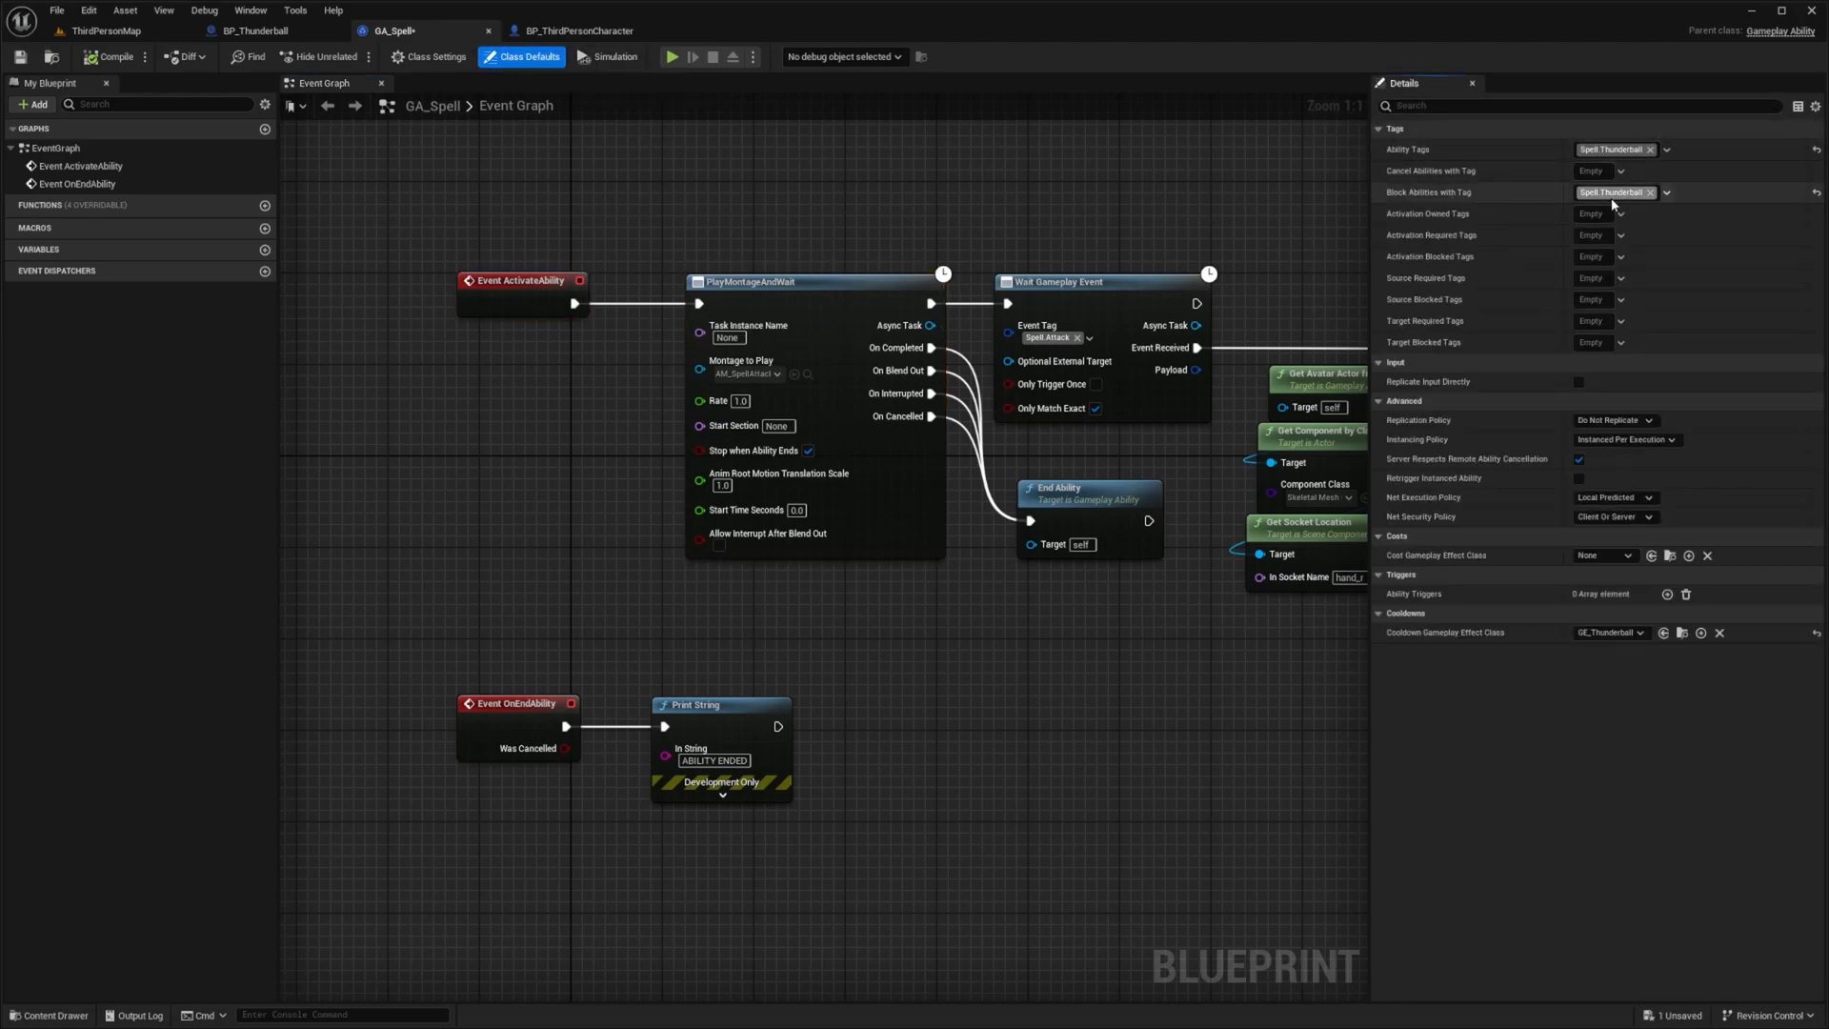
mouse_move(545, 5)
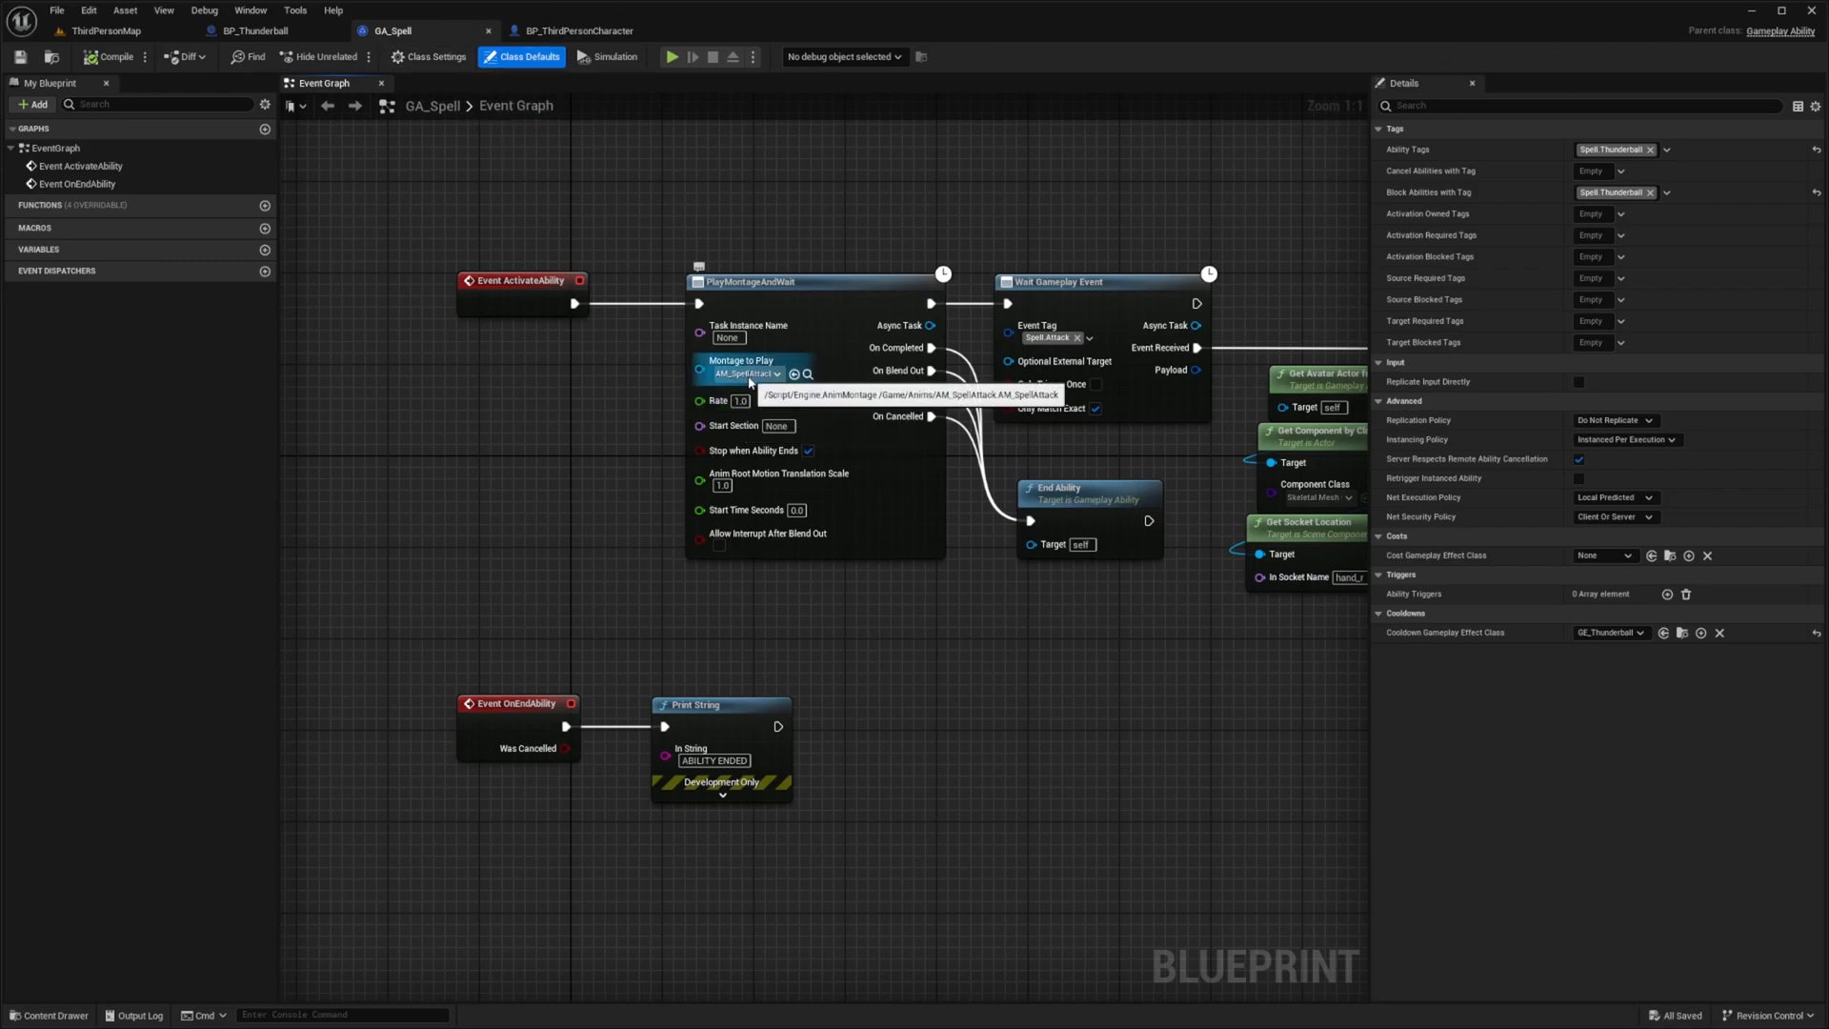
Step: Promote PlayMontageAndWait's Montage to Play pin to a variable defaulting to AM_SpellAttack
right_click(747, 372)
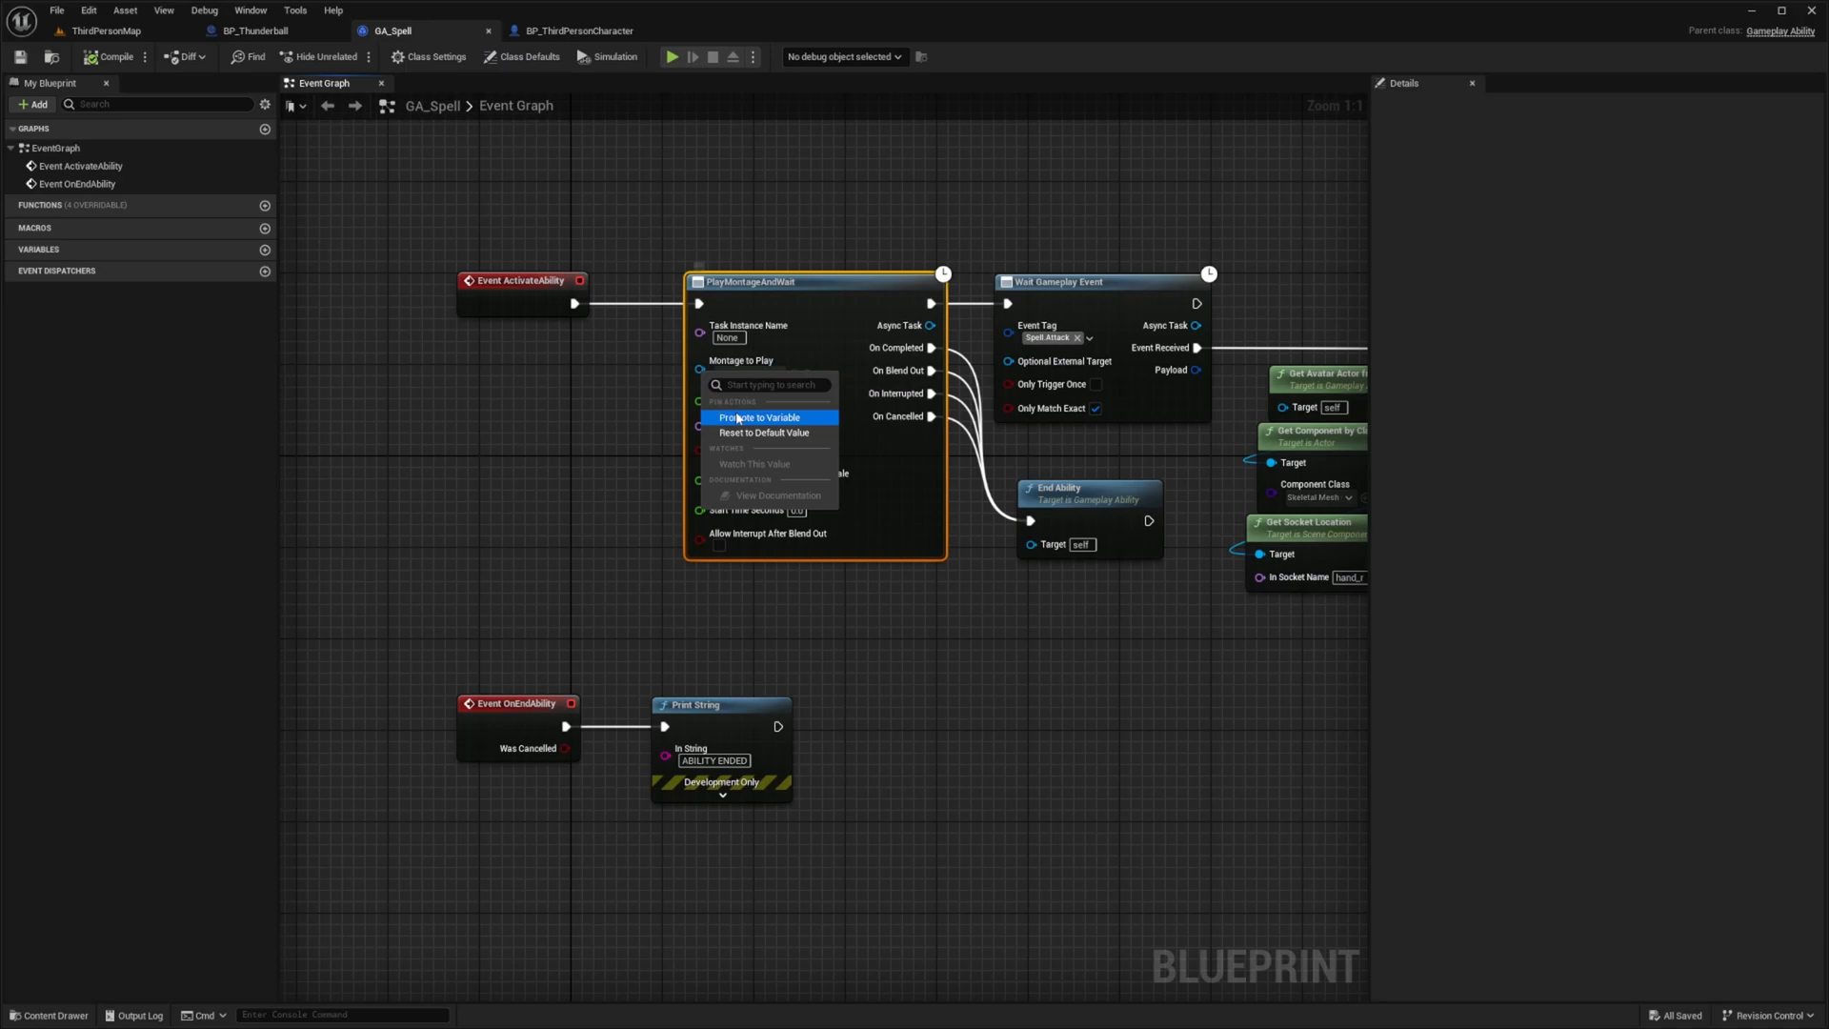
click(760, 417)
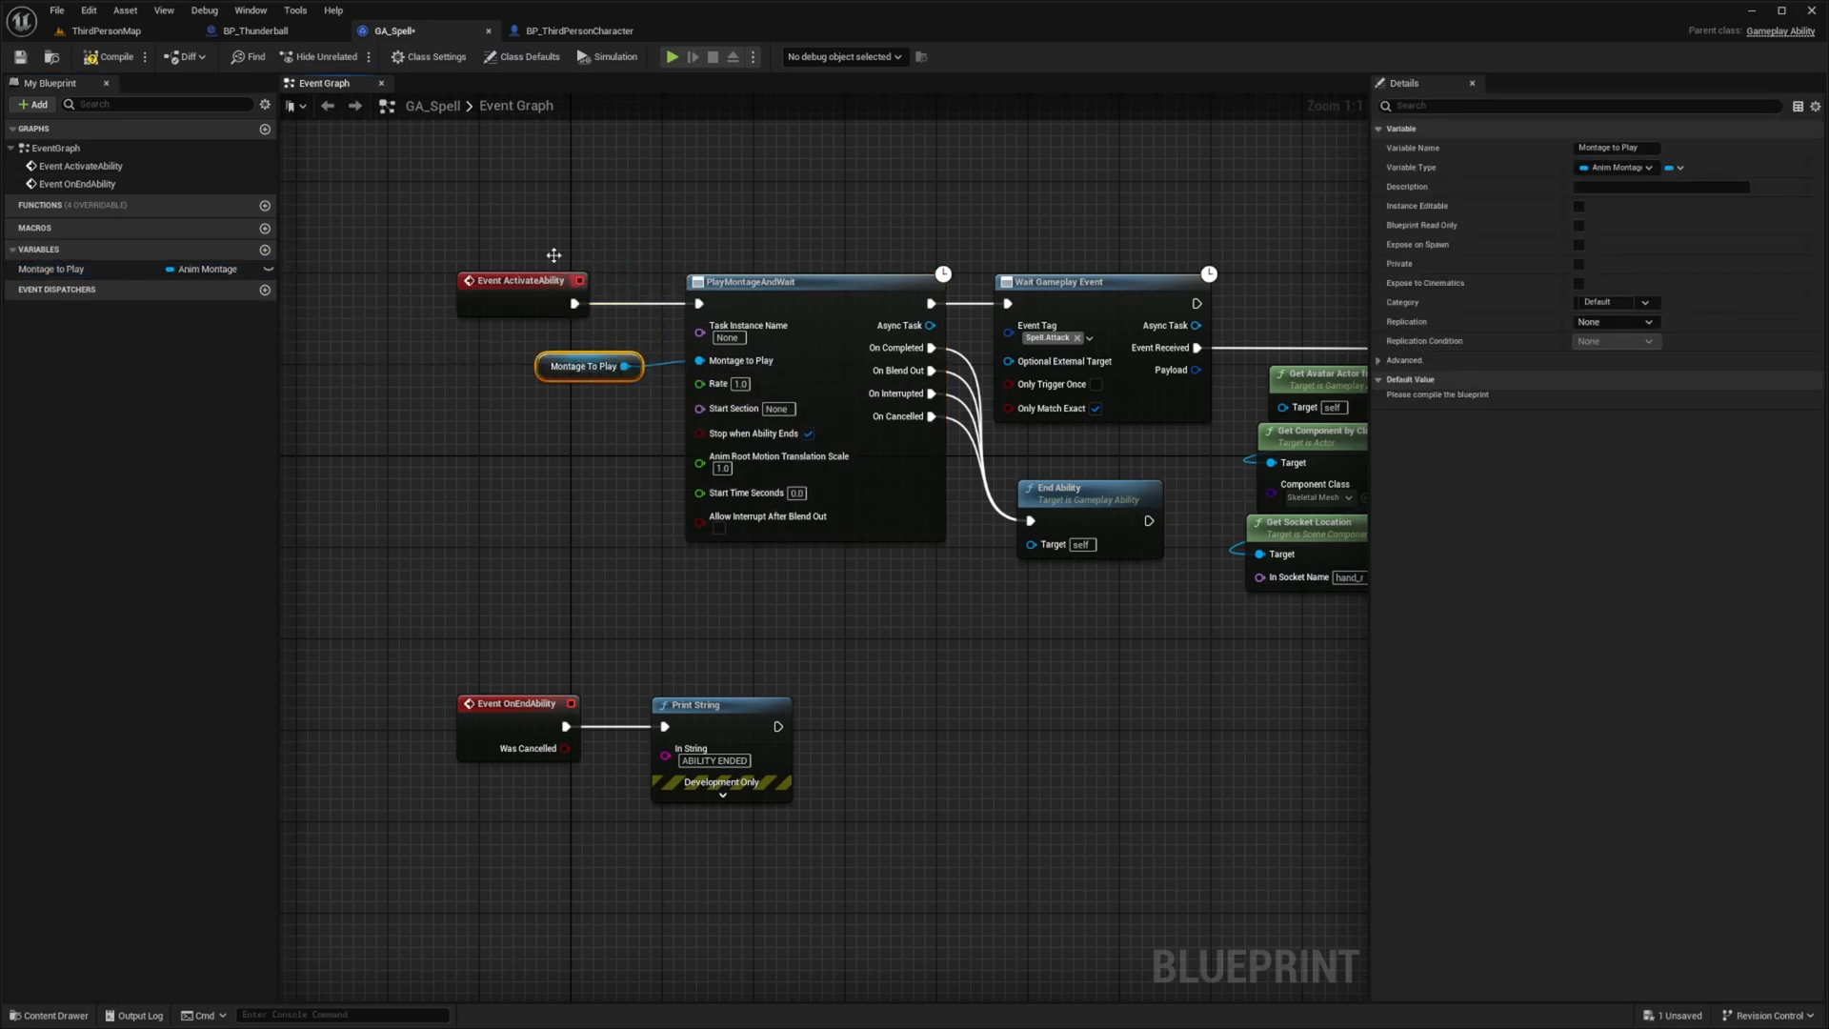
click(526, 55)
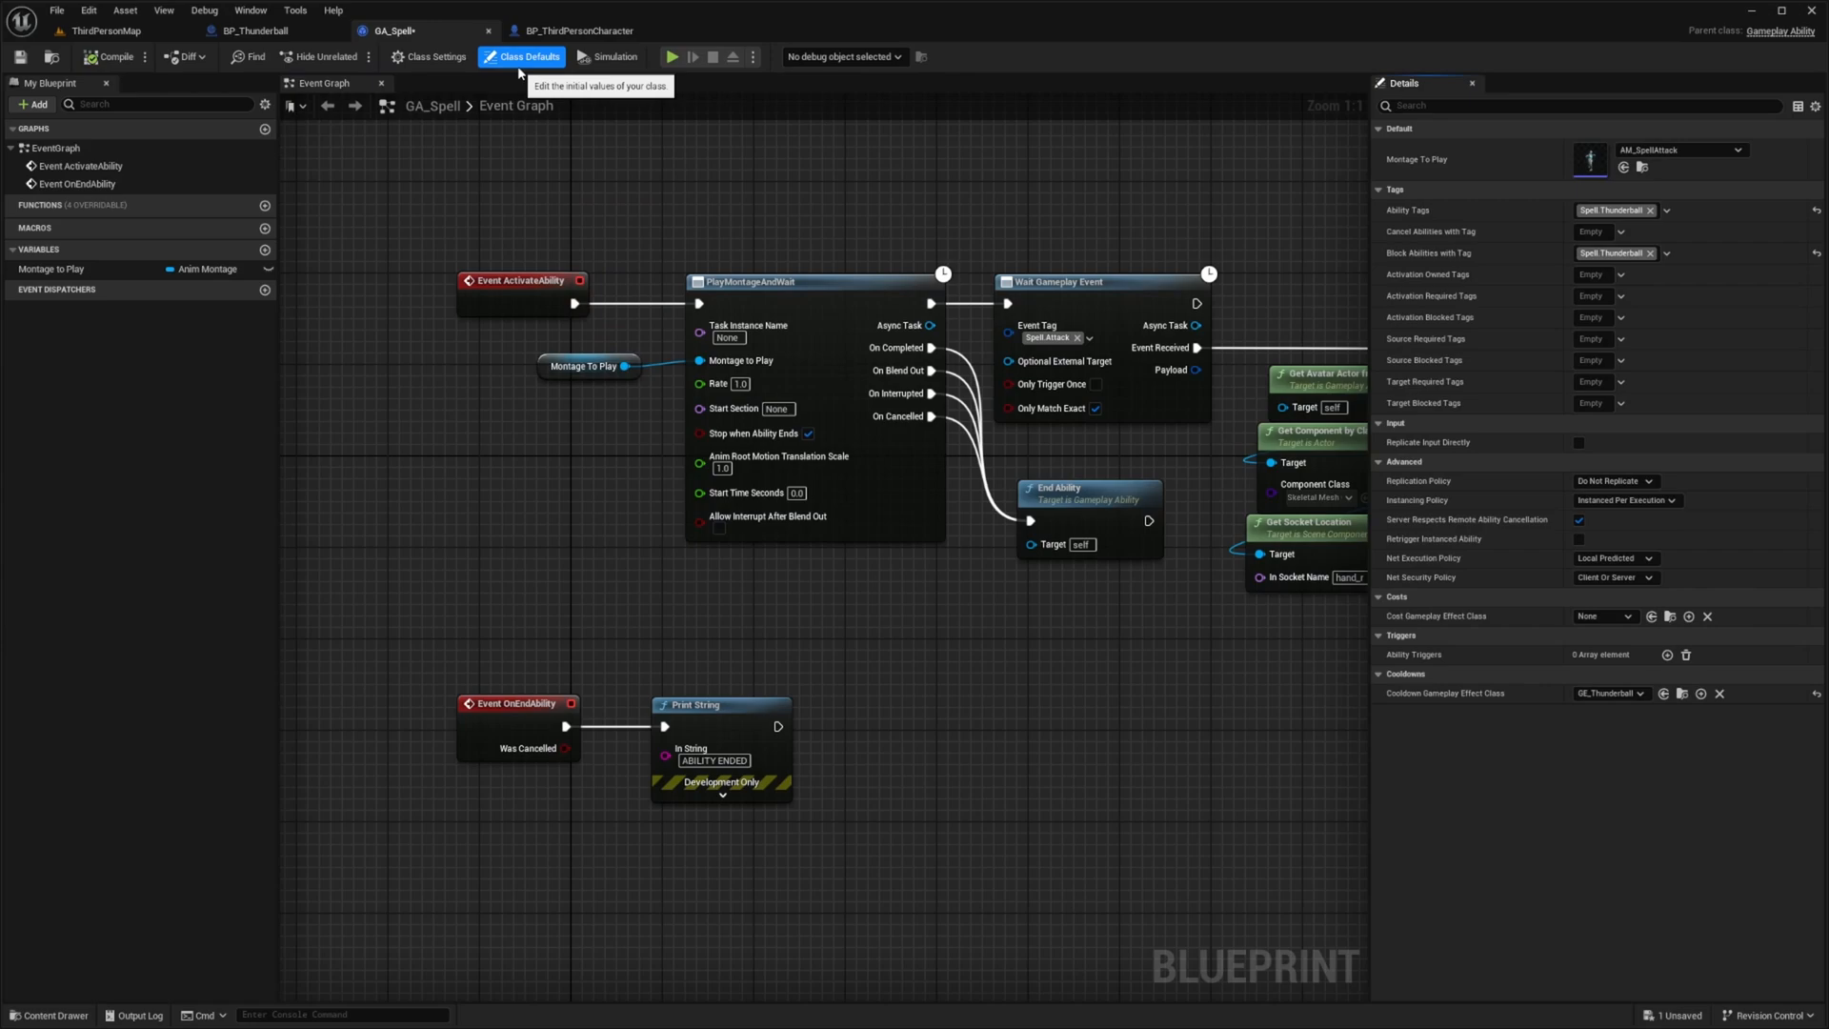
mouse_move(1418, 158)
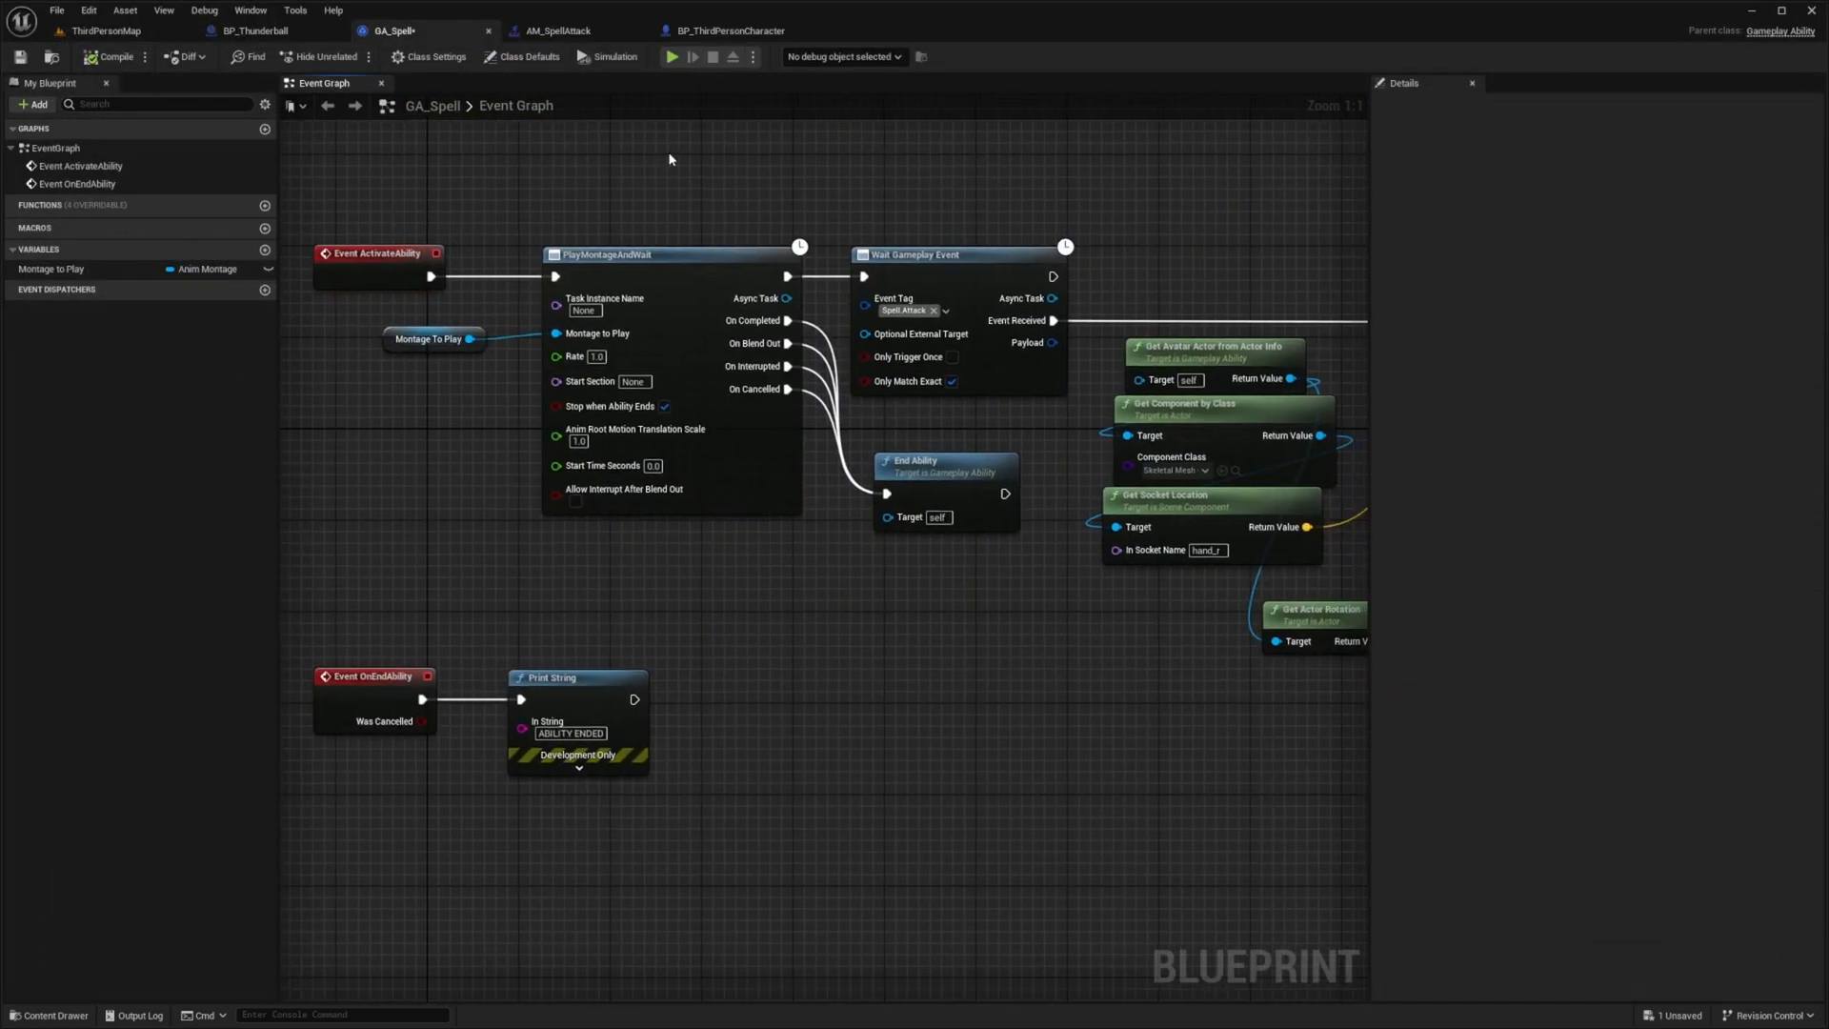
click(432, 339)
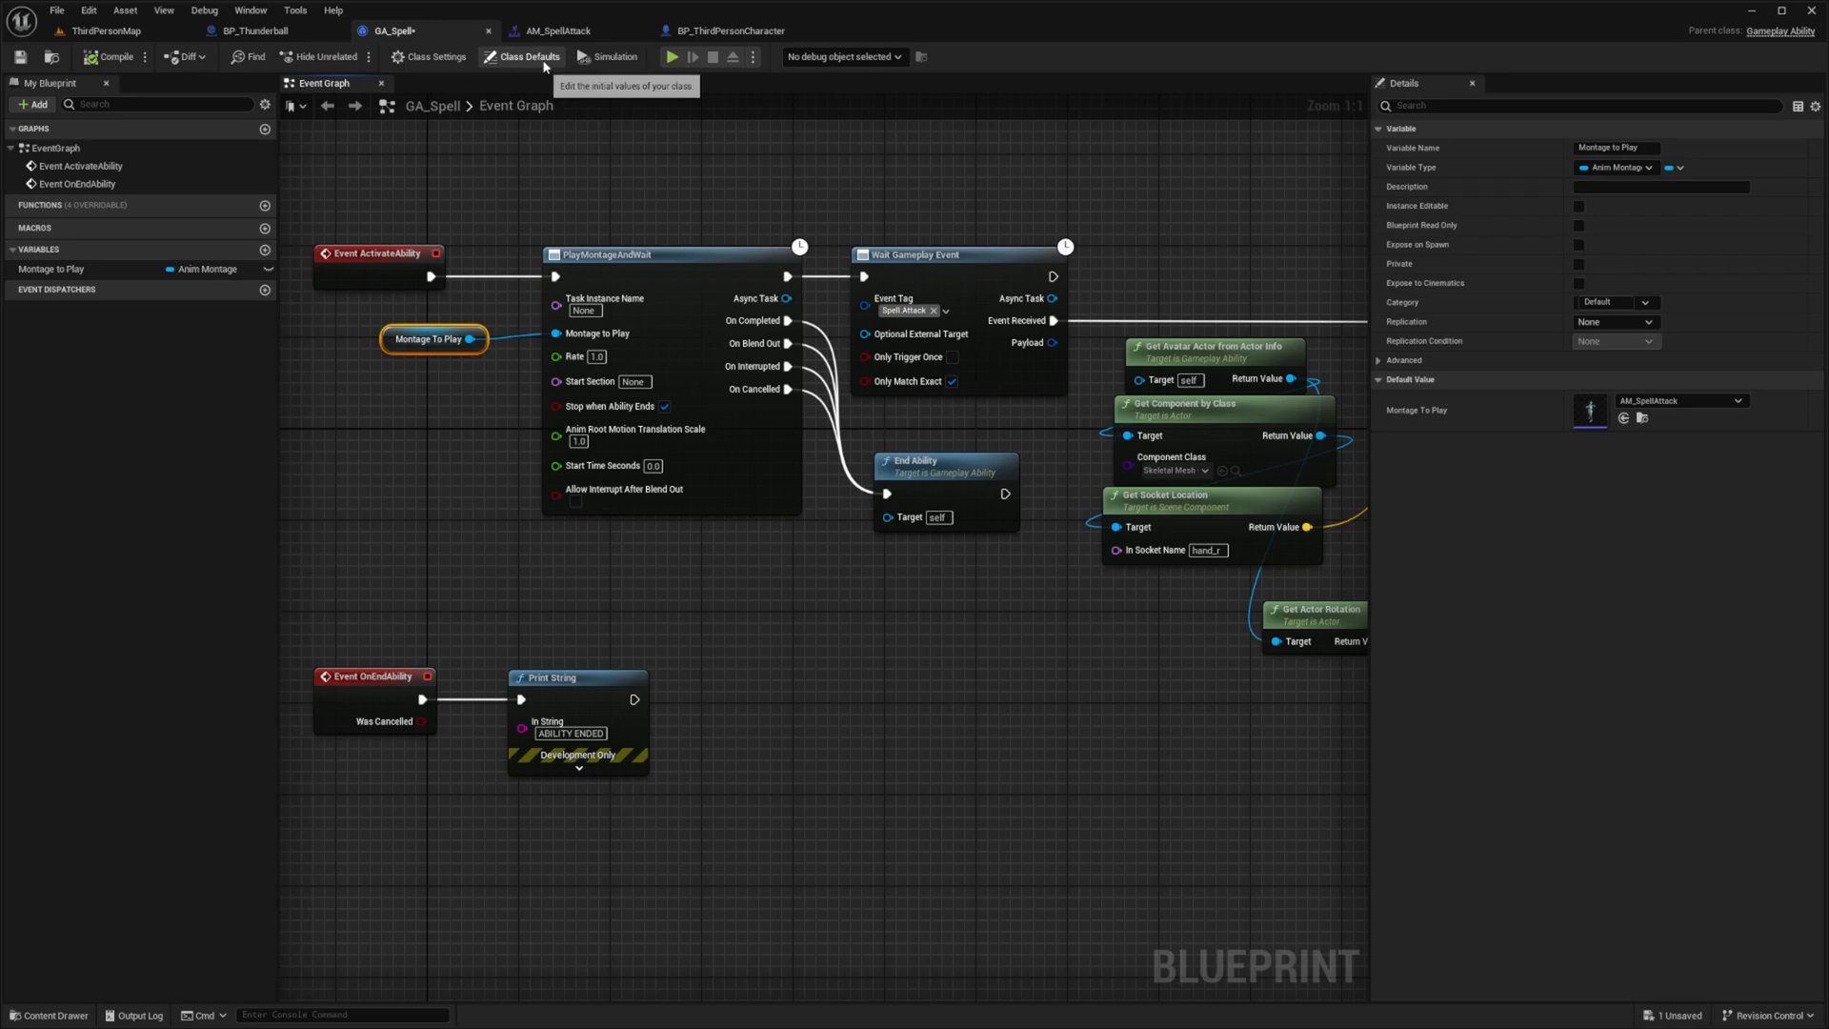
click(522, 55)
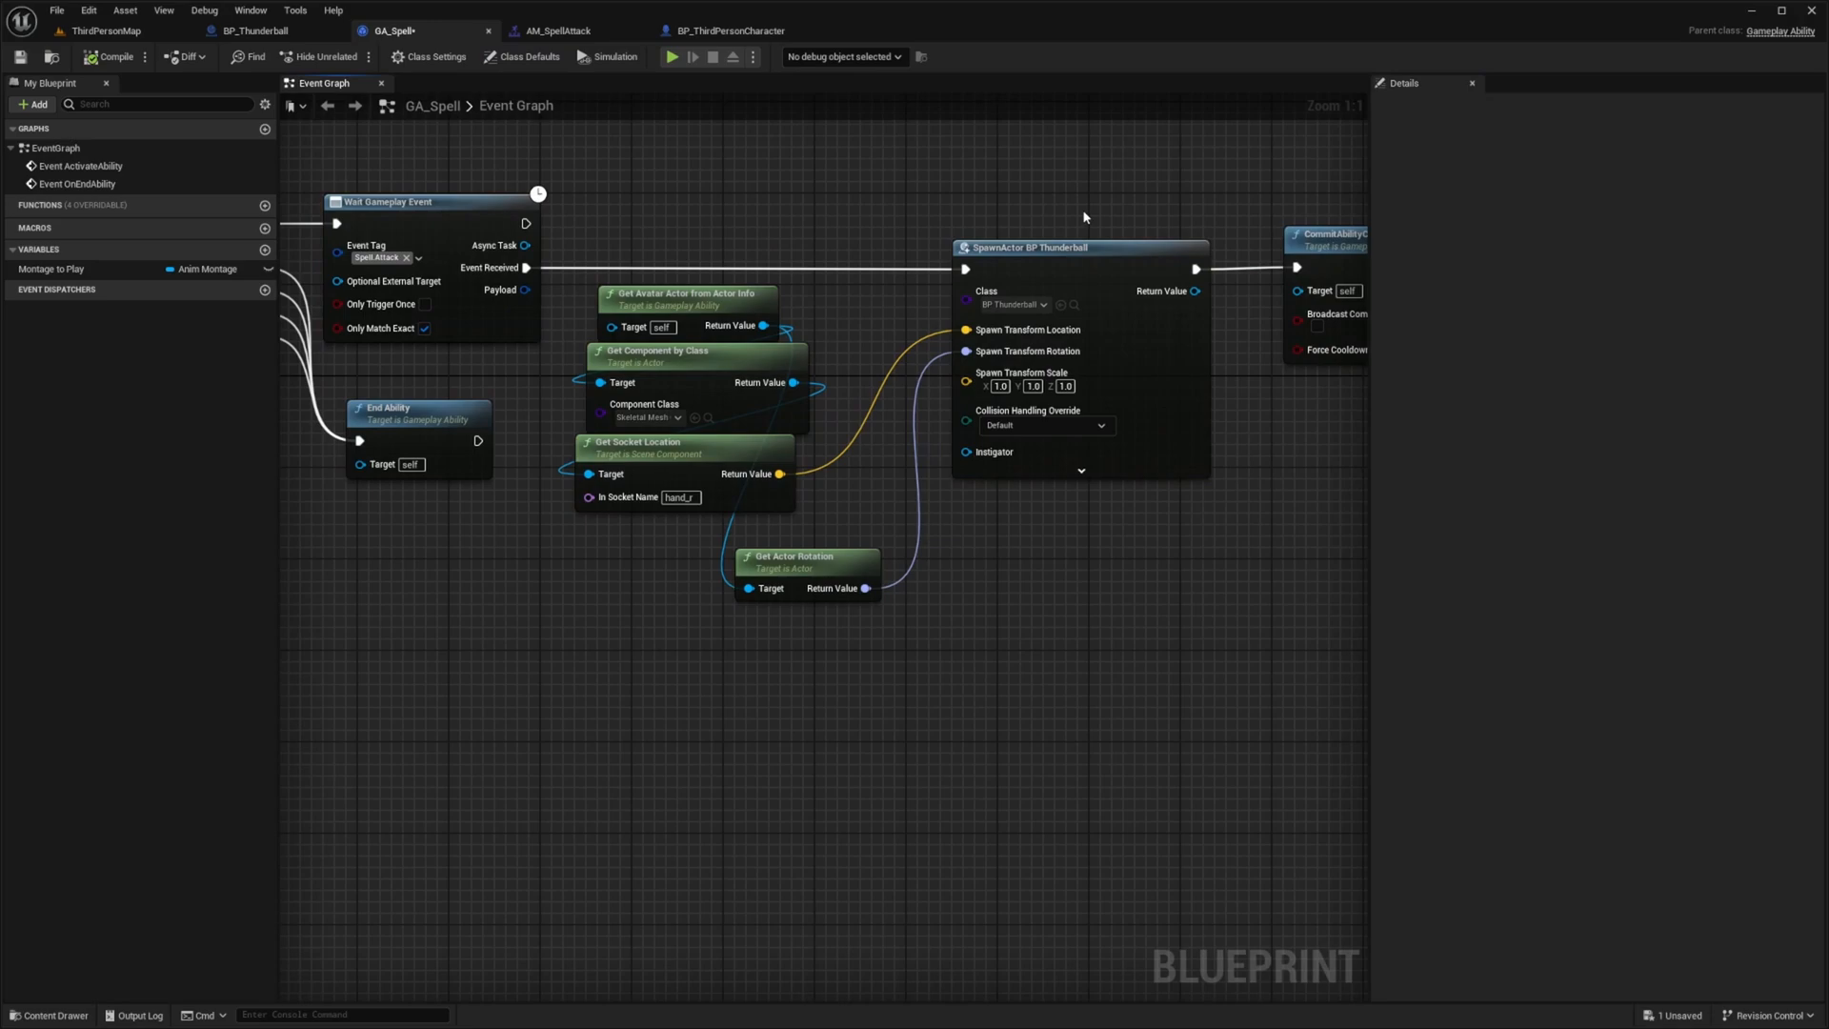
Step: Promote SpawnActor's Class pin to a SpellActorClass variable defaulting to BP_Thunderball
right_click(986, 290)
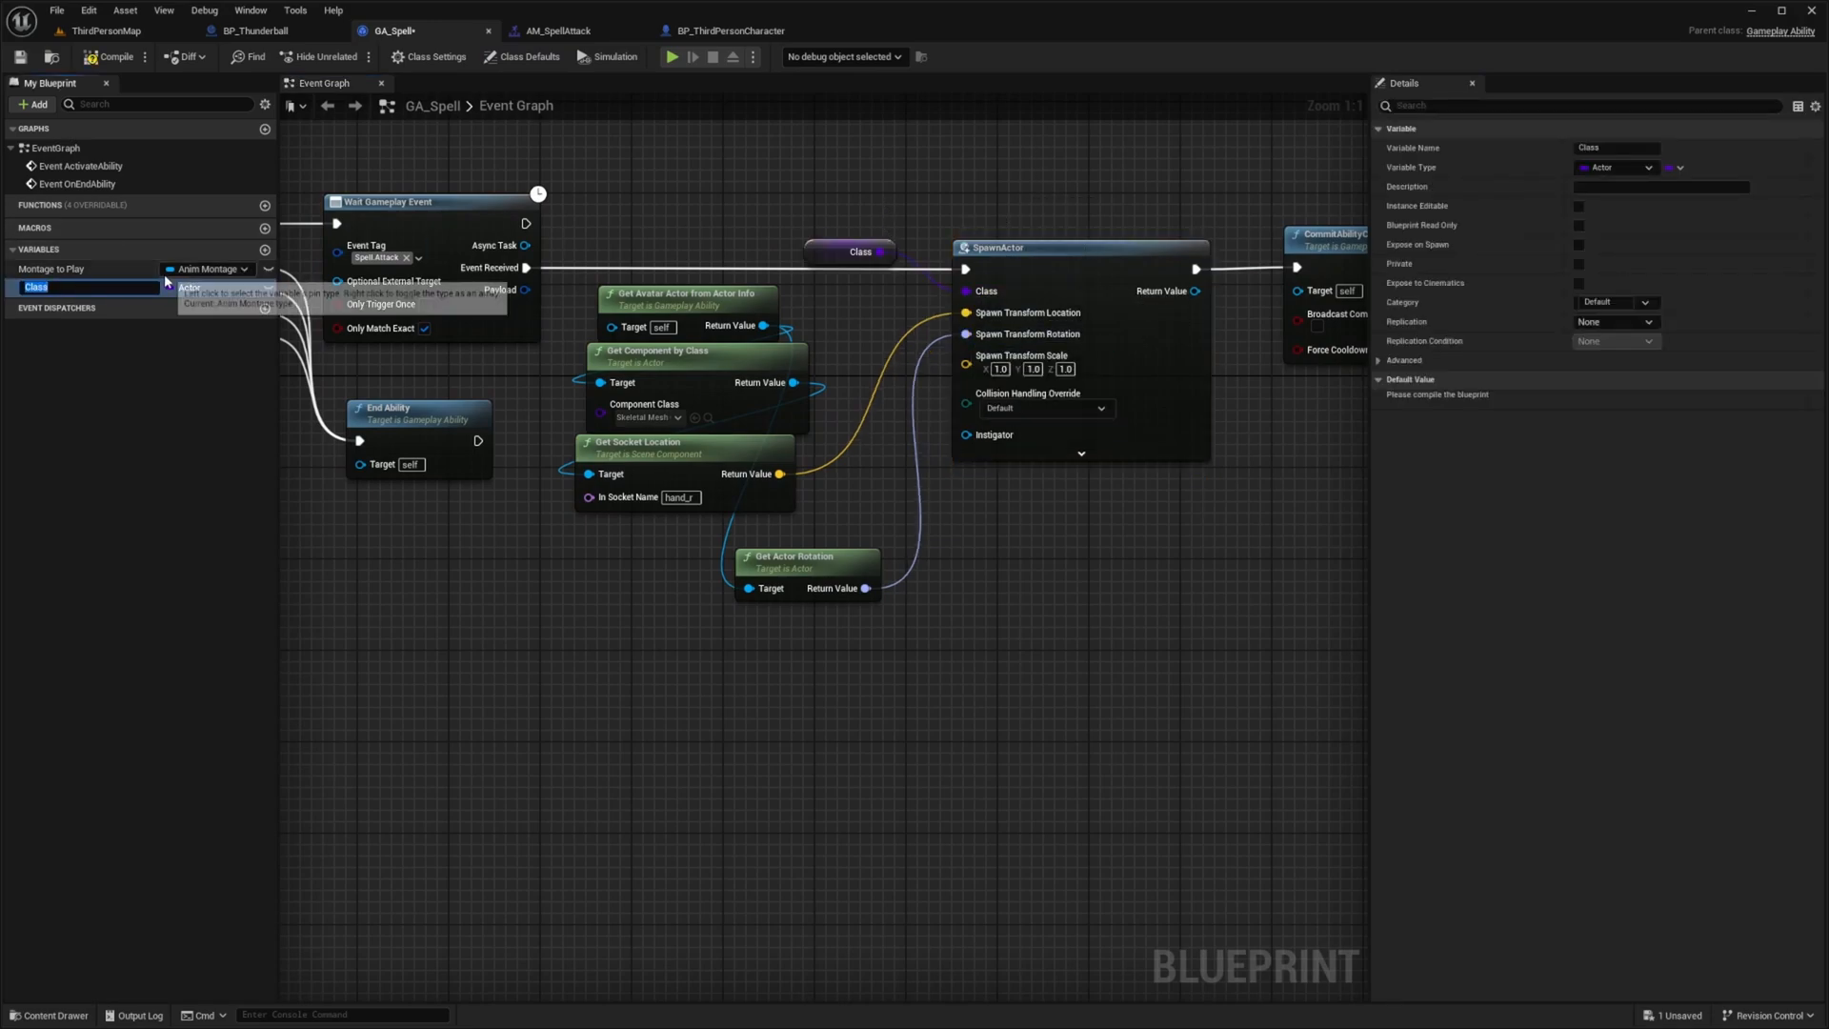
text(SpellActorClass)
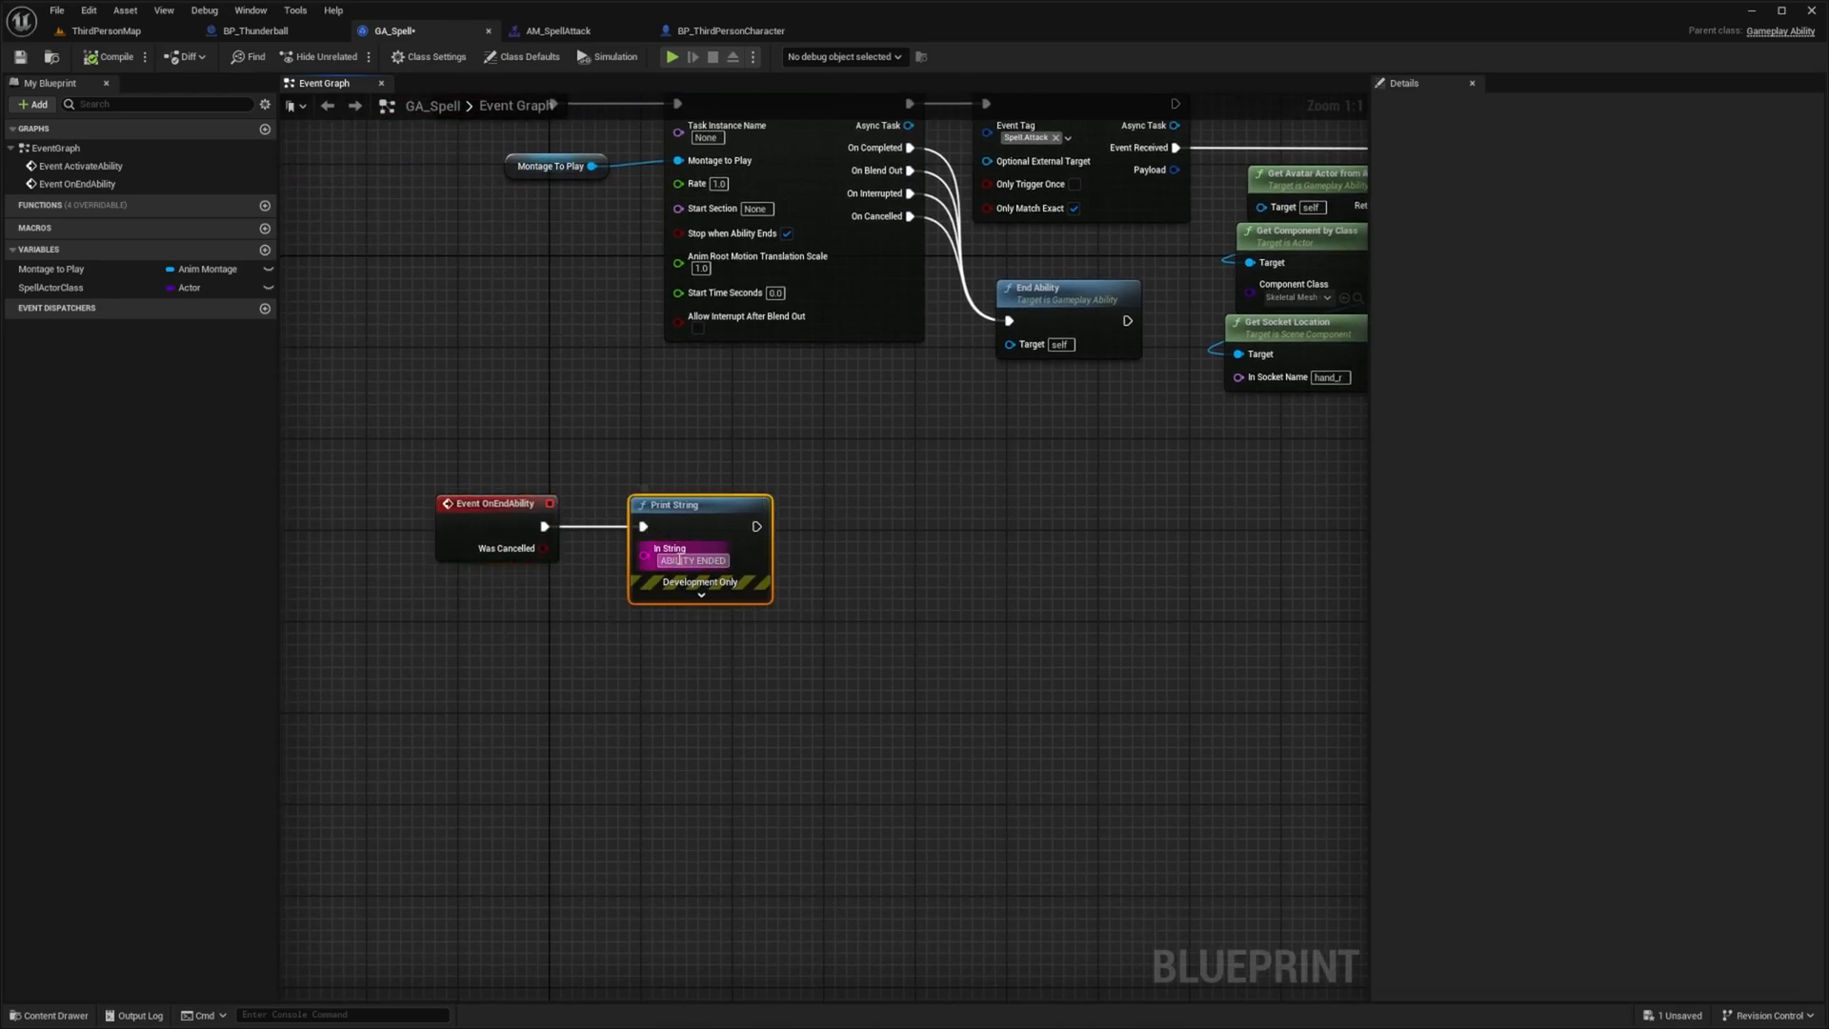
click(526, 55)
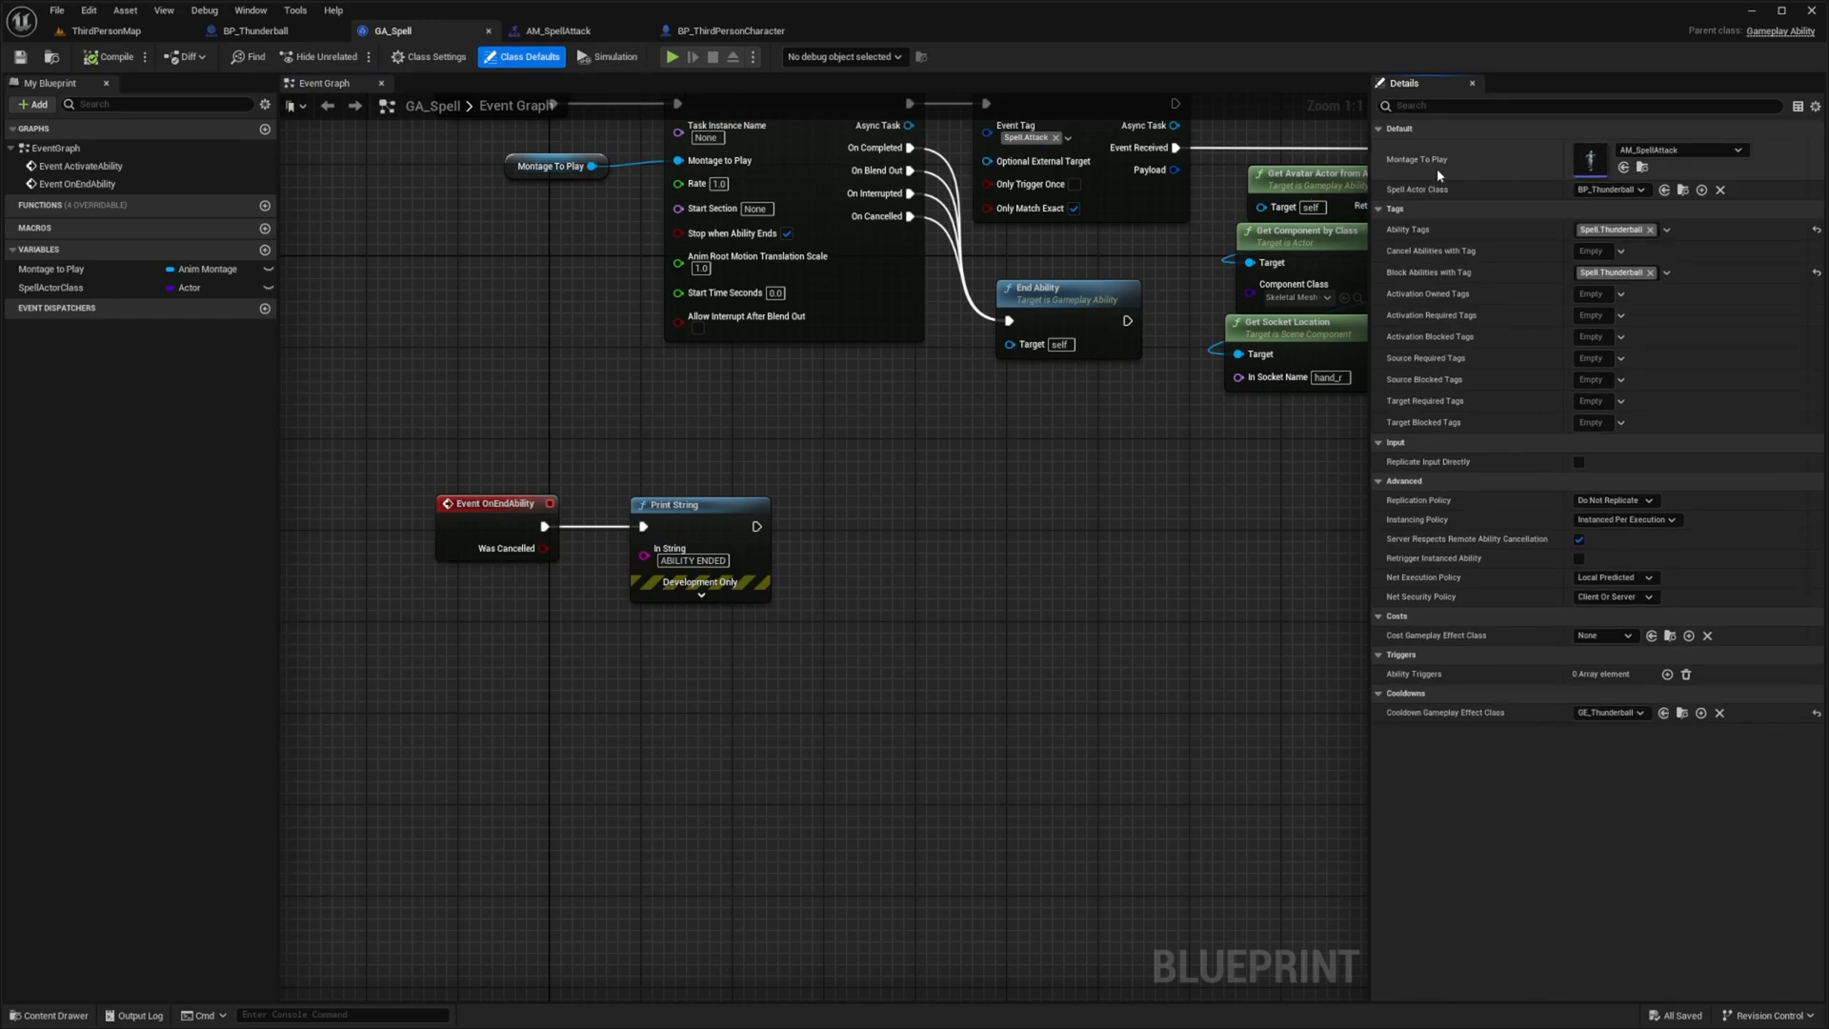
mouse_move(387, 303)
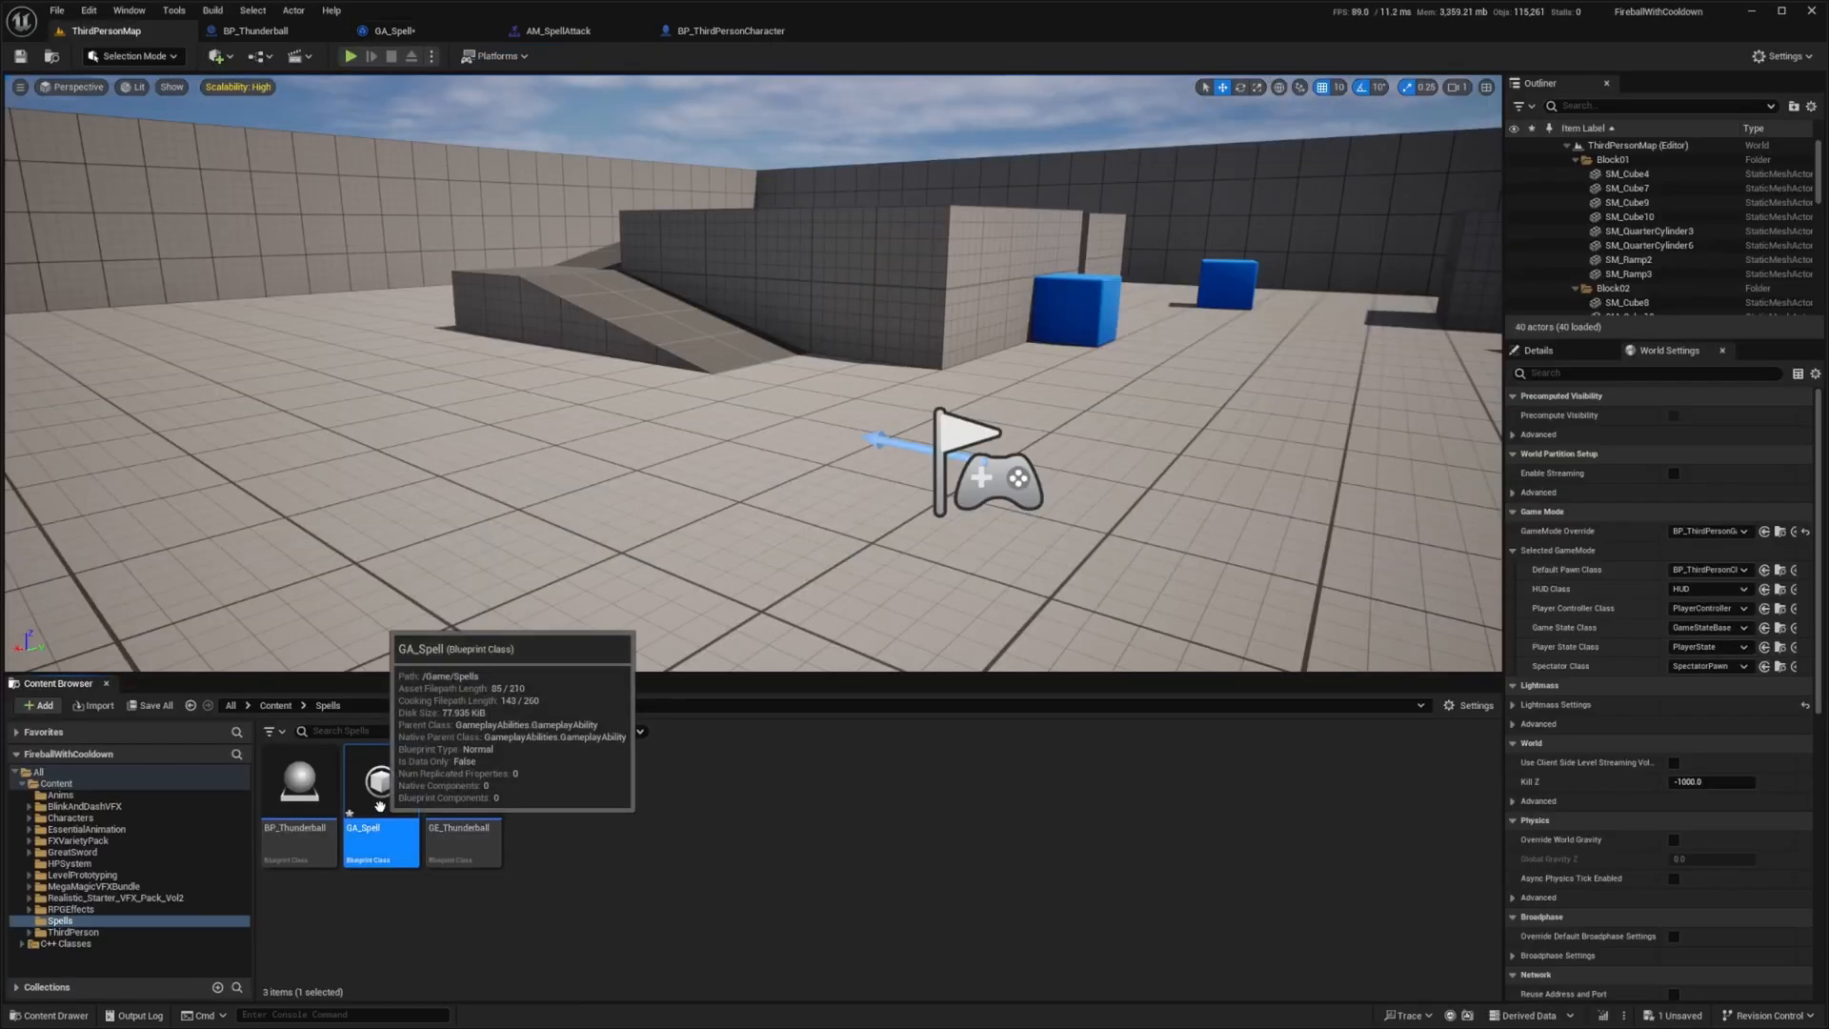
Step: Create GA_SpellChild as a child blueprint of GA_Spell and review its inherited defaults
right_click(381, 781)
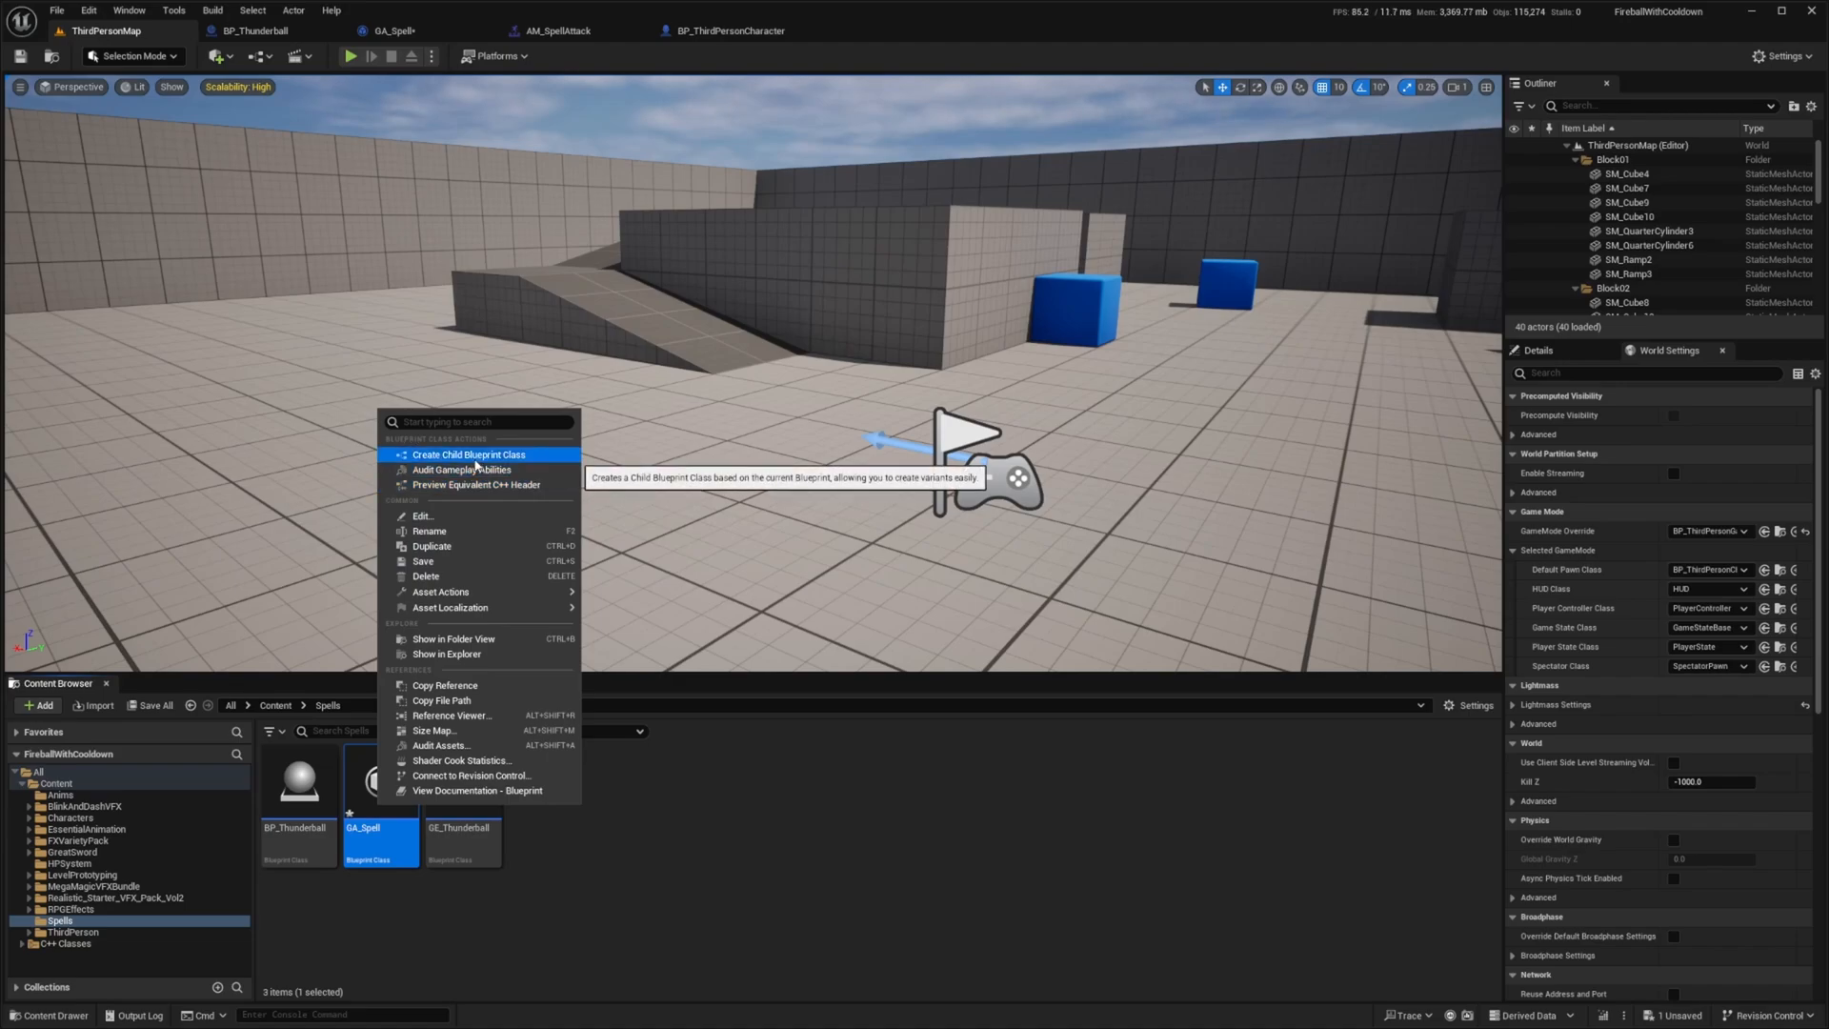
click(469, 454)
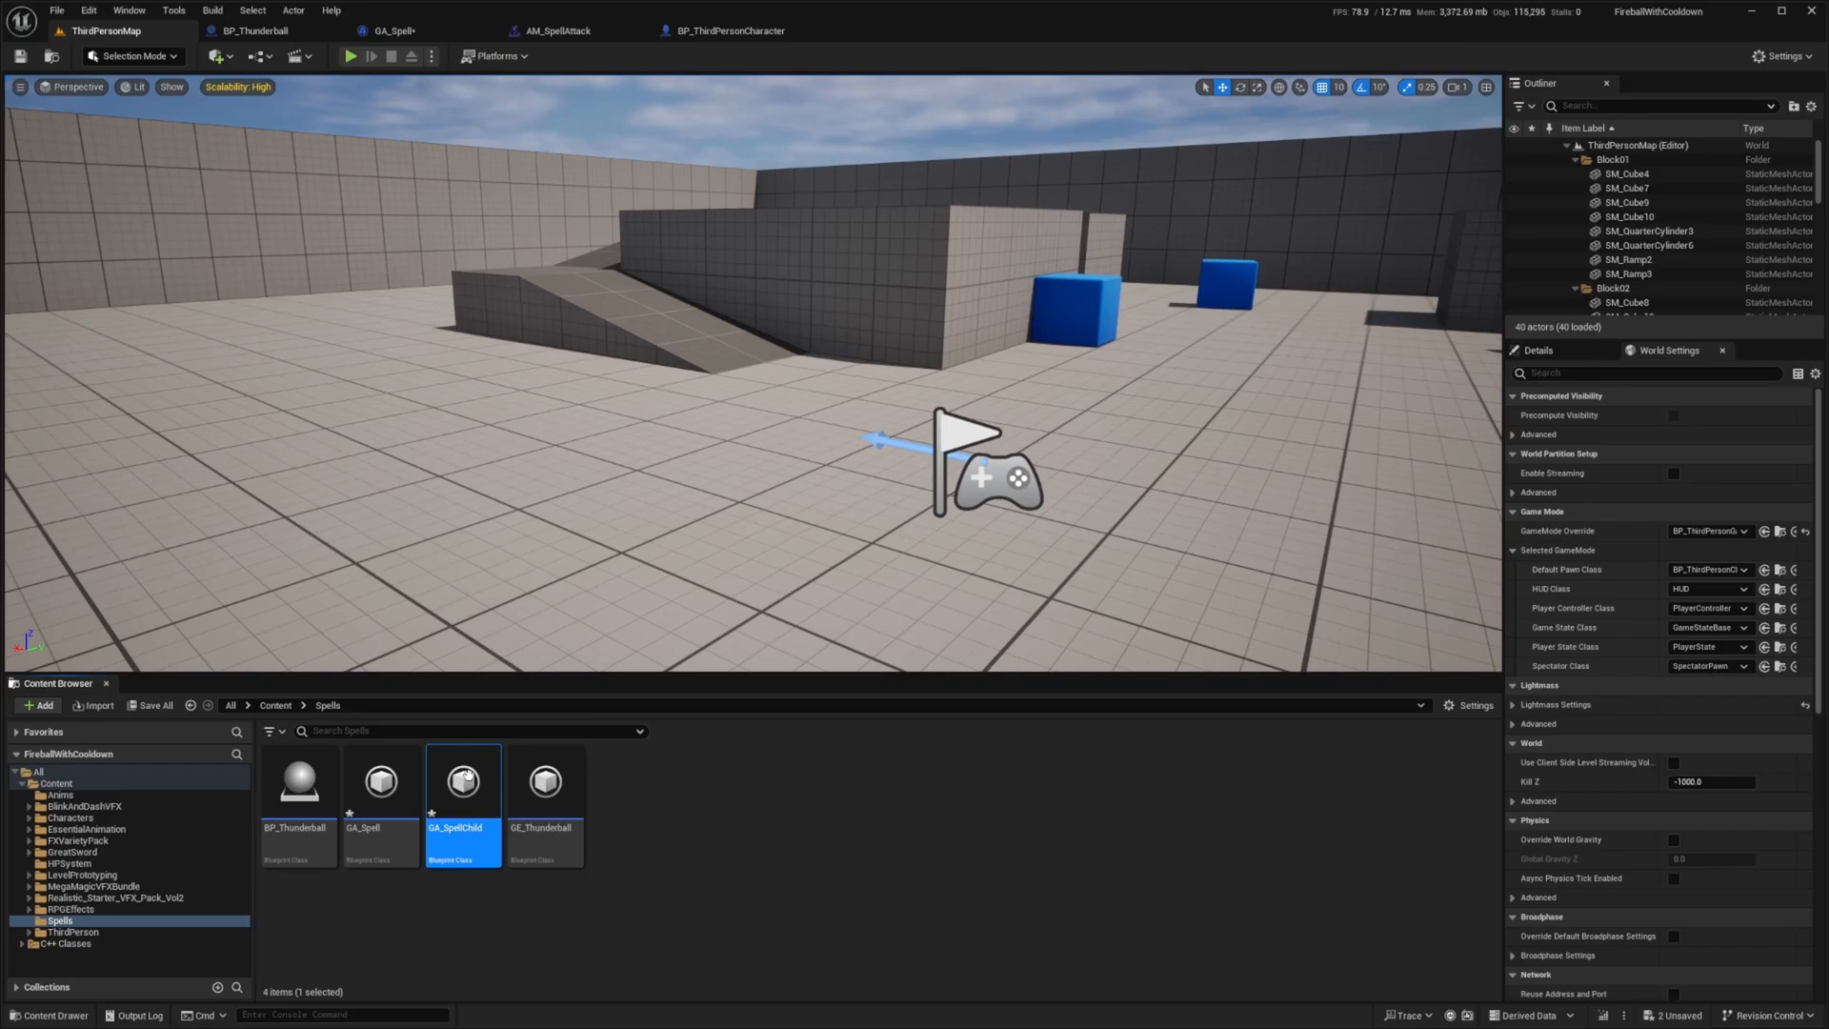
double_click(462, 781)
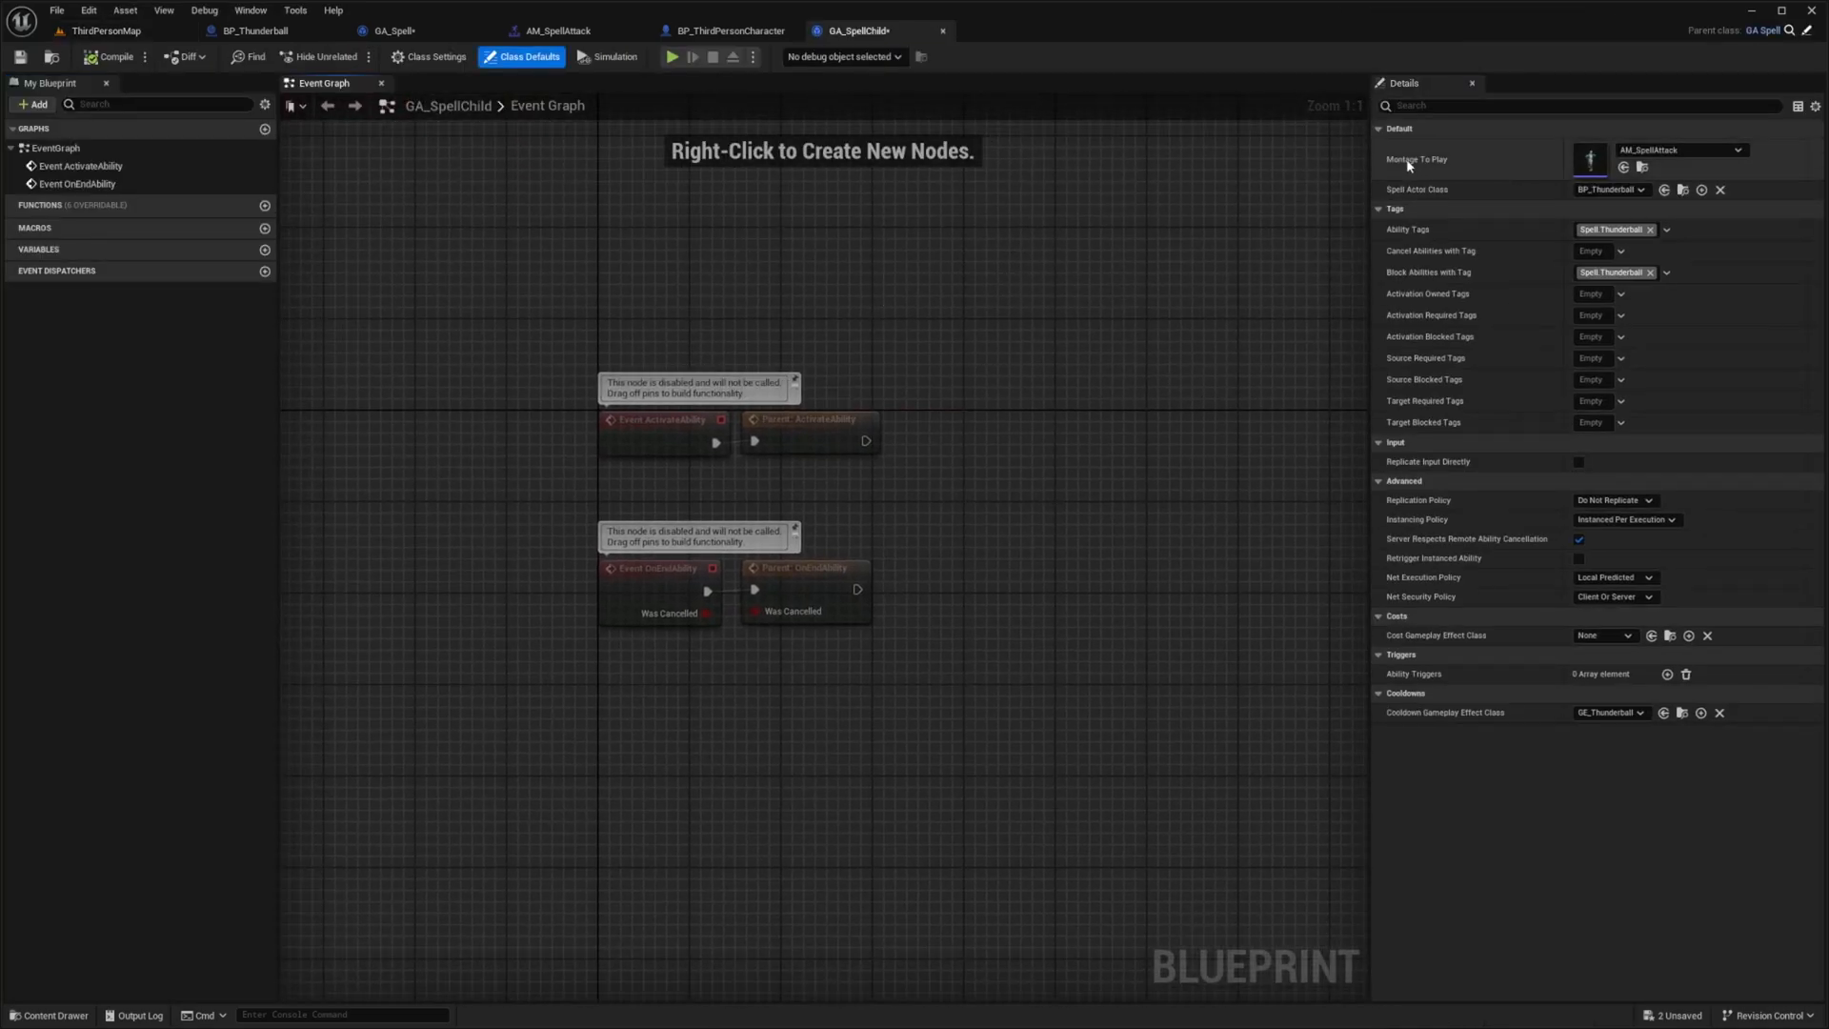
mouse_move(1681, 148)
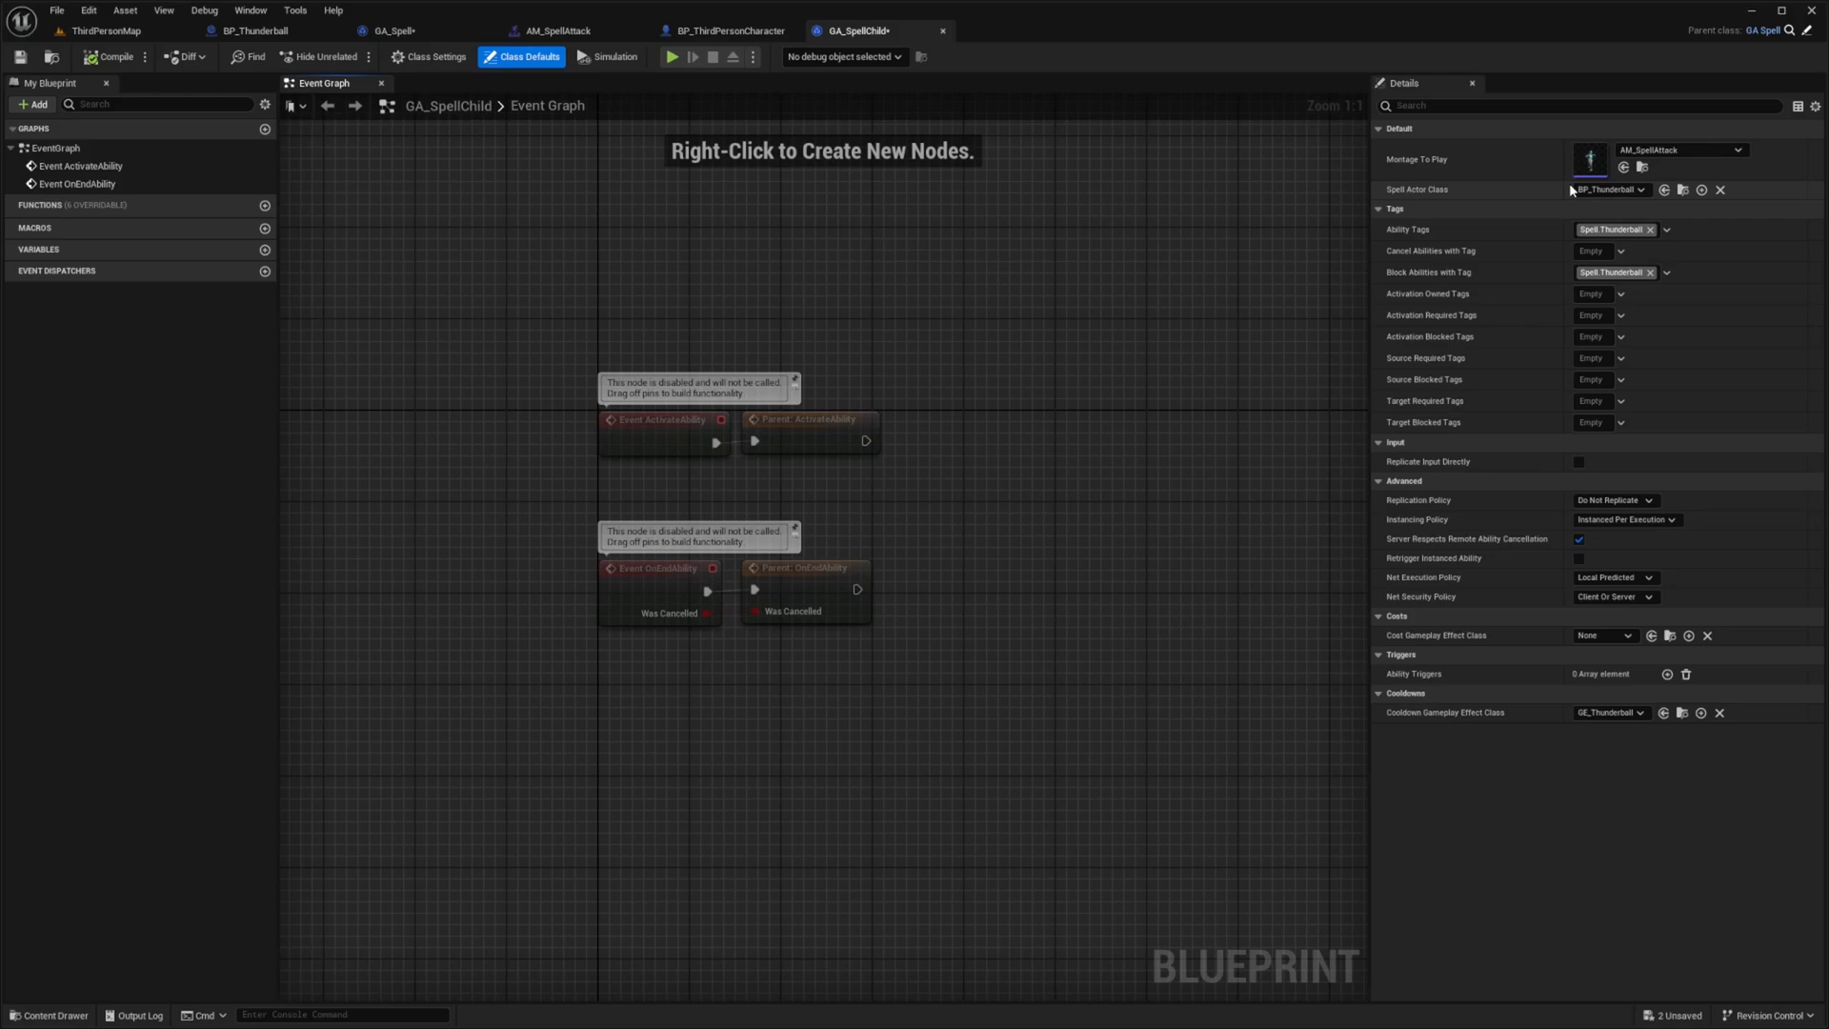
click(104, 30)
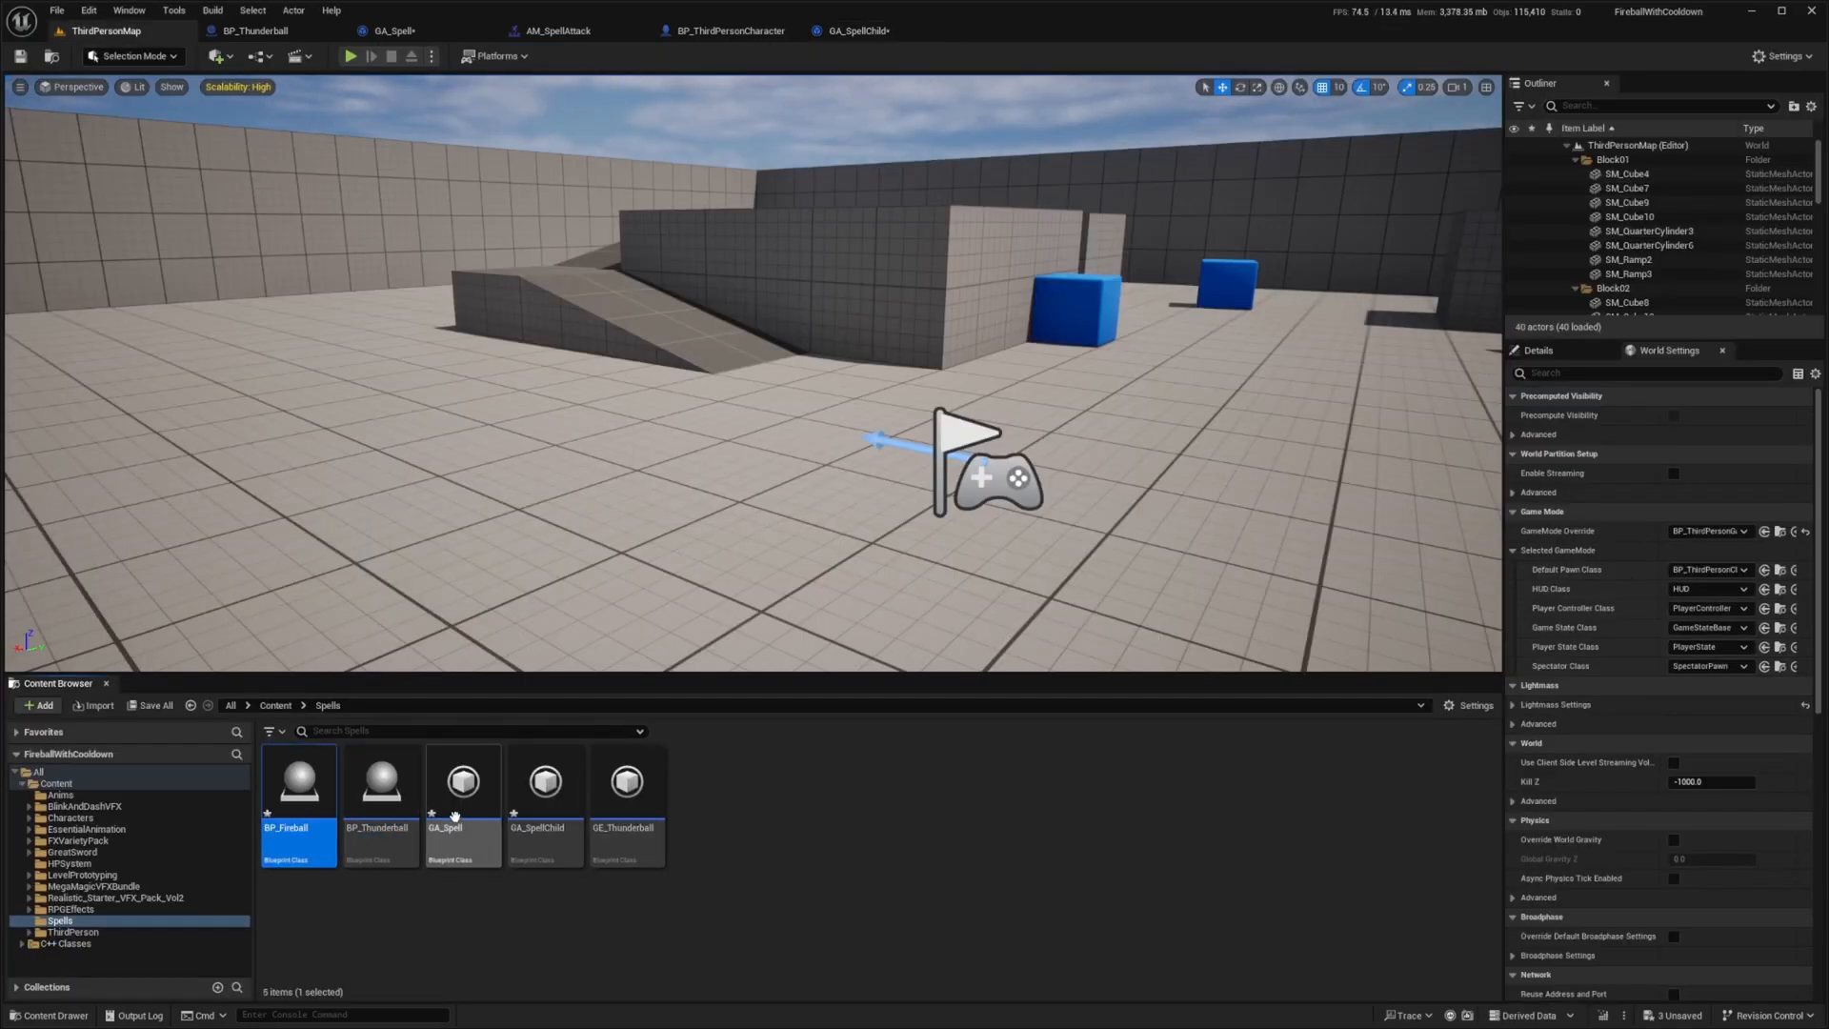
Step: Give BP_Fireball a fire particle effect and return to GA_SpellChild's defaults
double_click(299, 781)
text(fire)
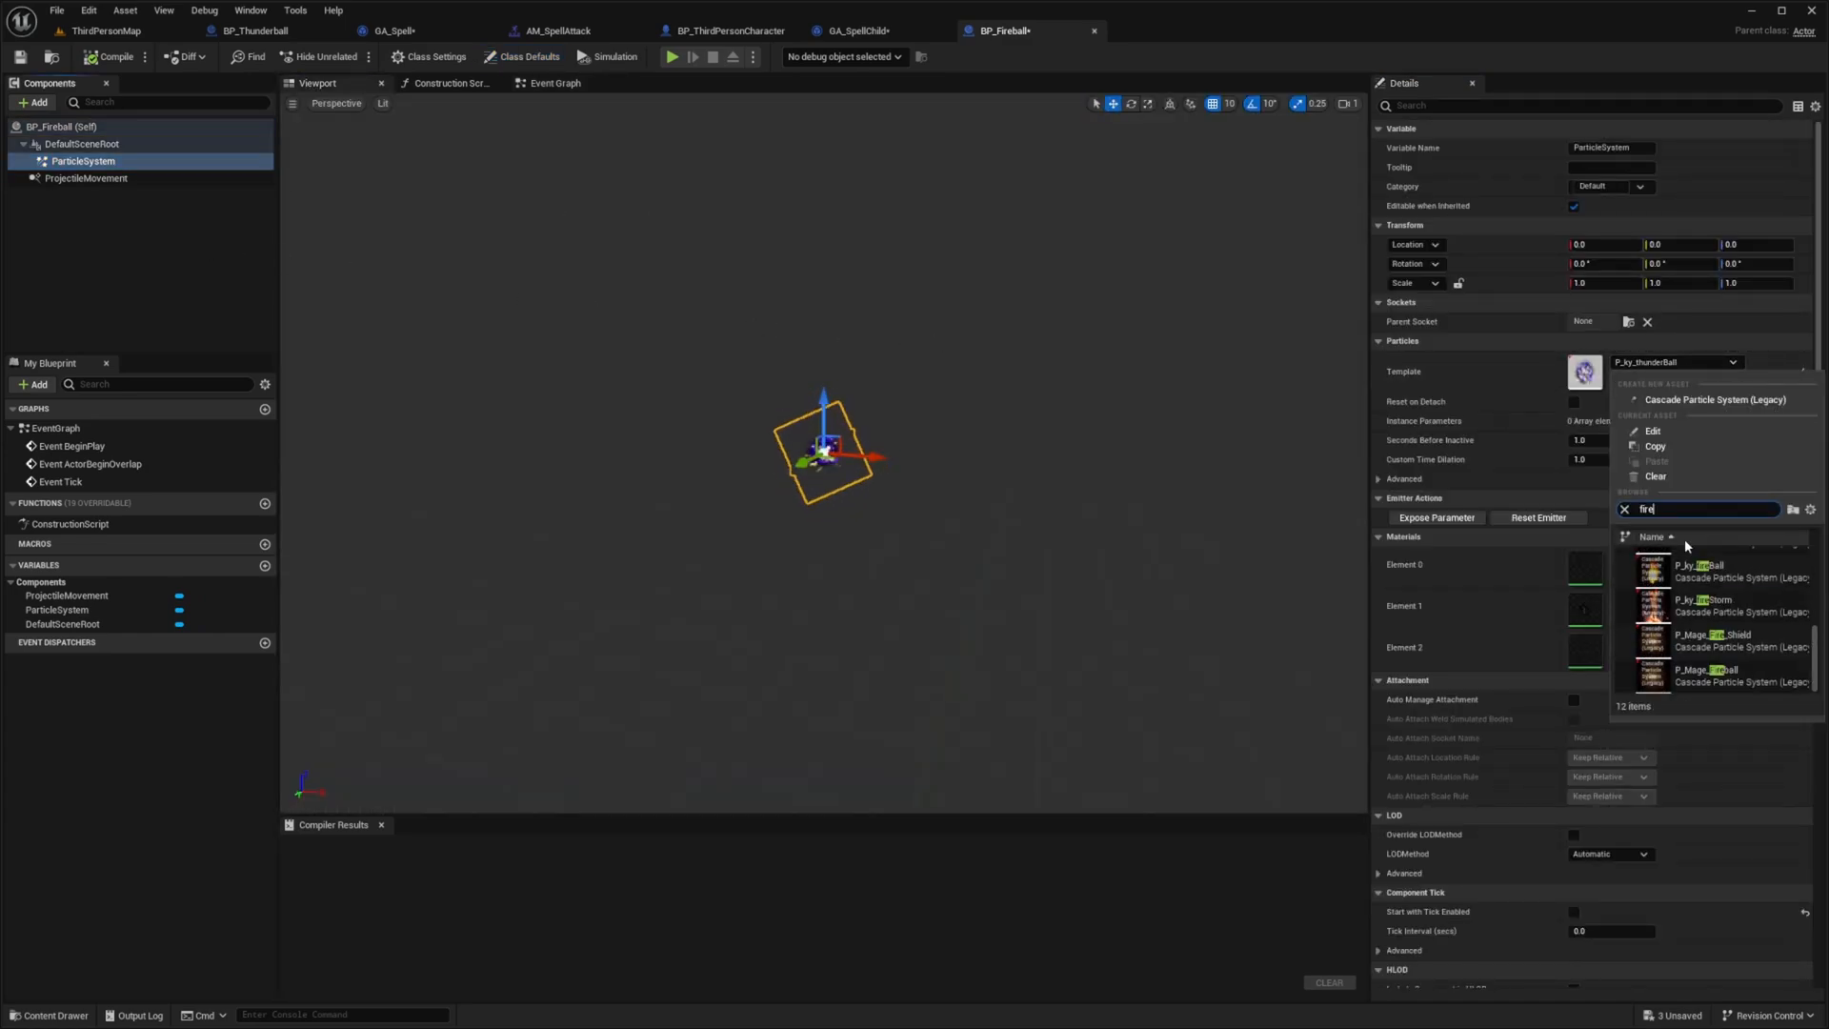
click(86, 177)
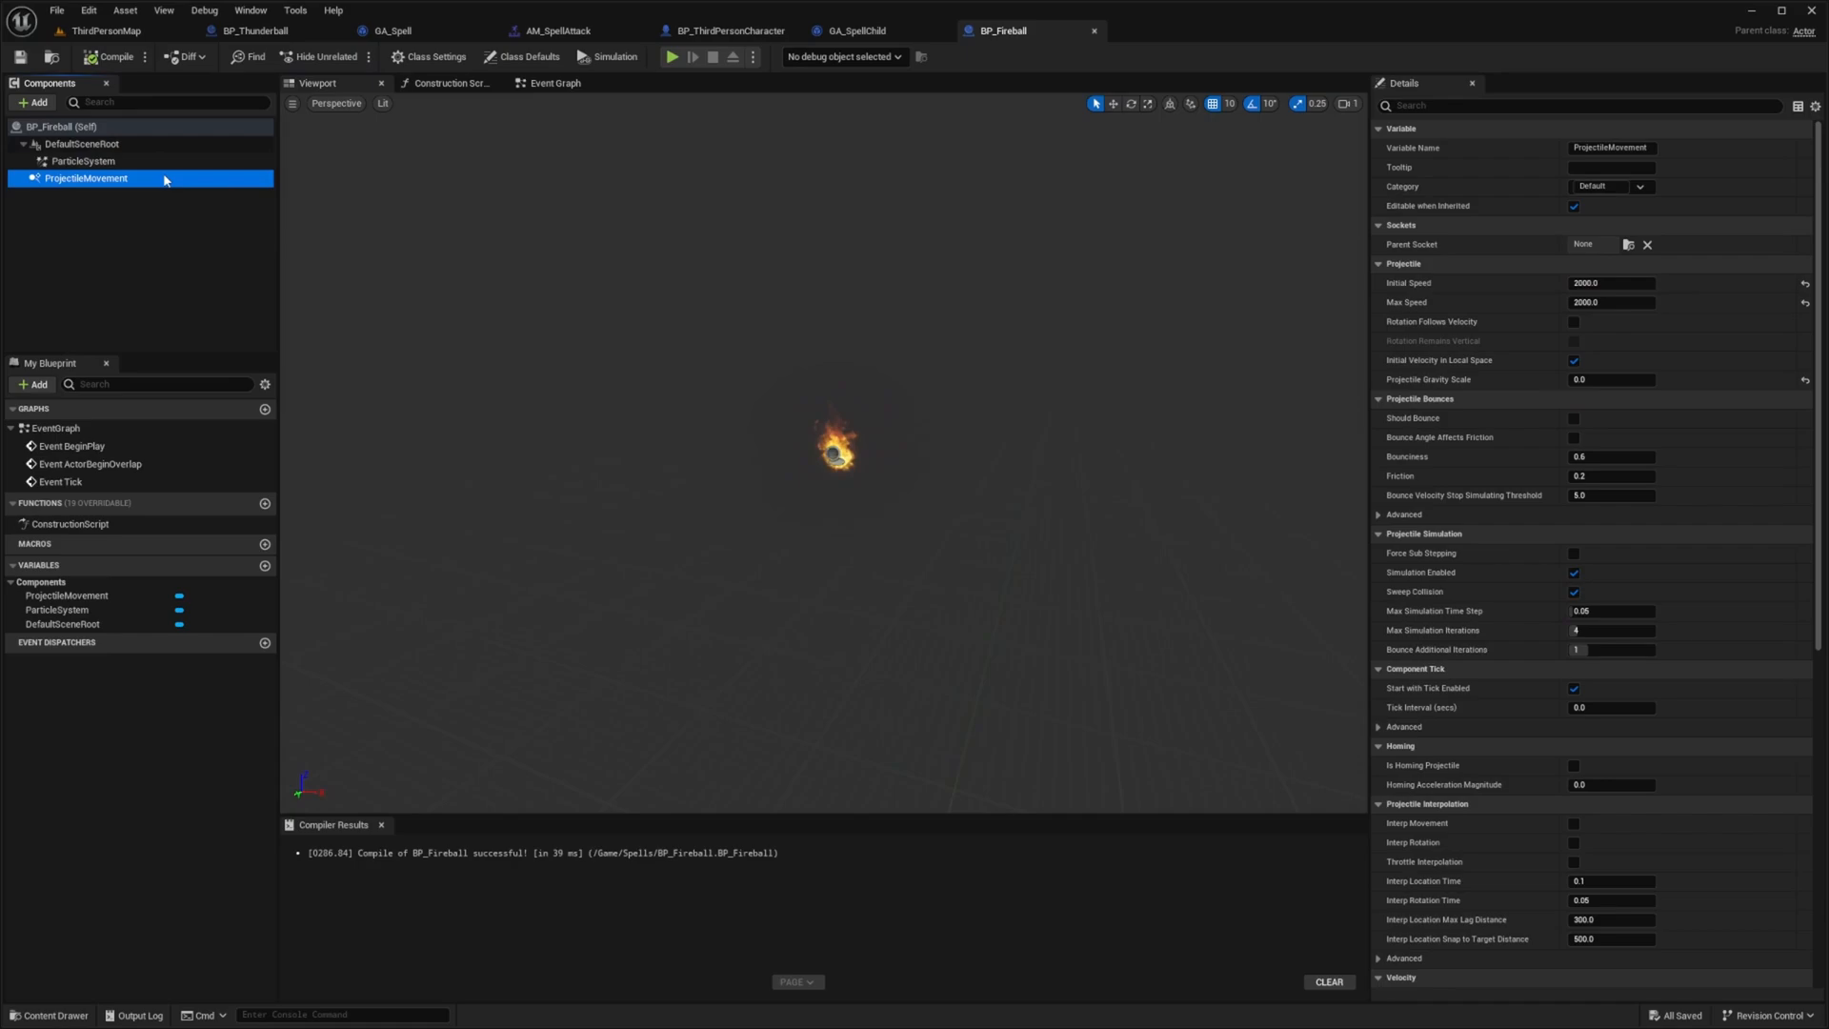
click(859, 30)
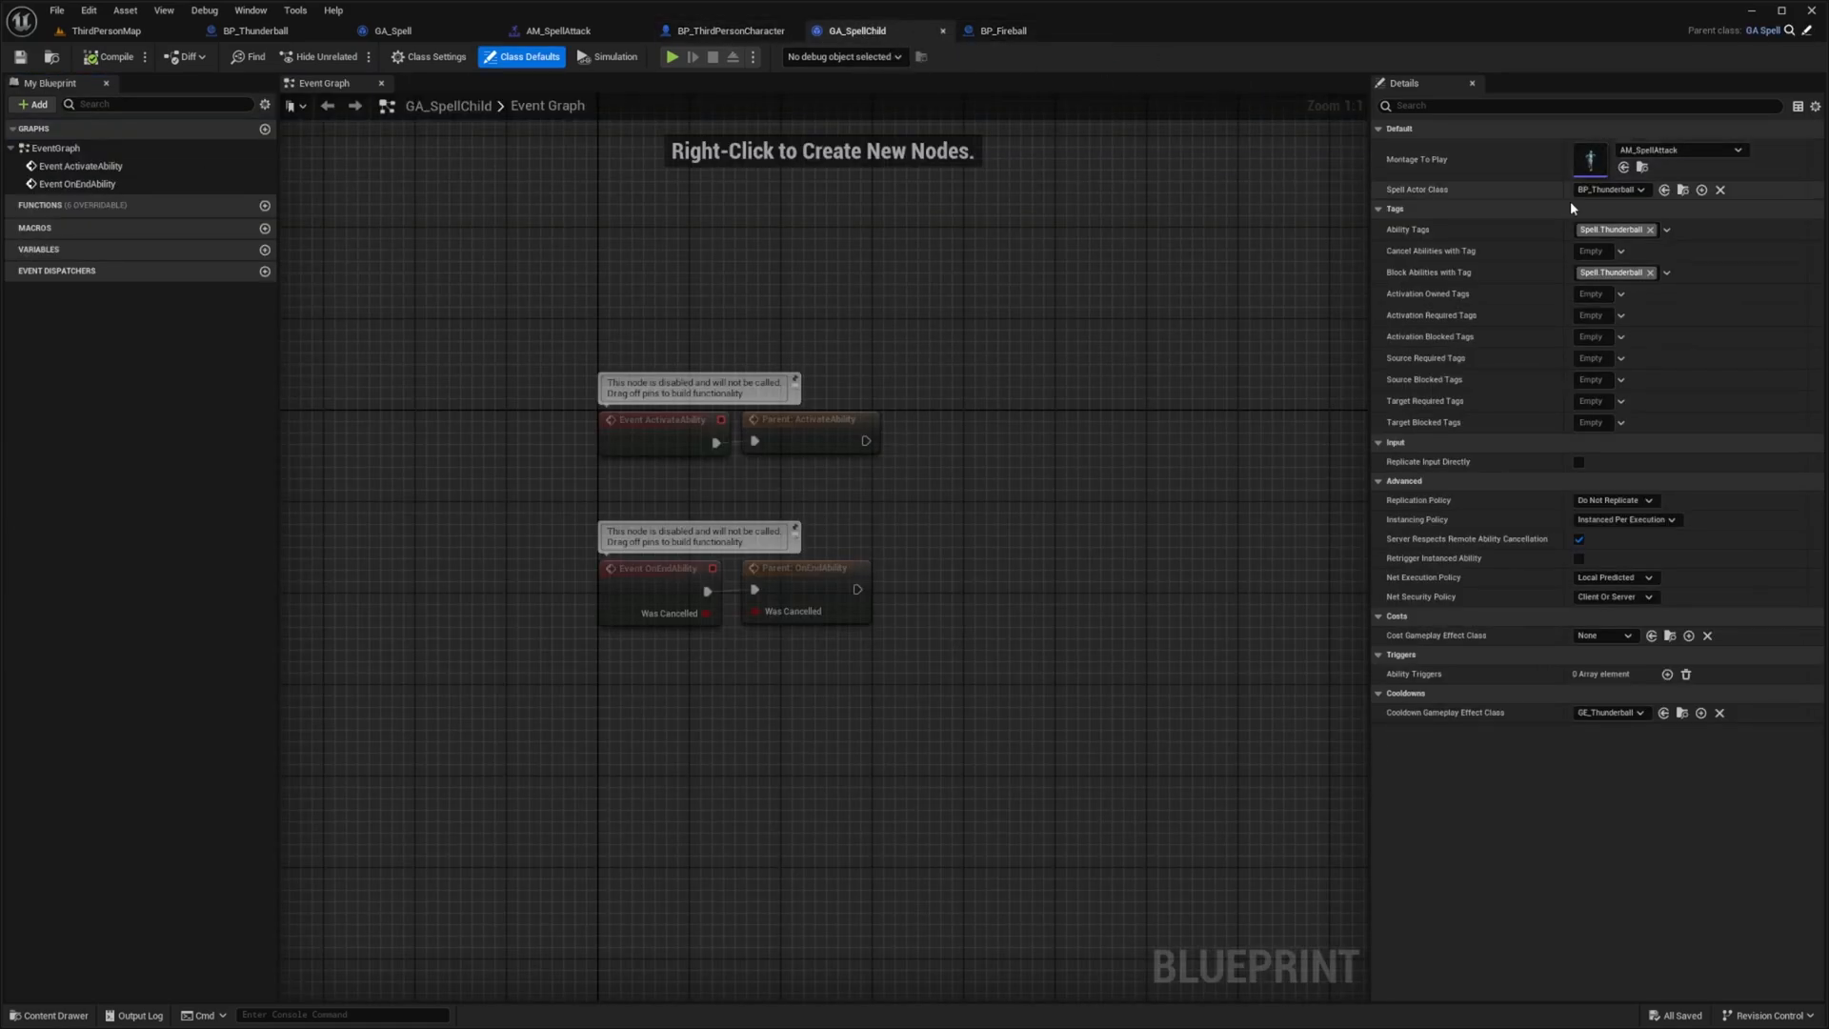
Step: Set GA_SpellChild's ability and blocking tags to Spell.Fireball and Spell Actor Class to BP_Fireball
click(1666, 229)
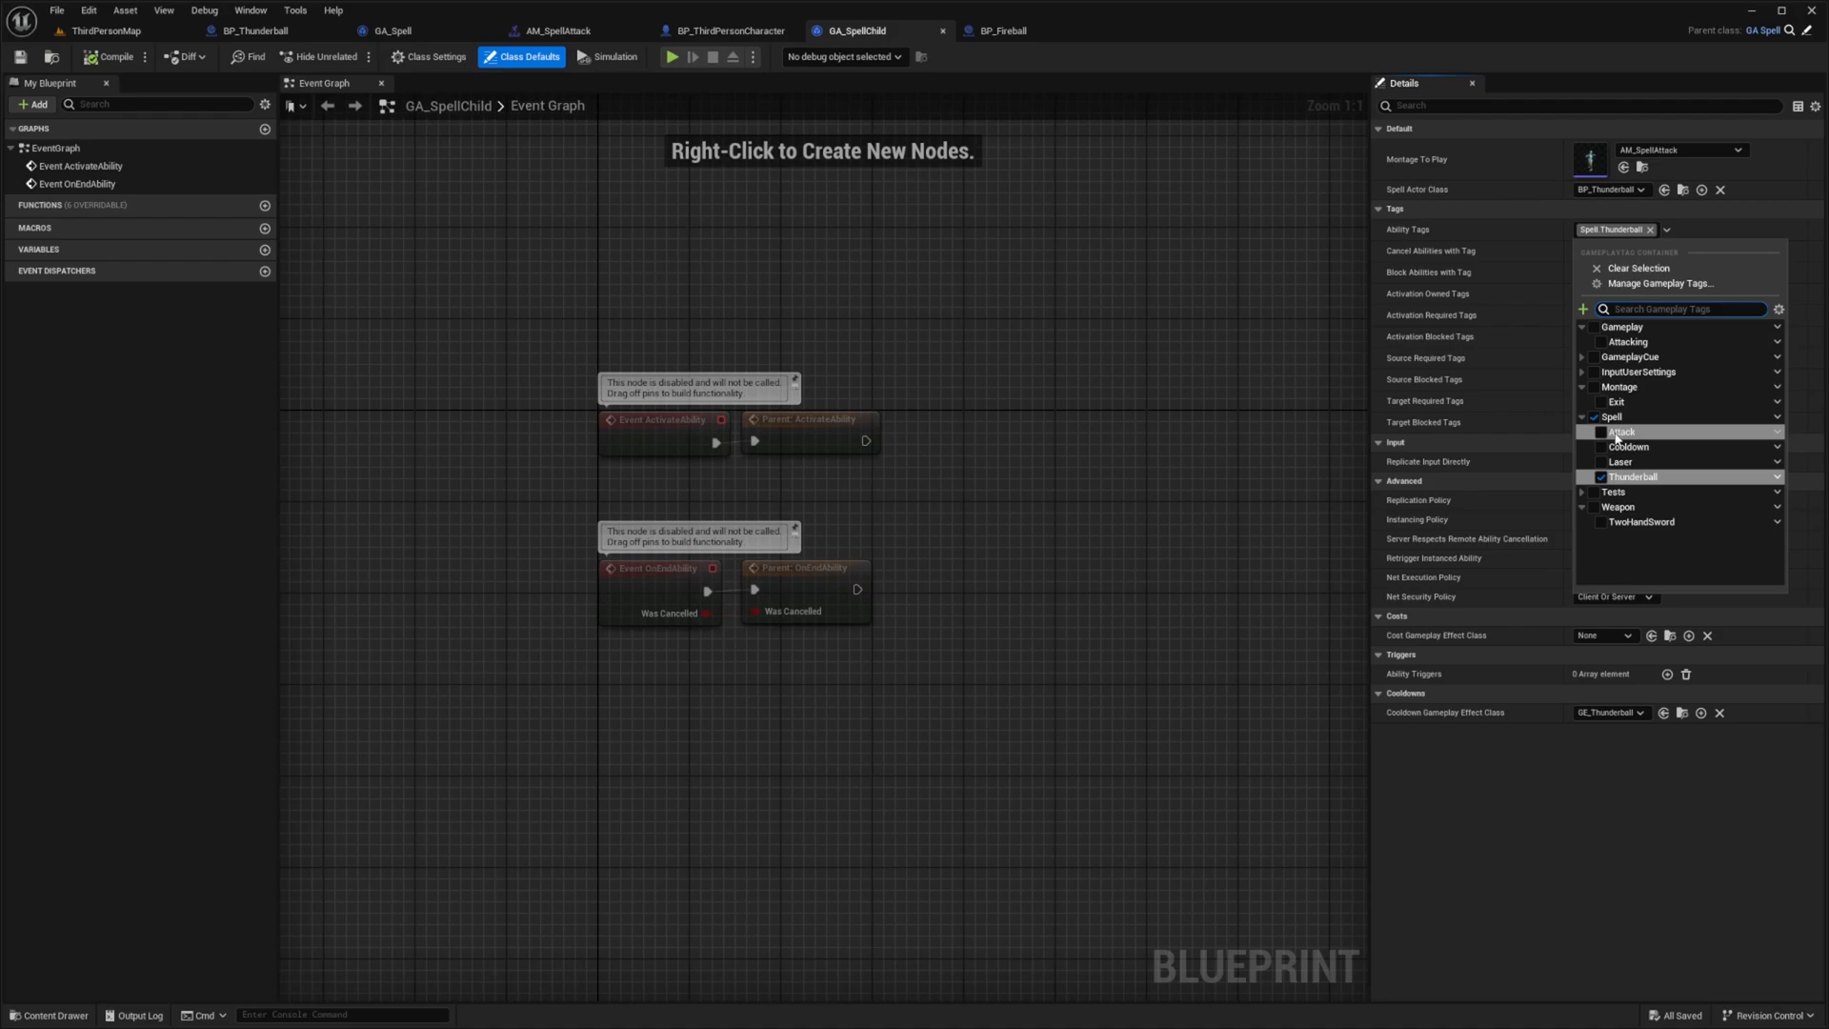
mouse_move(1604, 477)
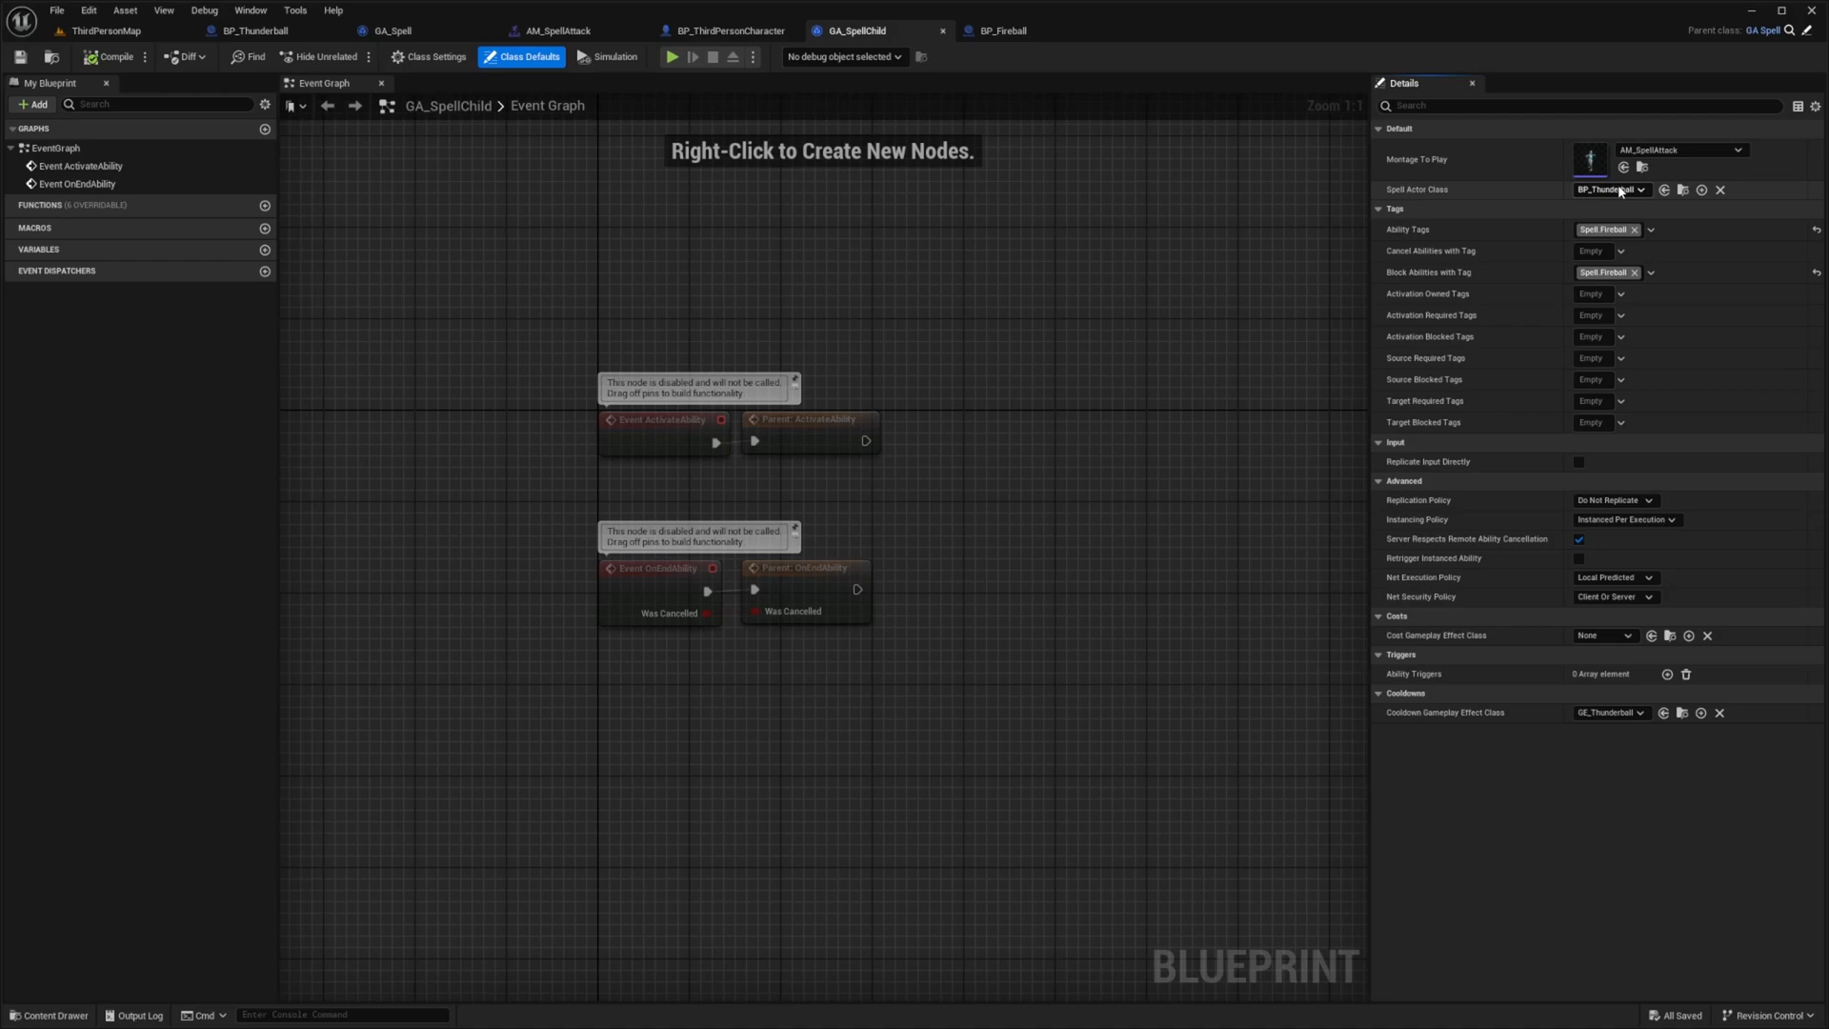
click(1612, 189)
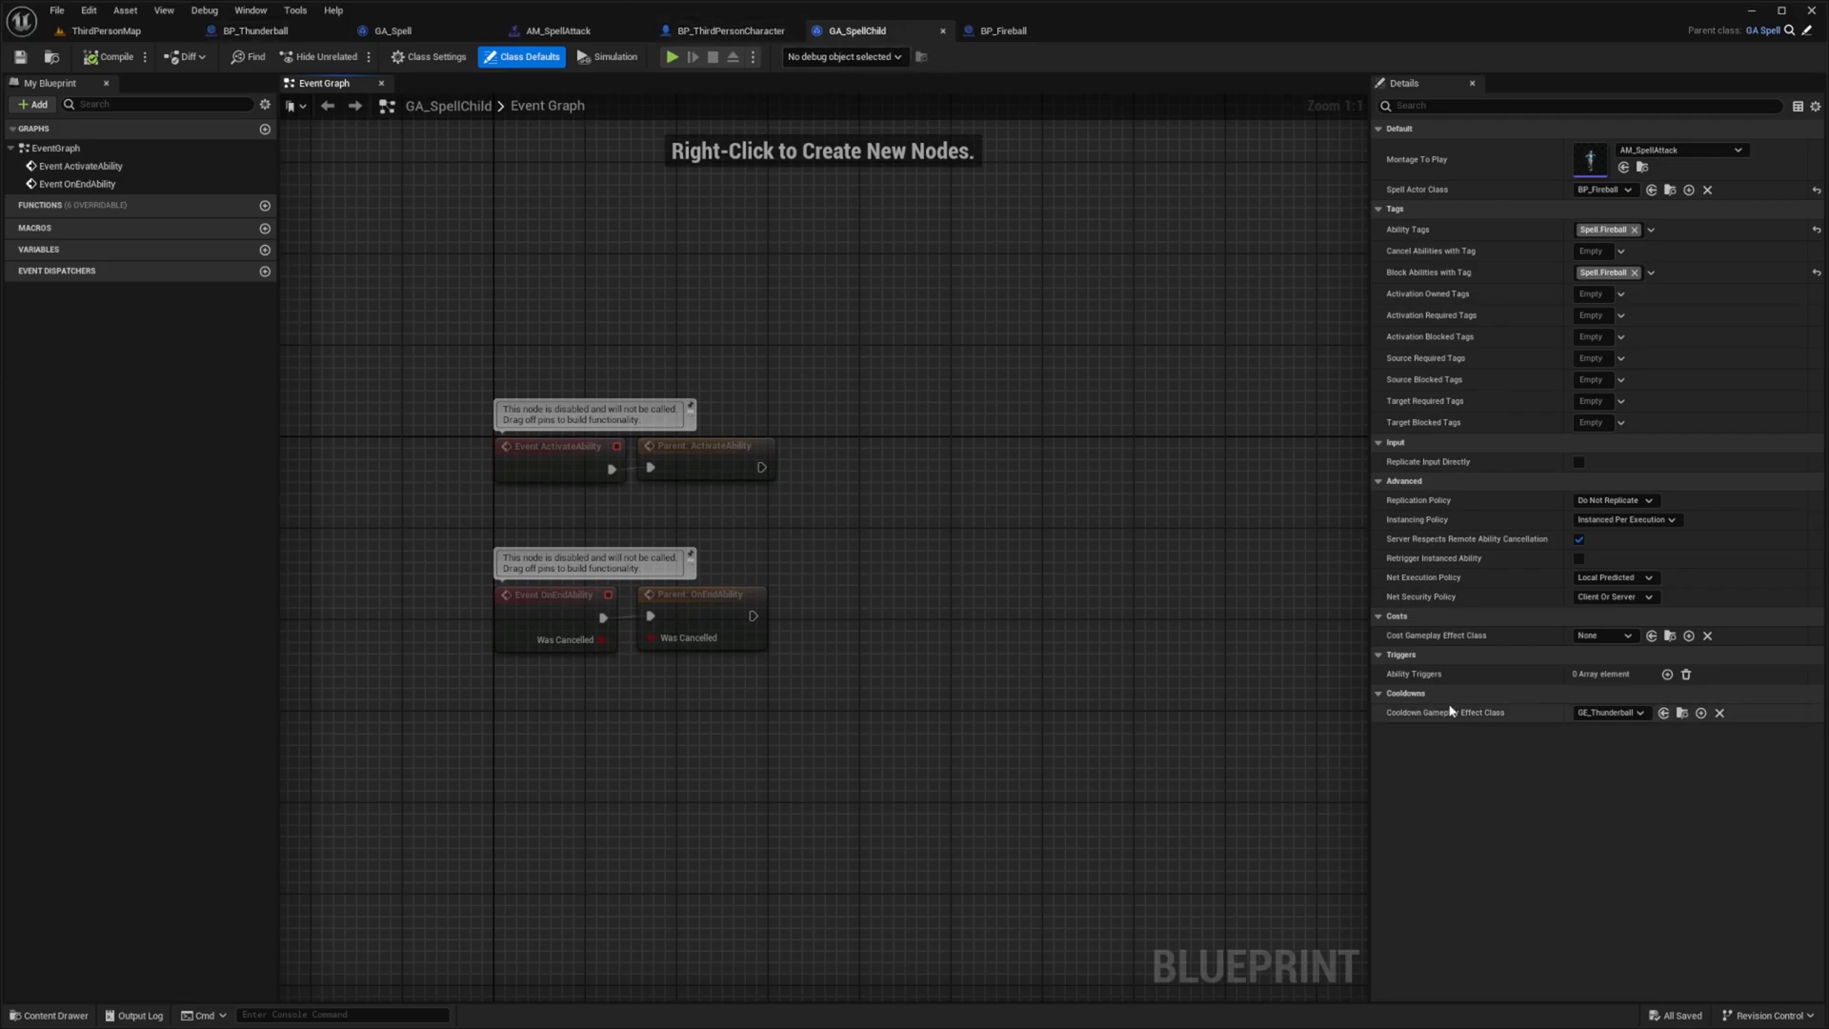
click(1608, 710)
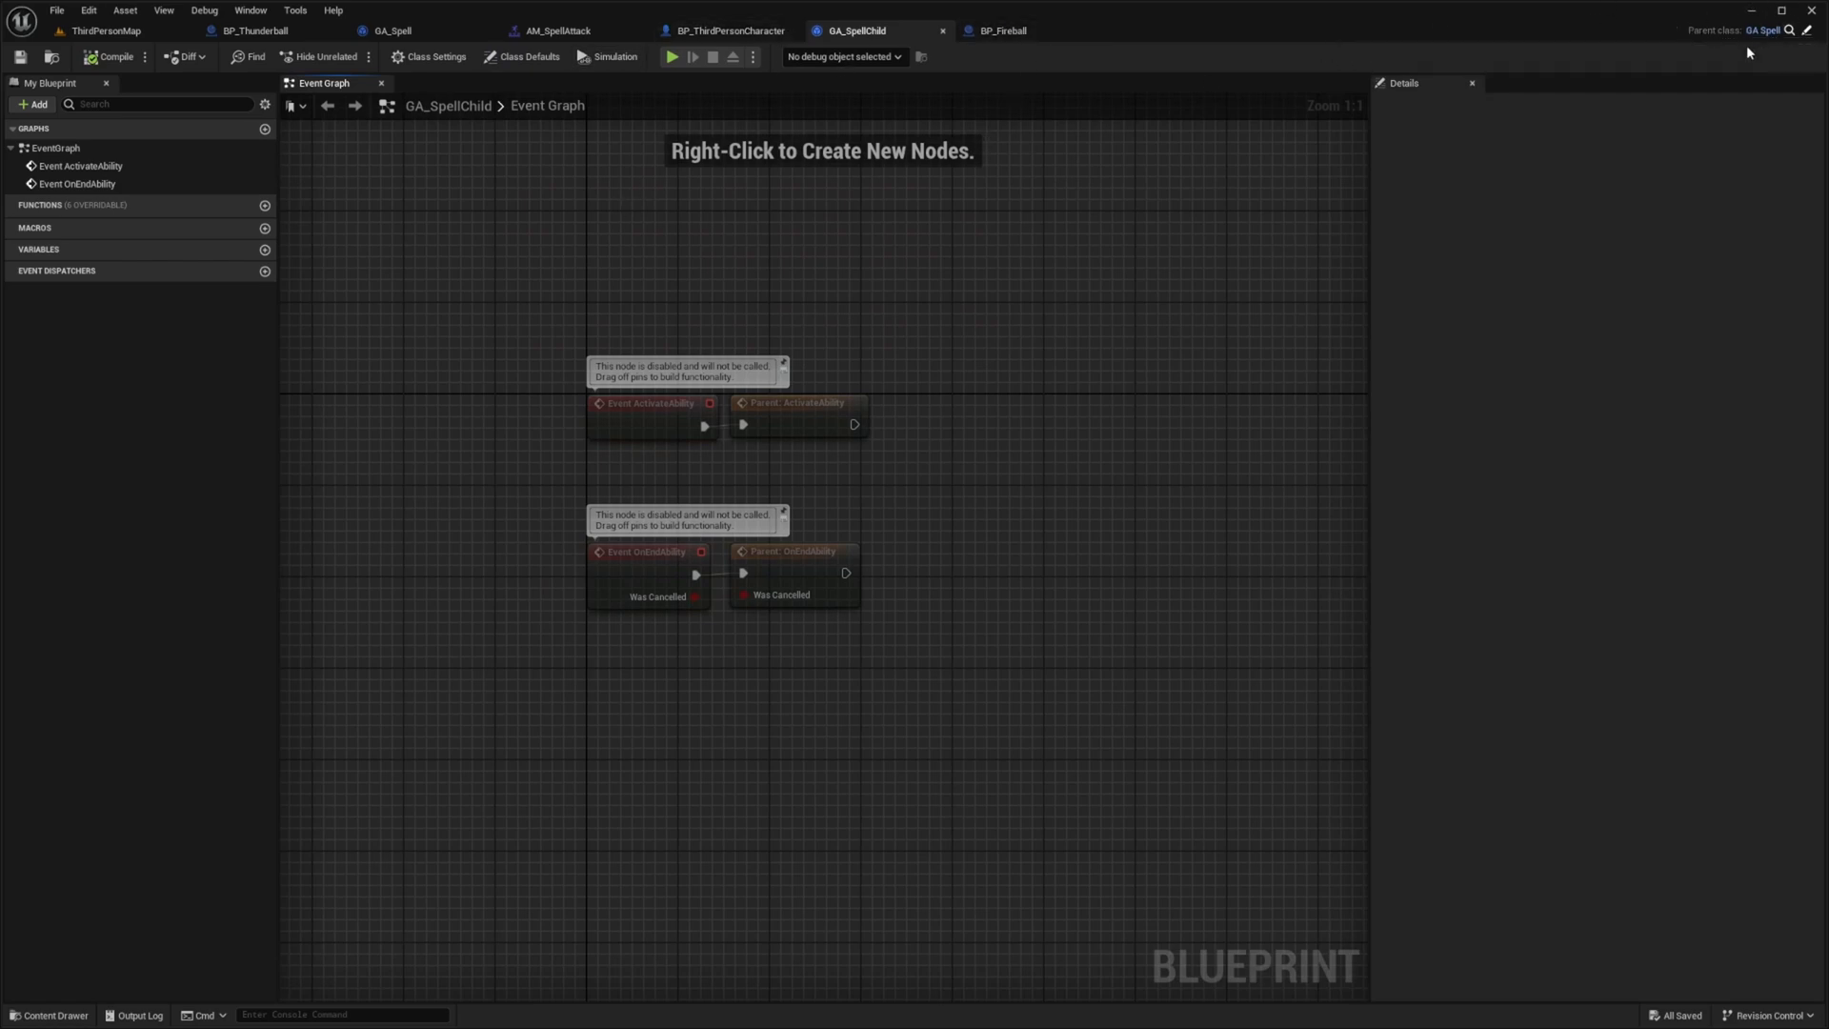
Step: Review GA_Spell's Montage to Play variable, then show GA_SpellChild's defaults with BP_Fireball again
click(391, 30)
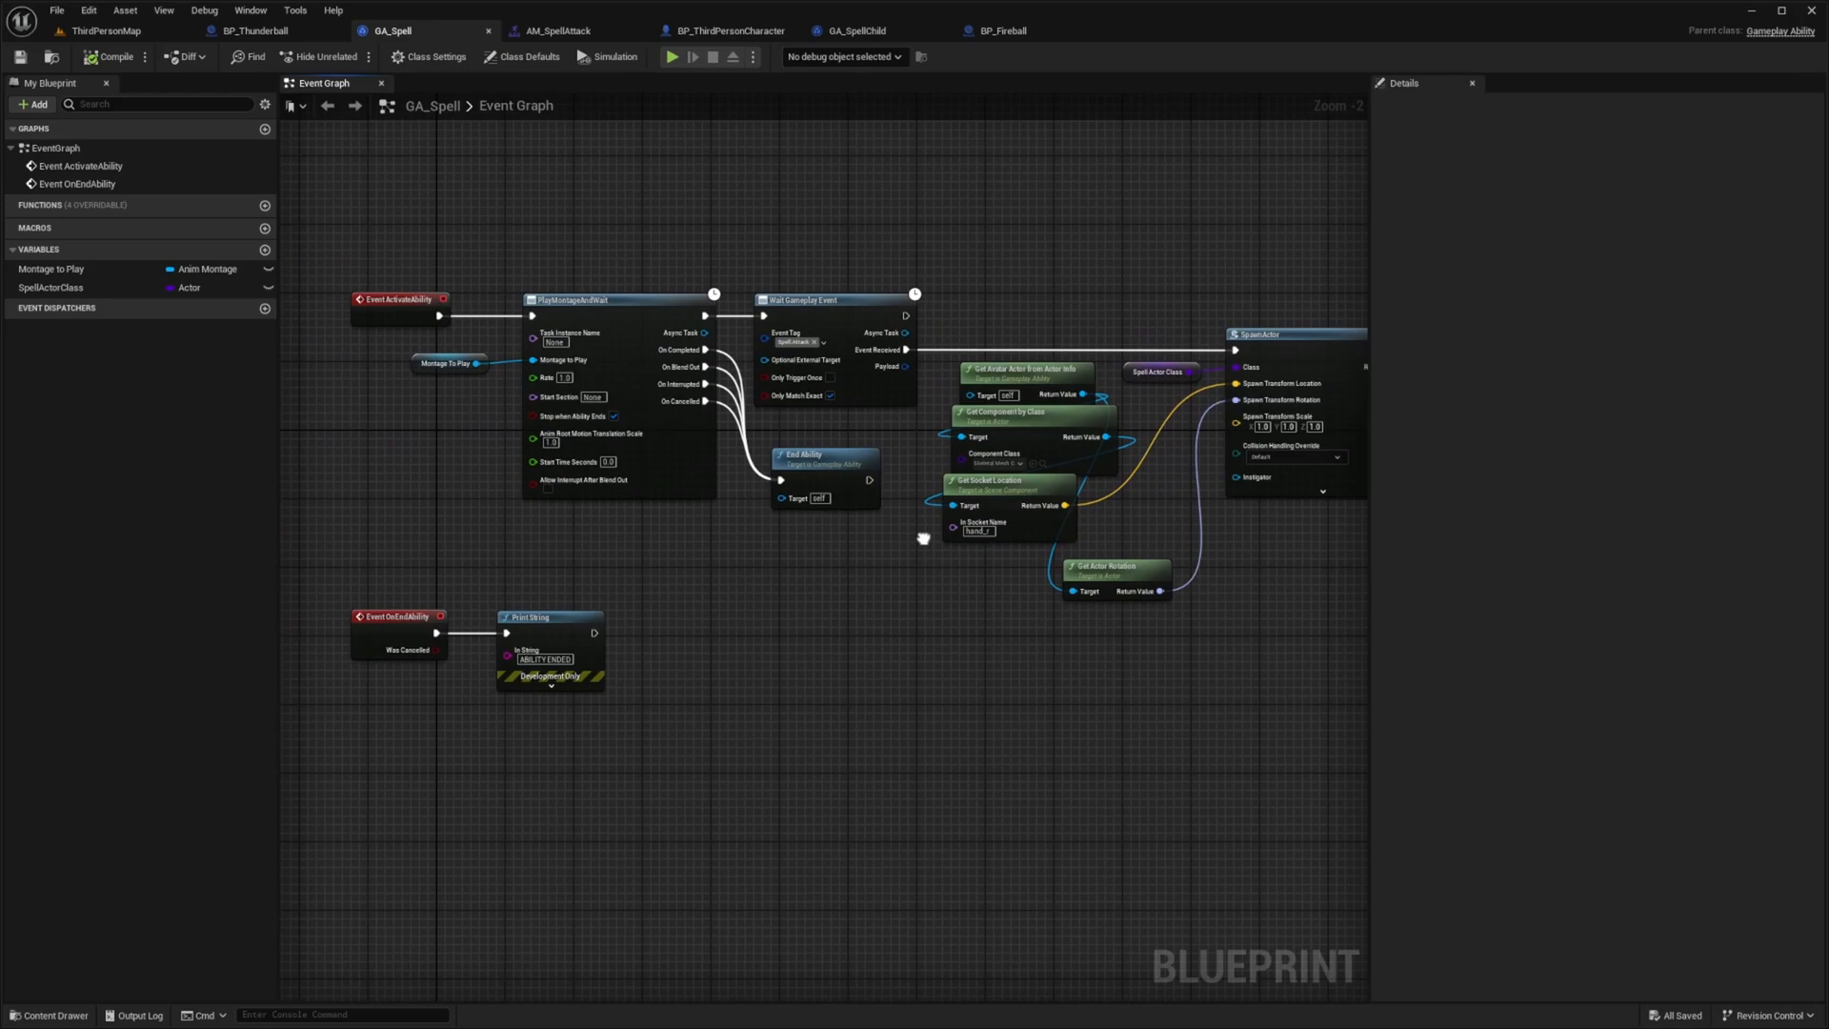
click(450, 362)
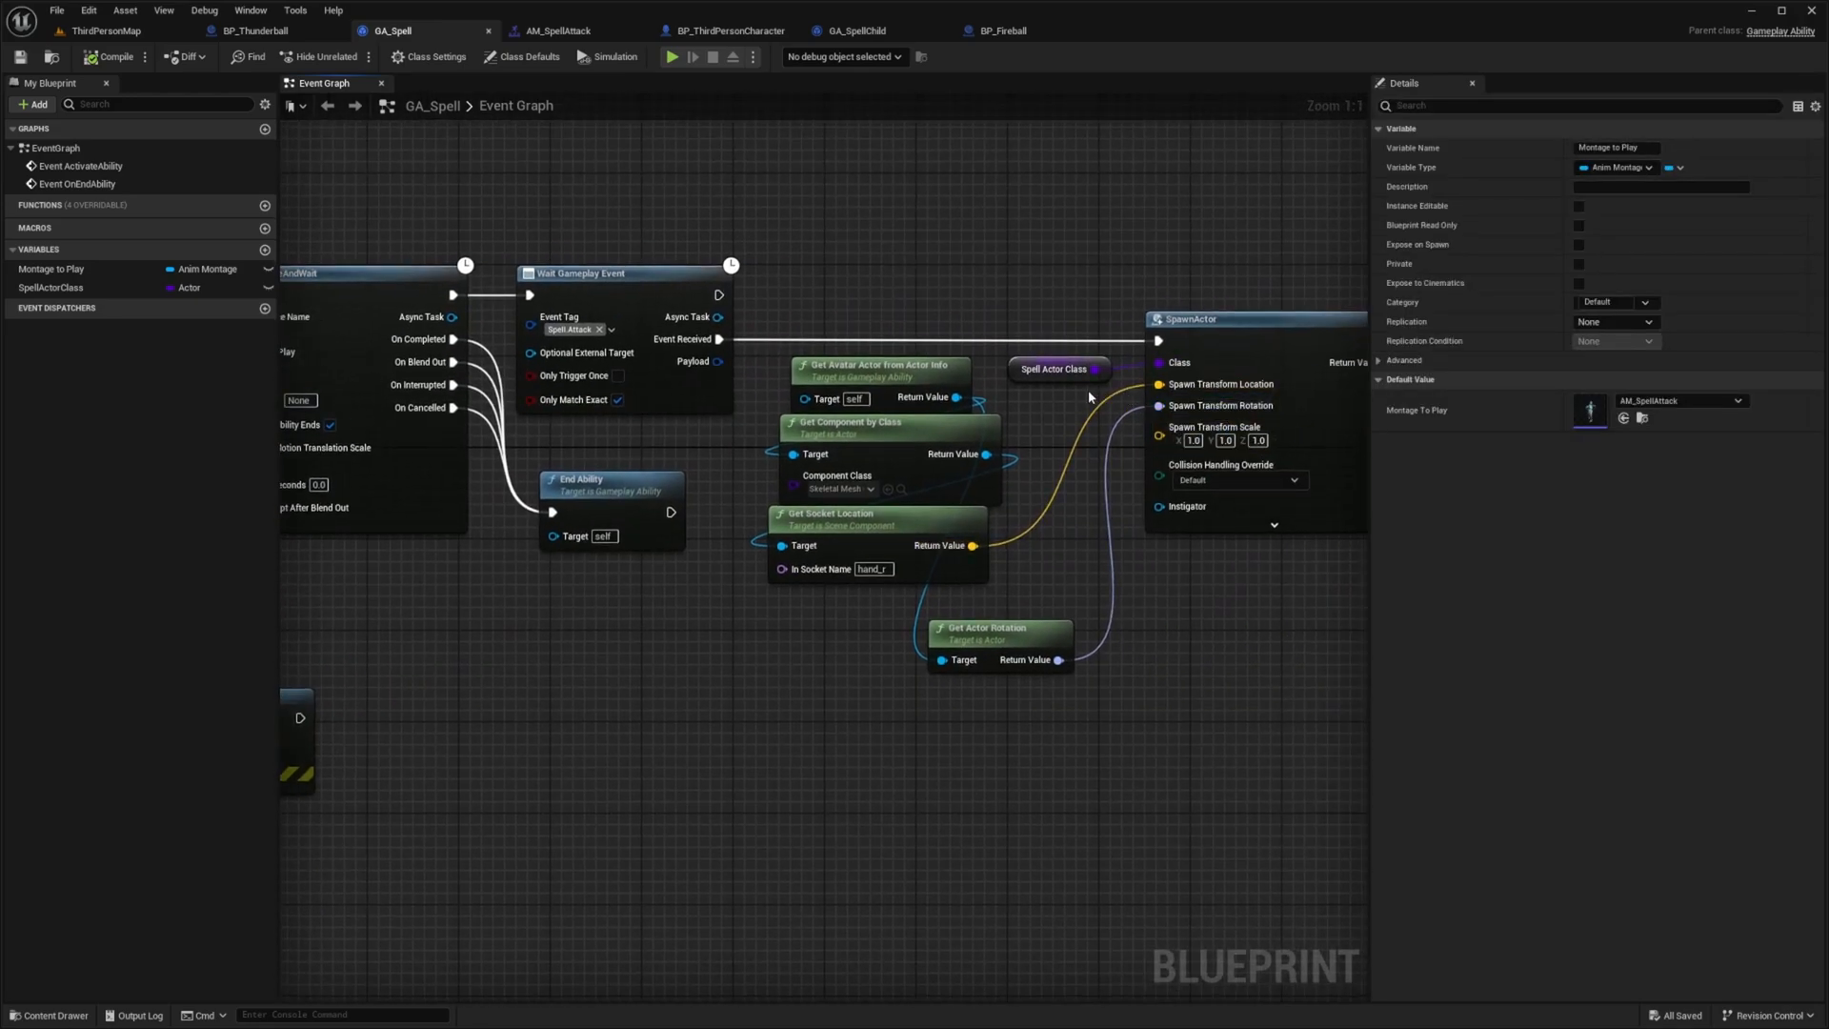
click(1058, 368)
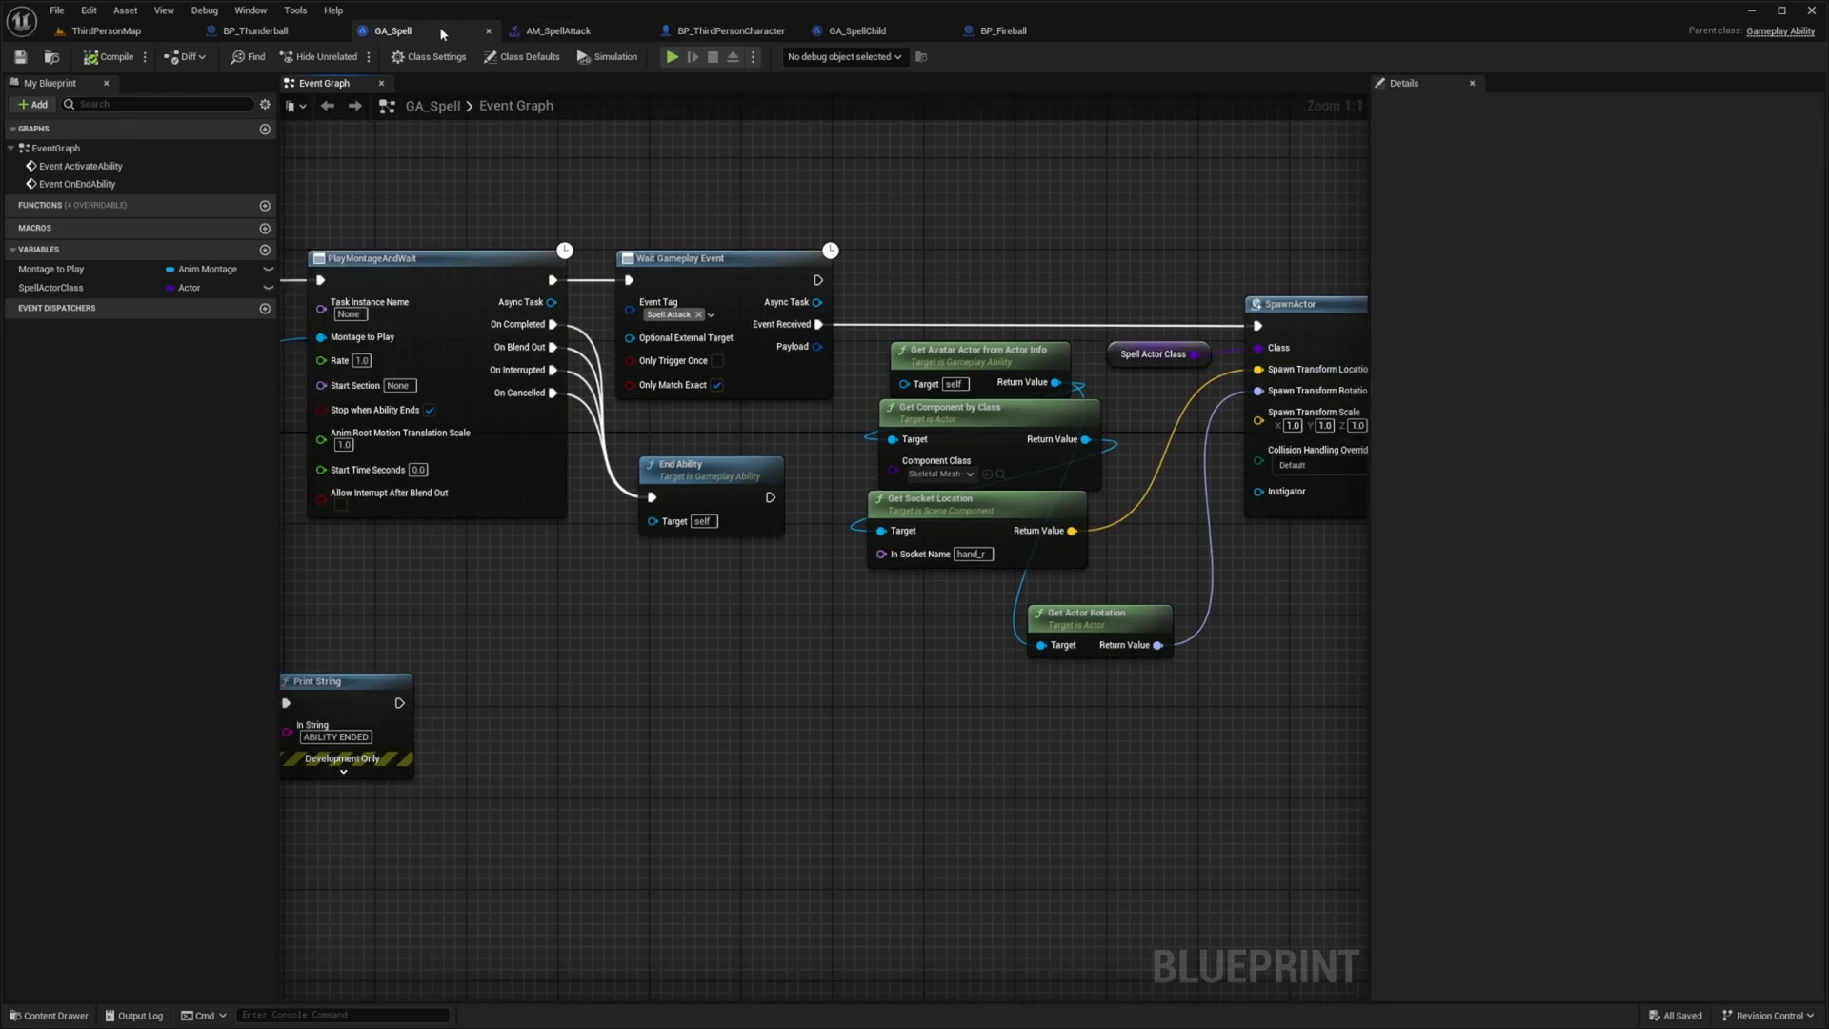
click(857, 31)
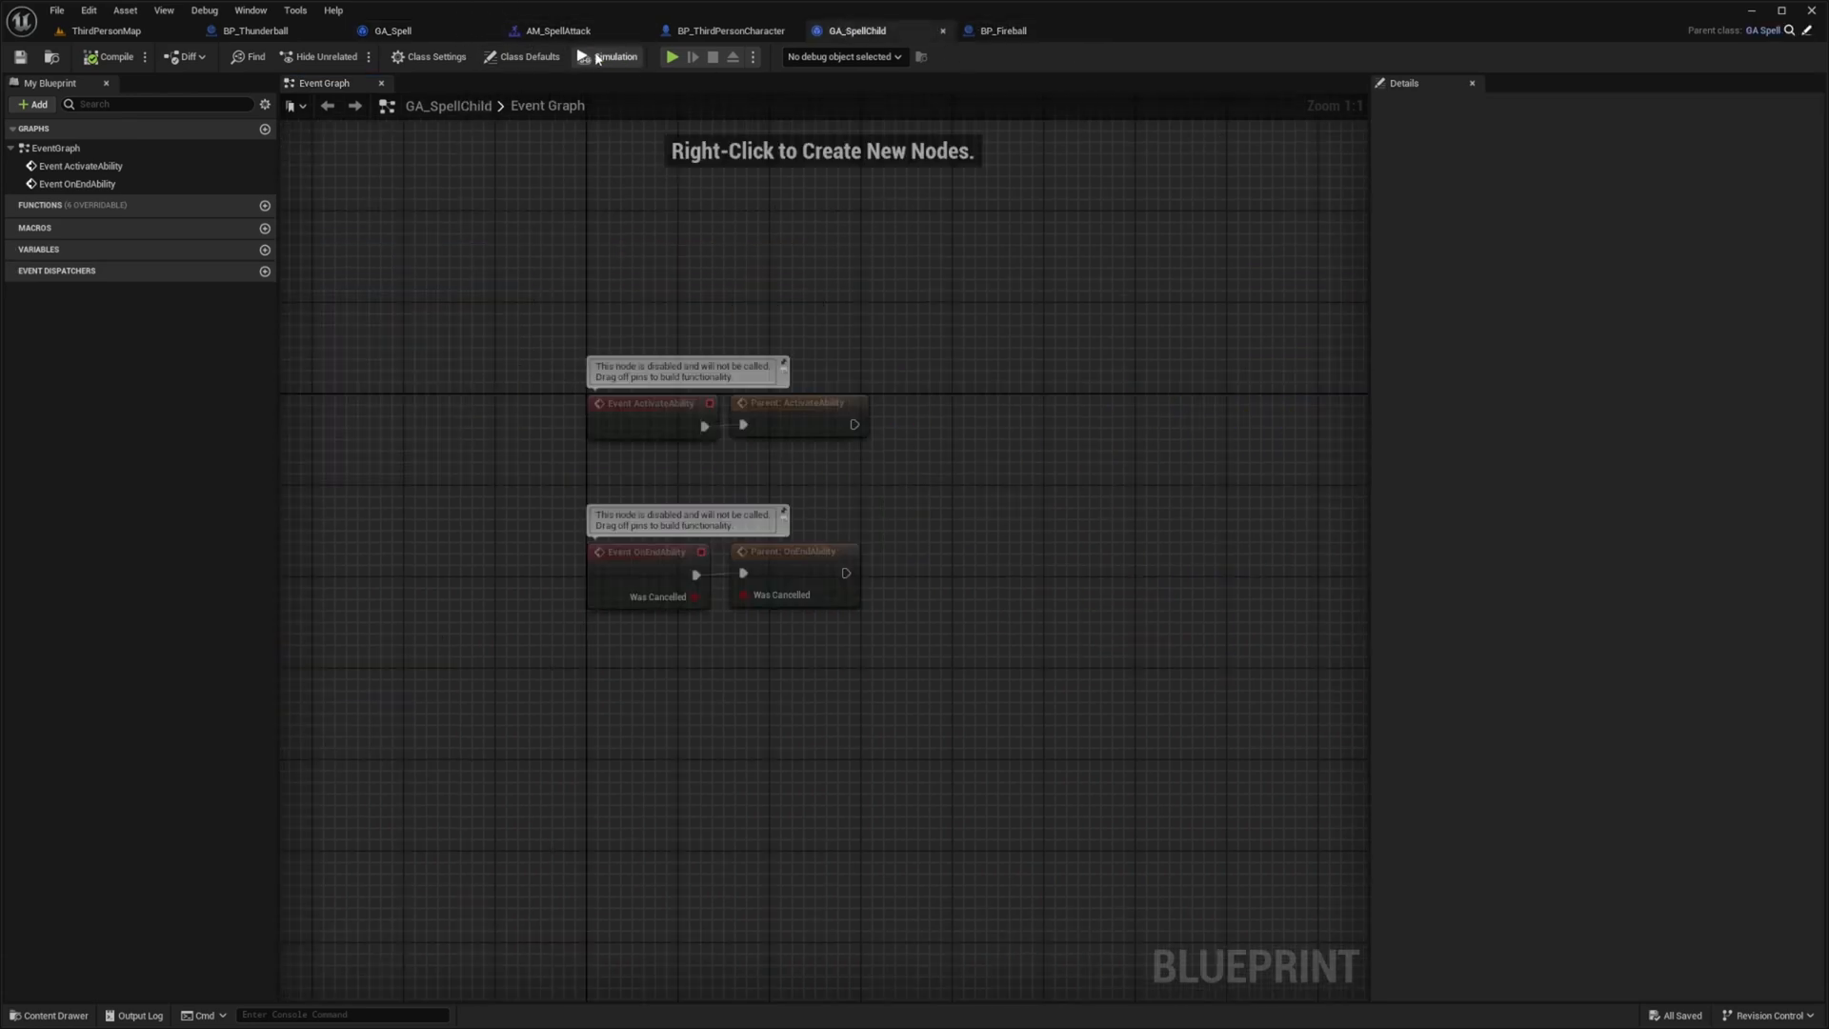
click(528, 55)
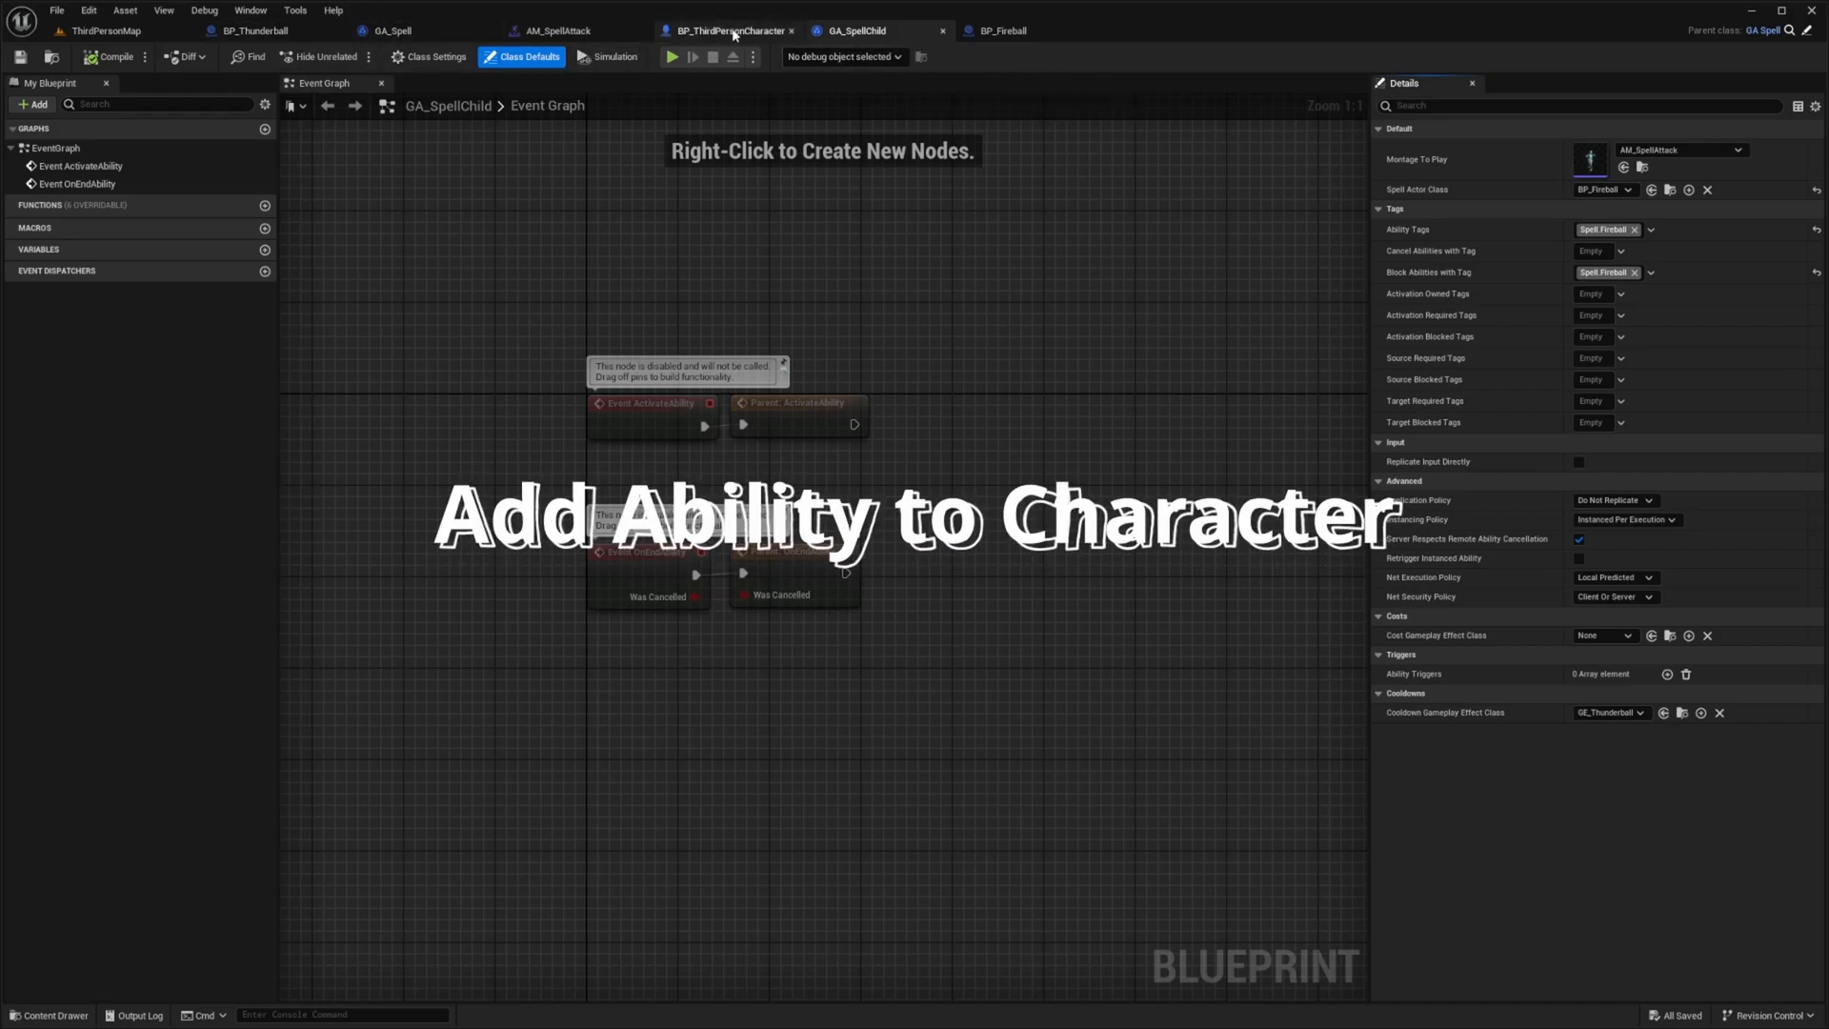
Step: In BP_ThirdPersonCharacter, set Try Activate Ability by Class on Debug Key 5 to GA_SpellChild
click(730, 31)
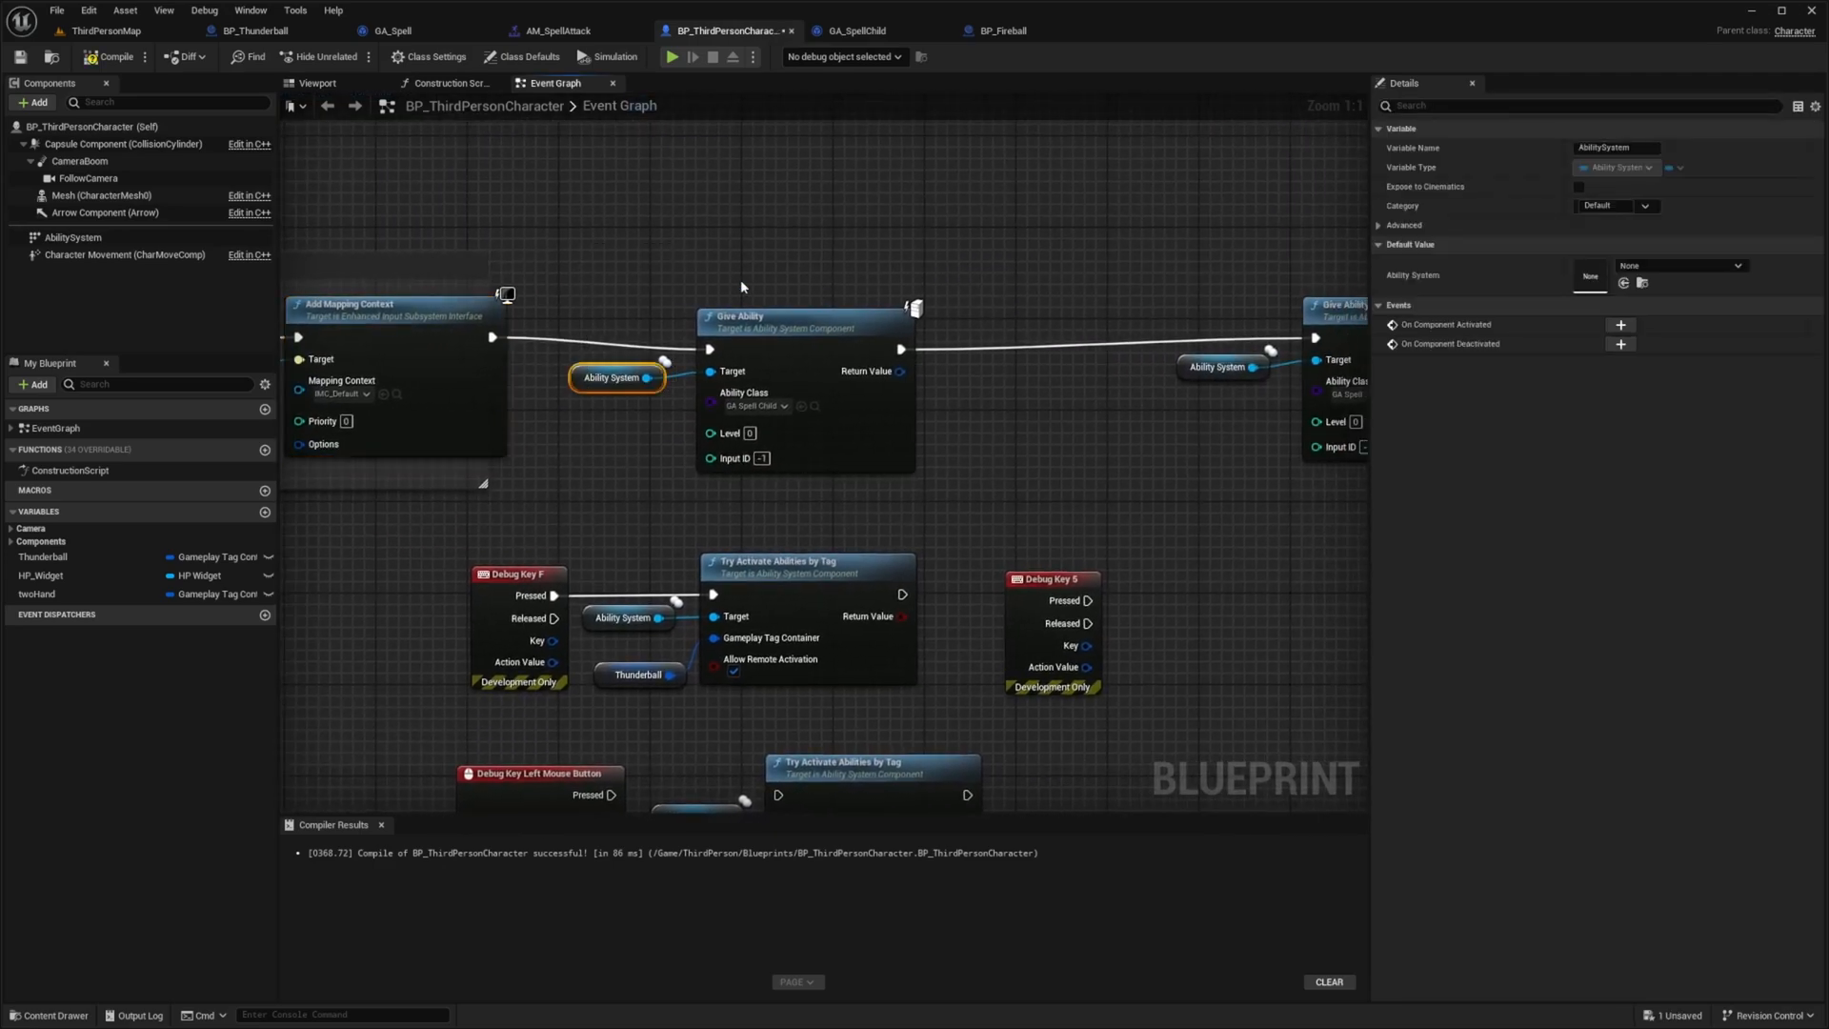
click(757, 406)
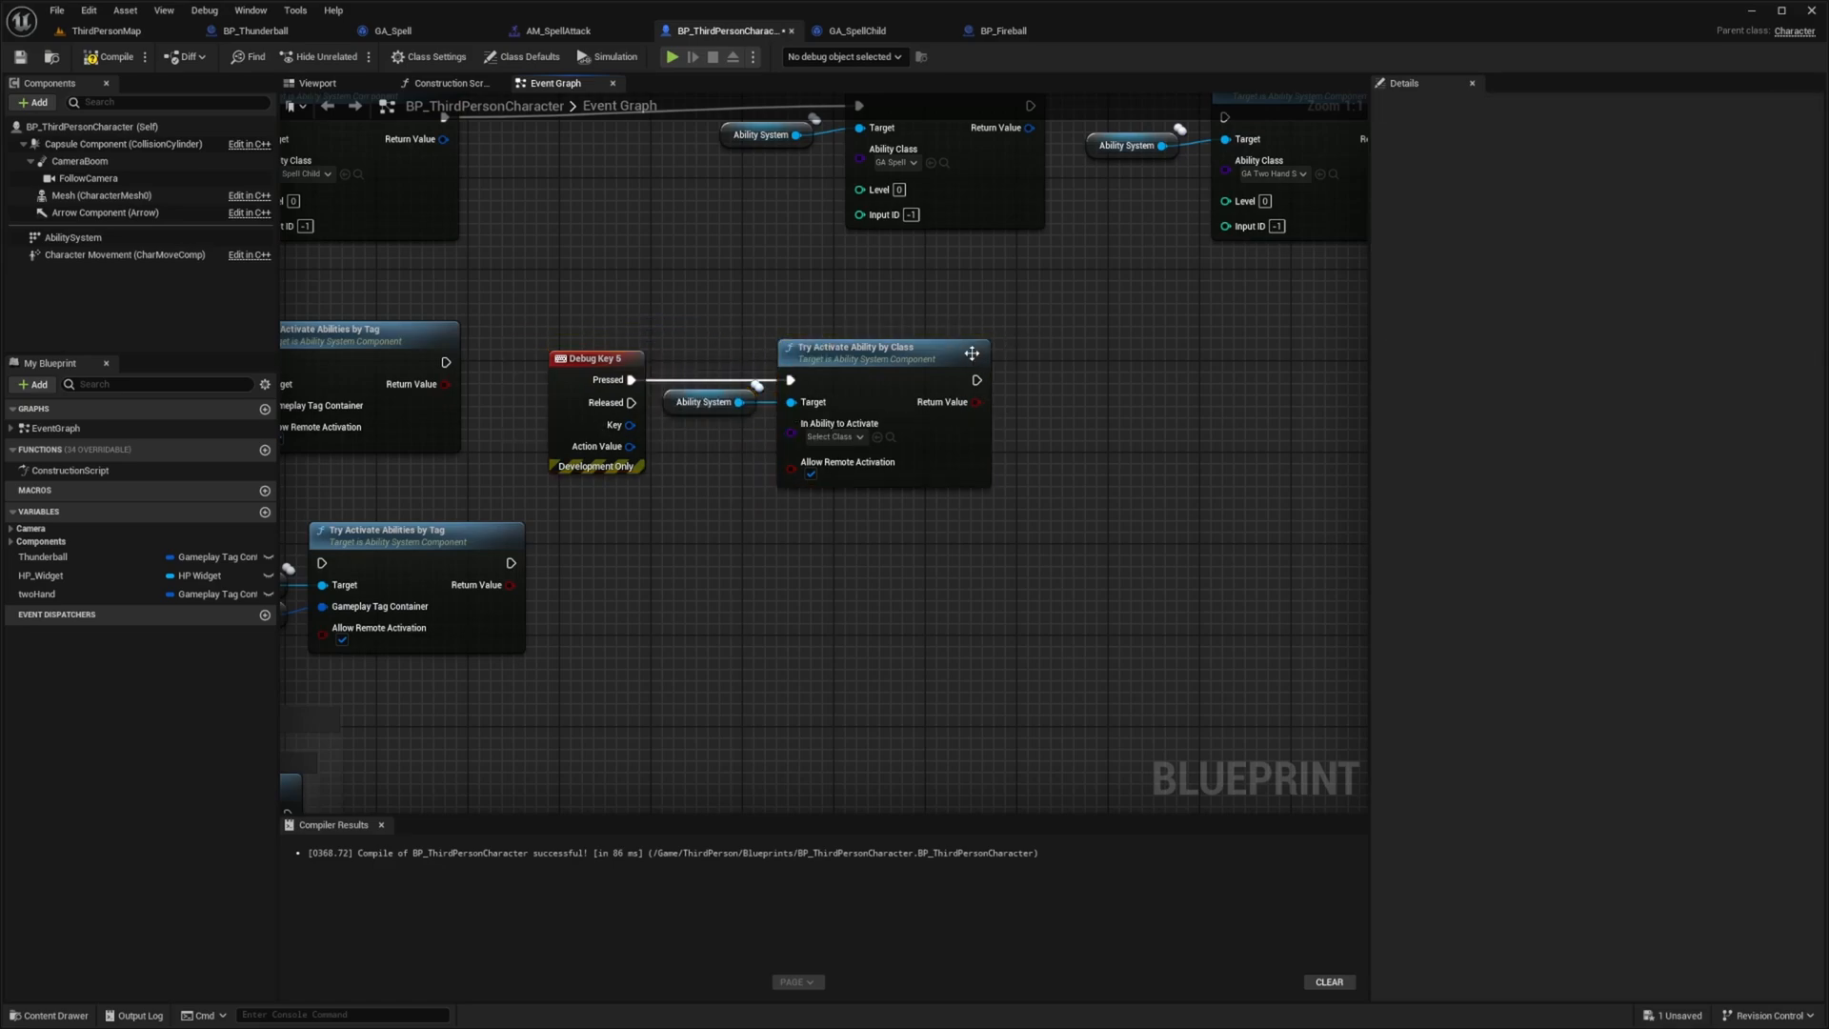
click(829, 436)
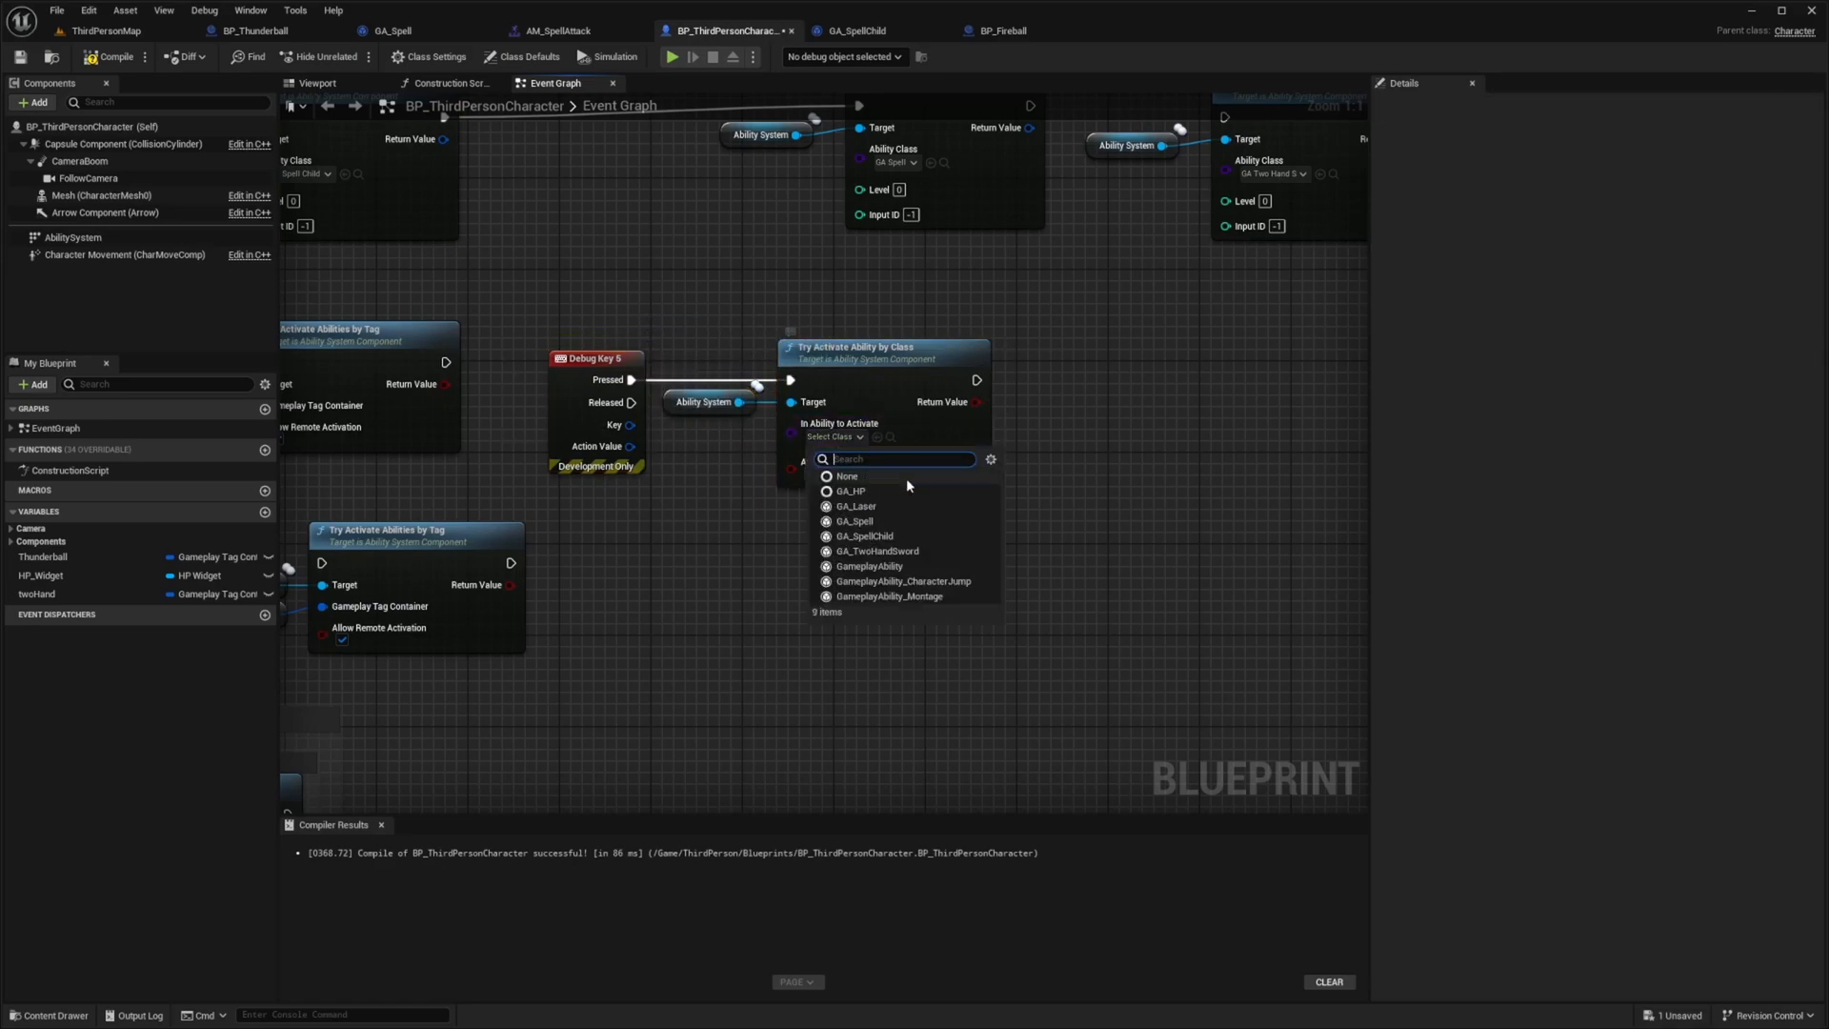
click(865, 536)
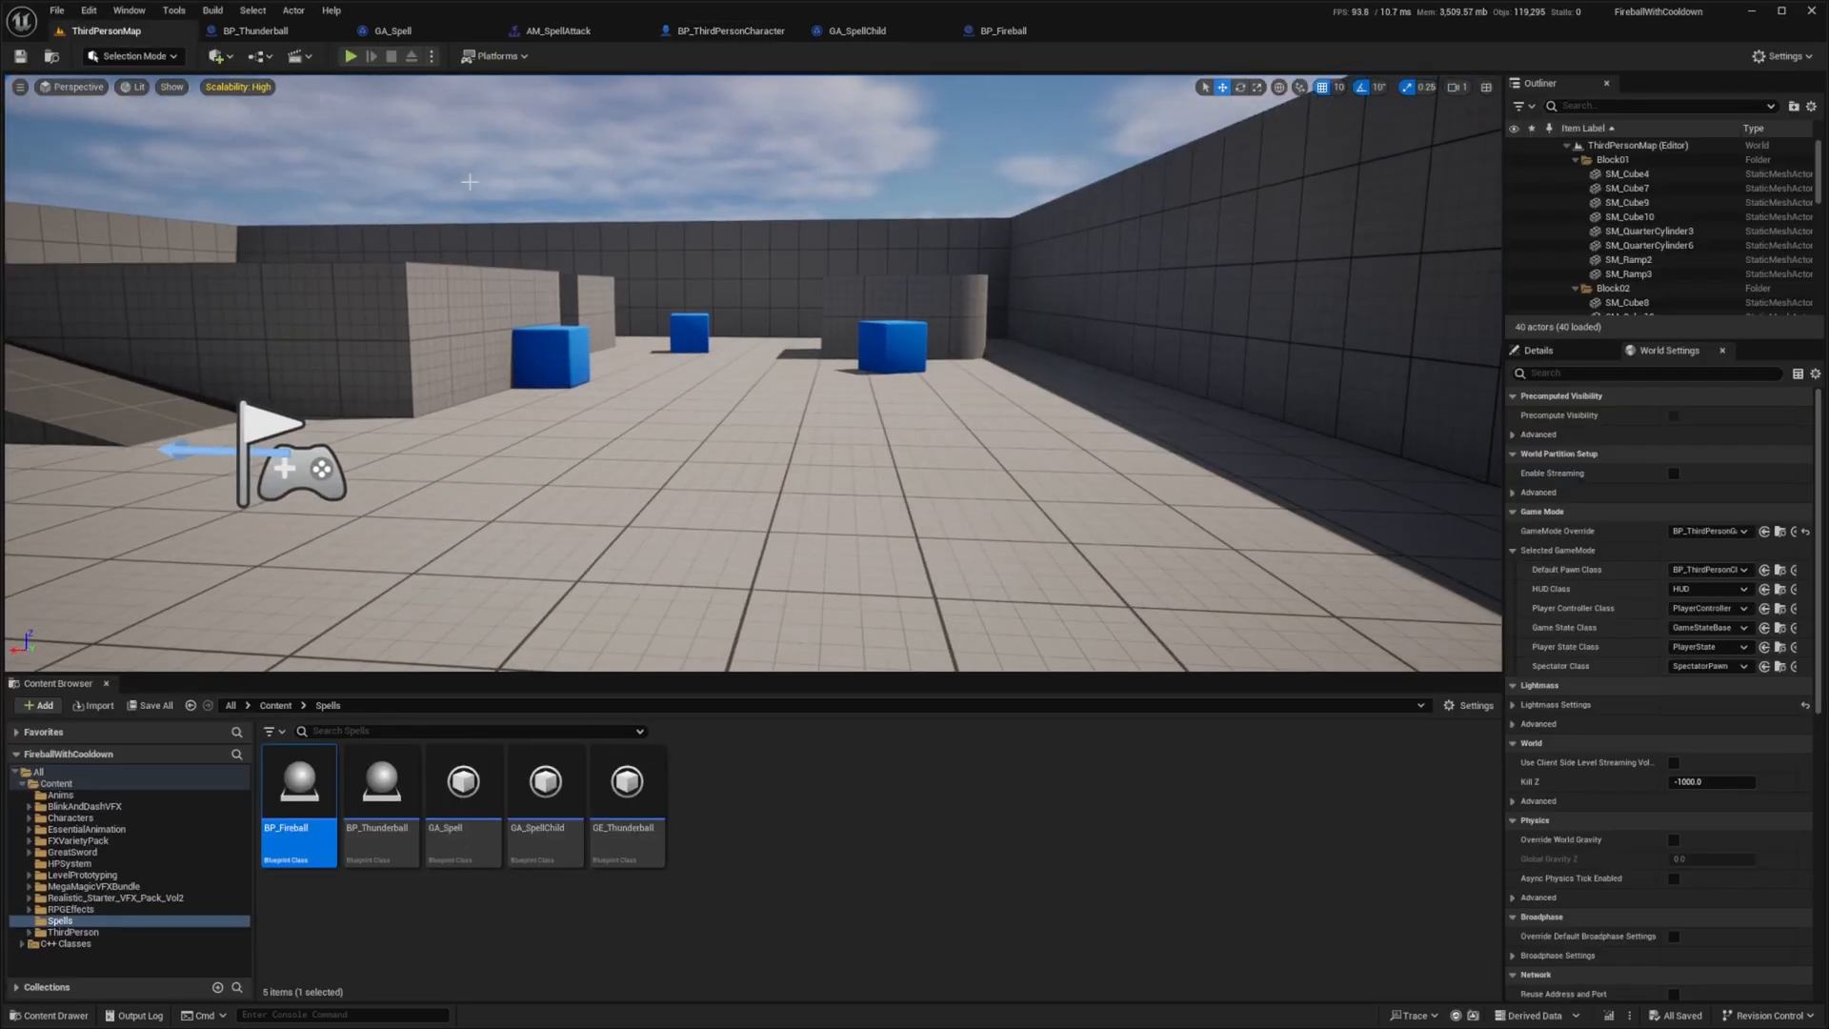
click(348, 55)
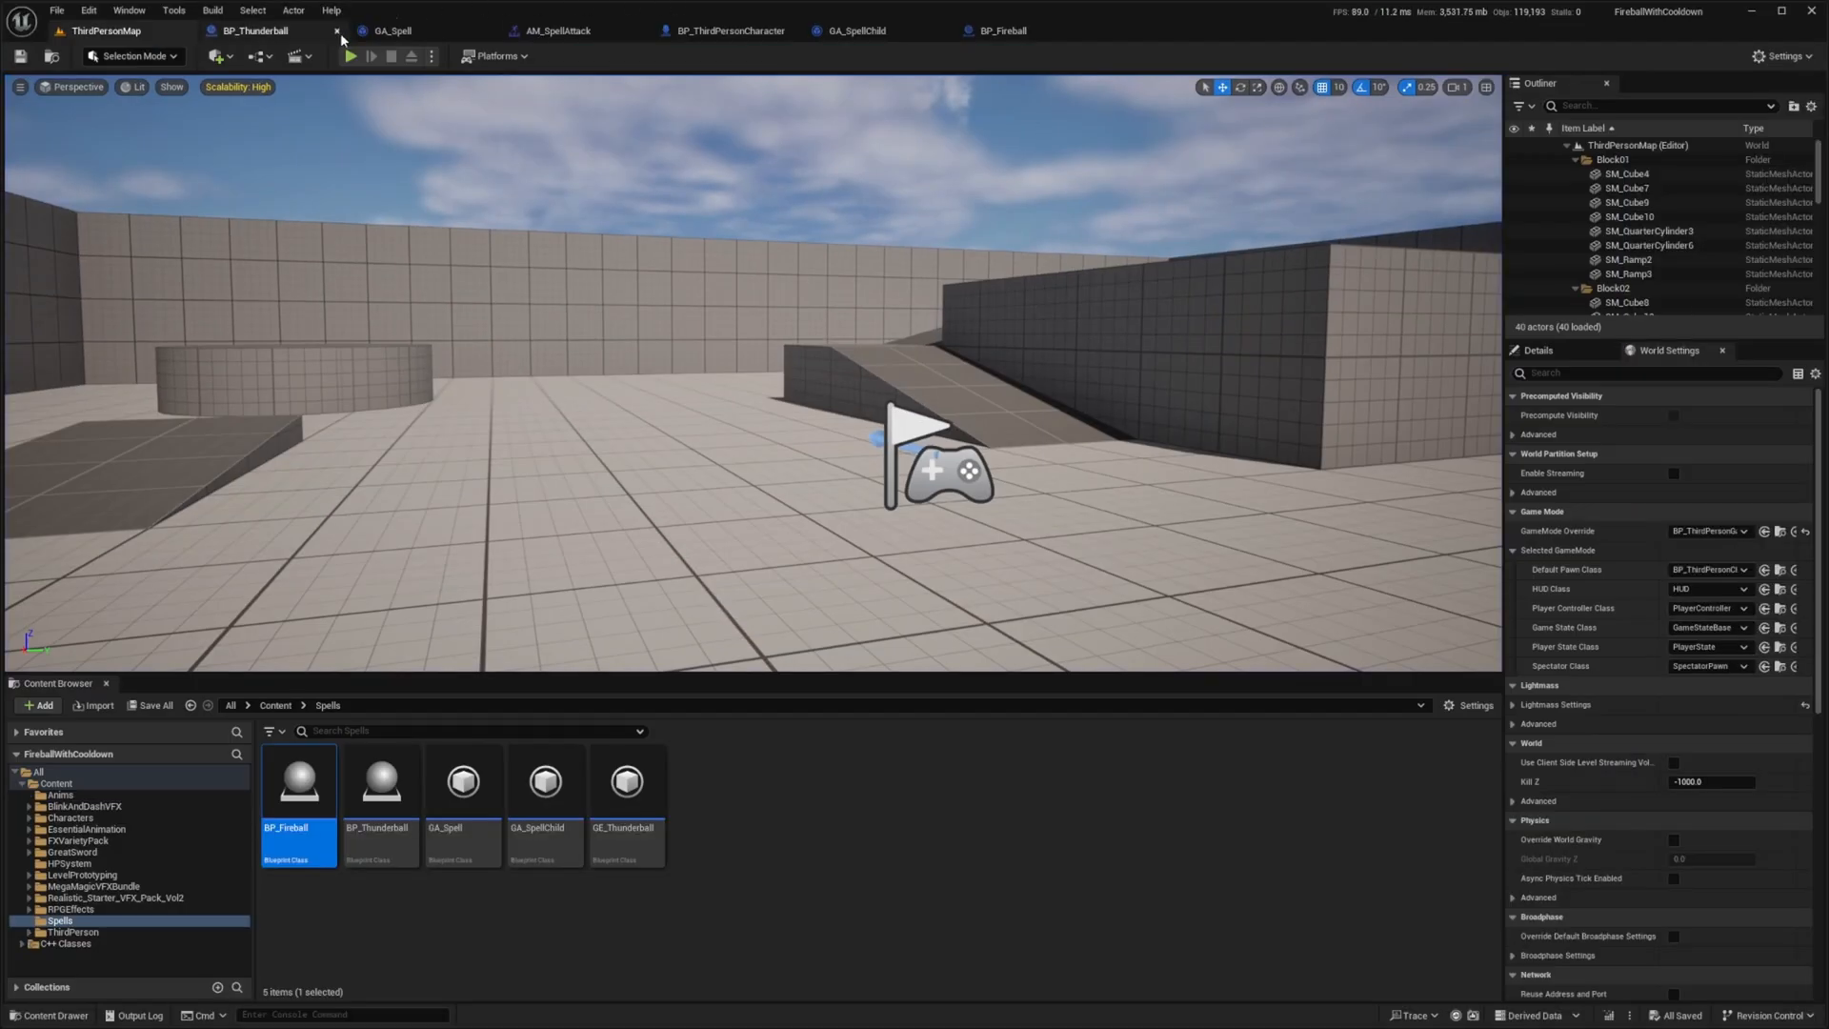
click(560, 30)
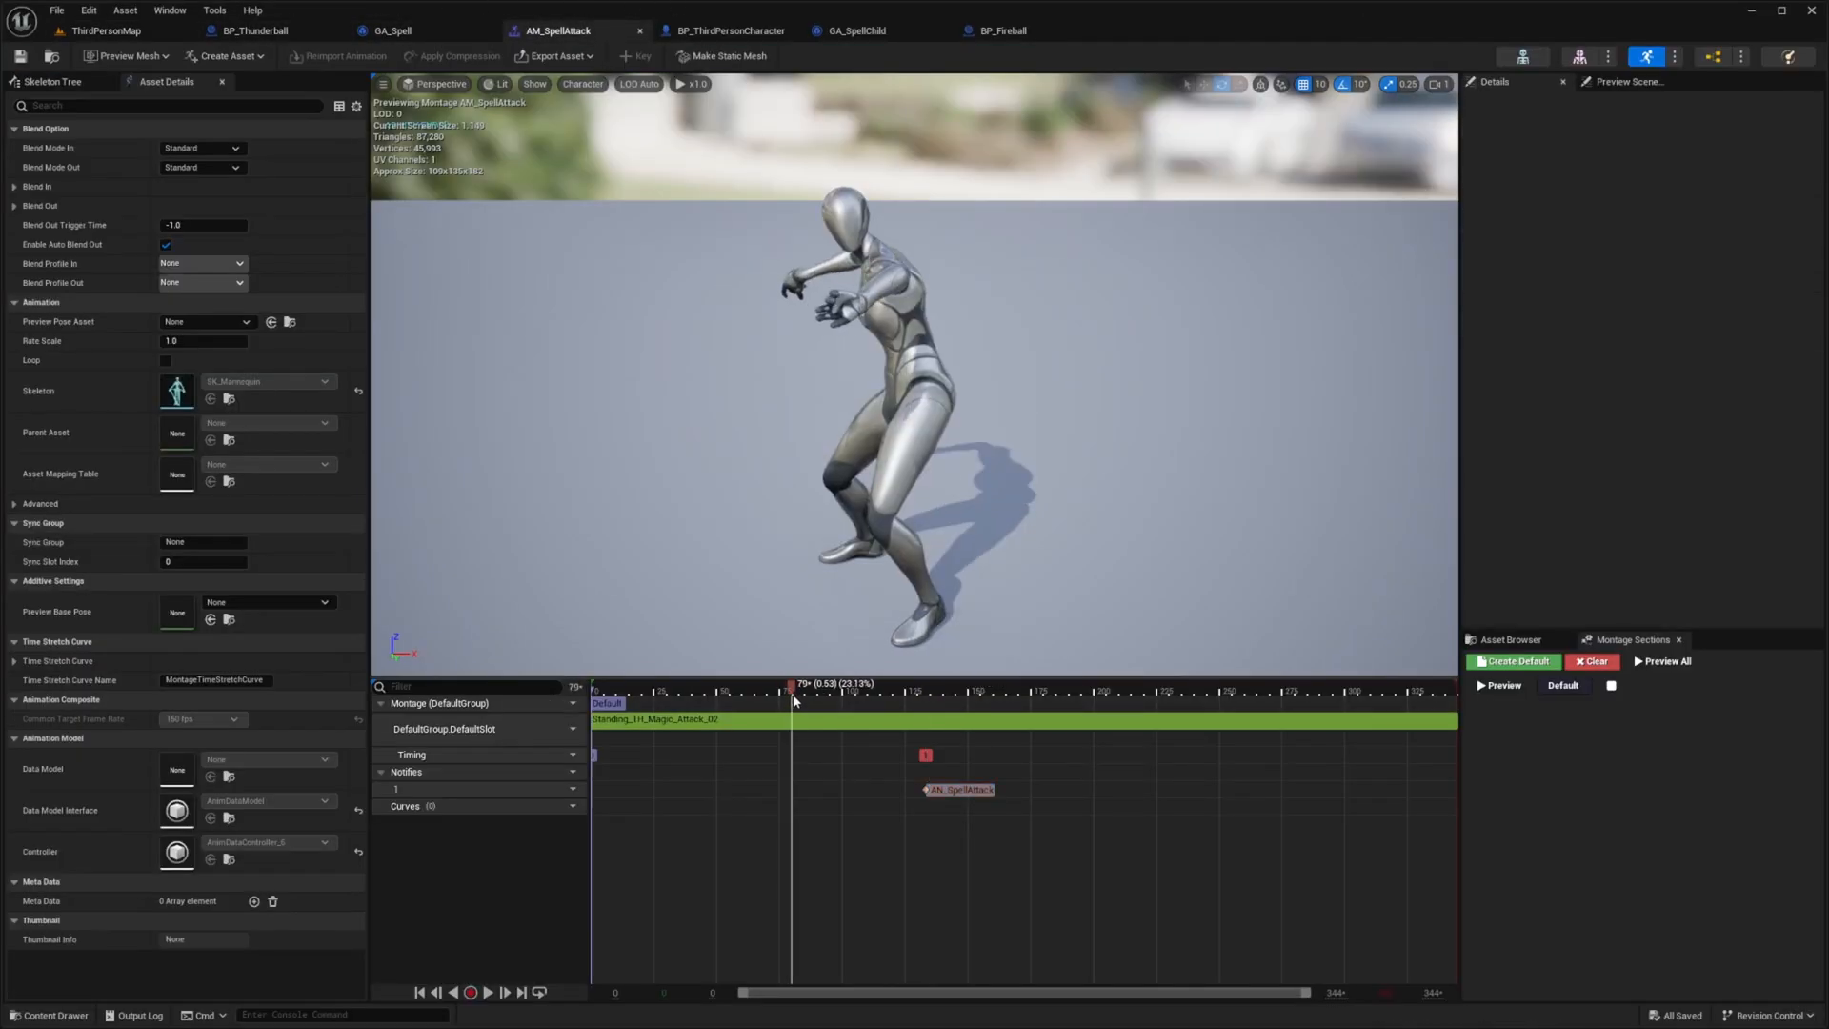
click(959, 789)
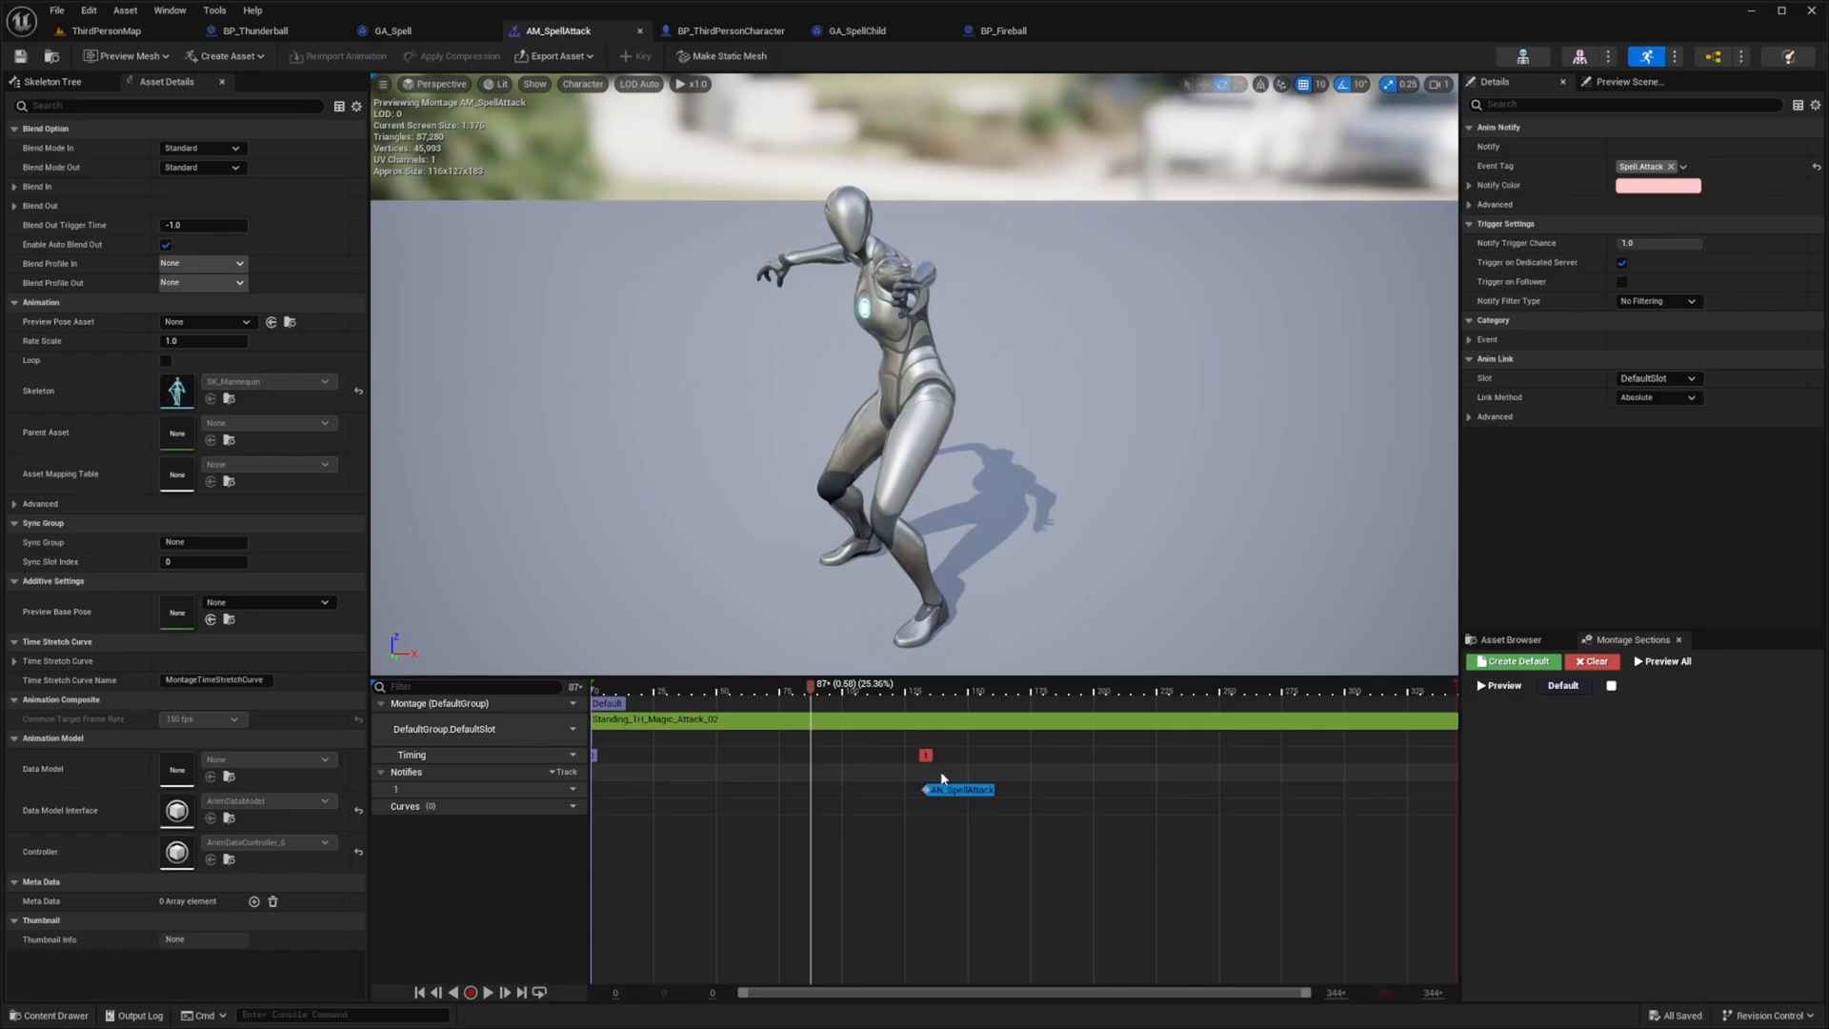
click(105, 30)
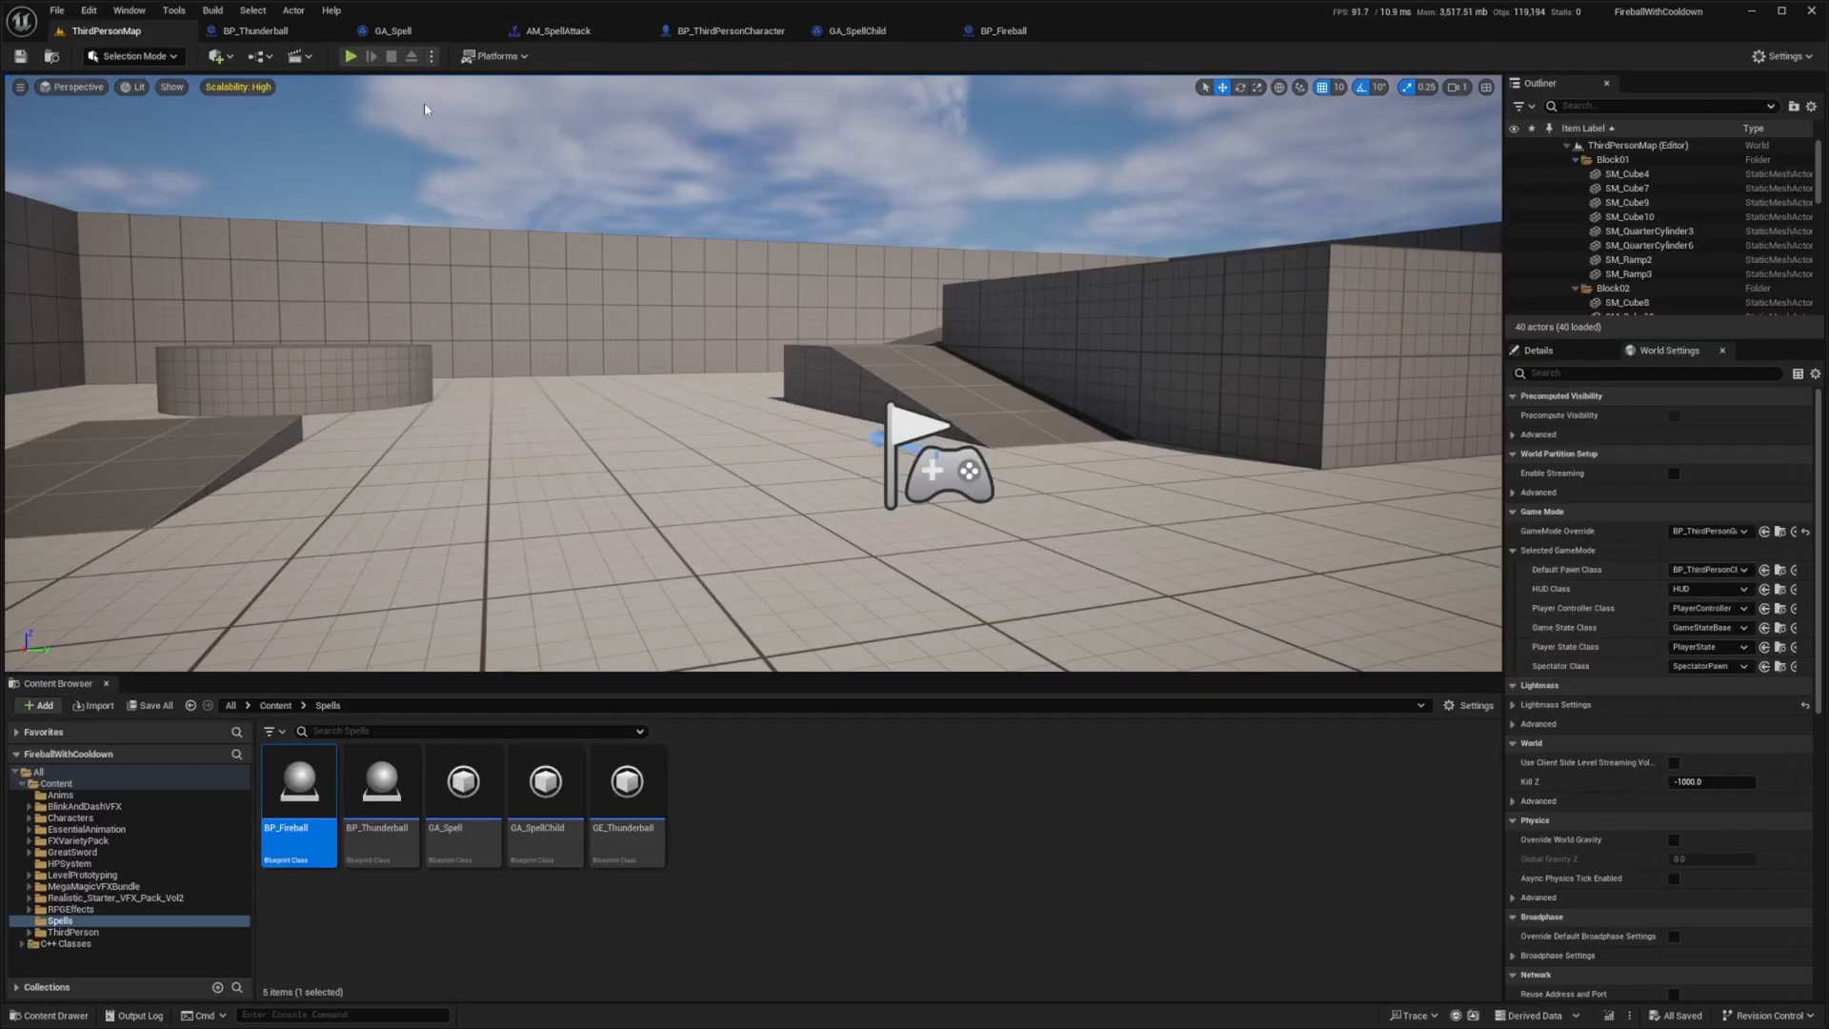
click(350, 55)
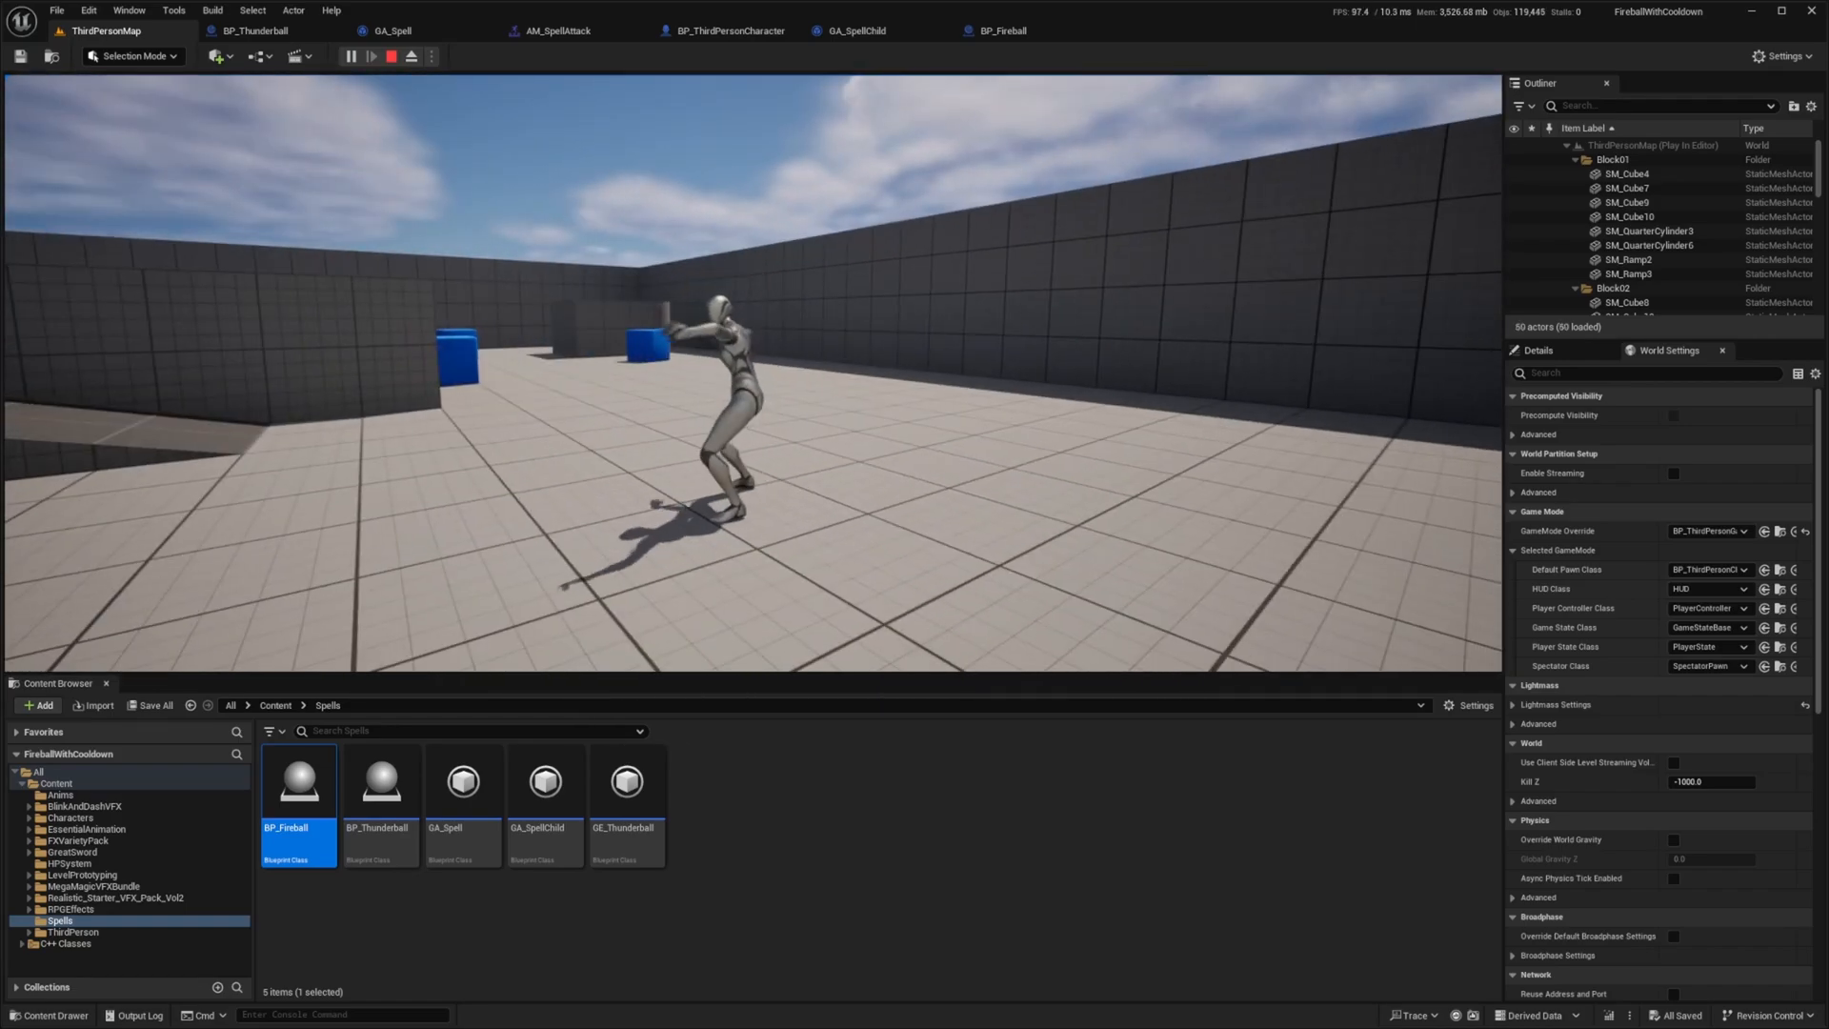
click(390, 56)
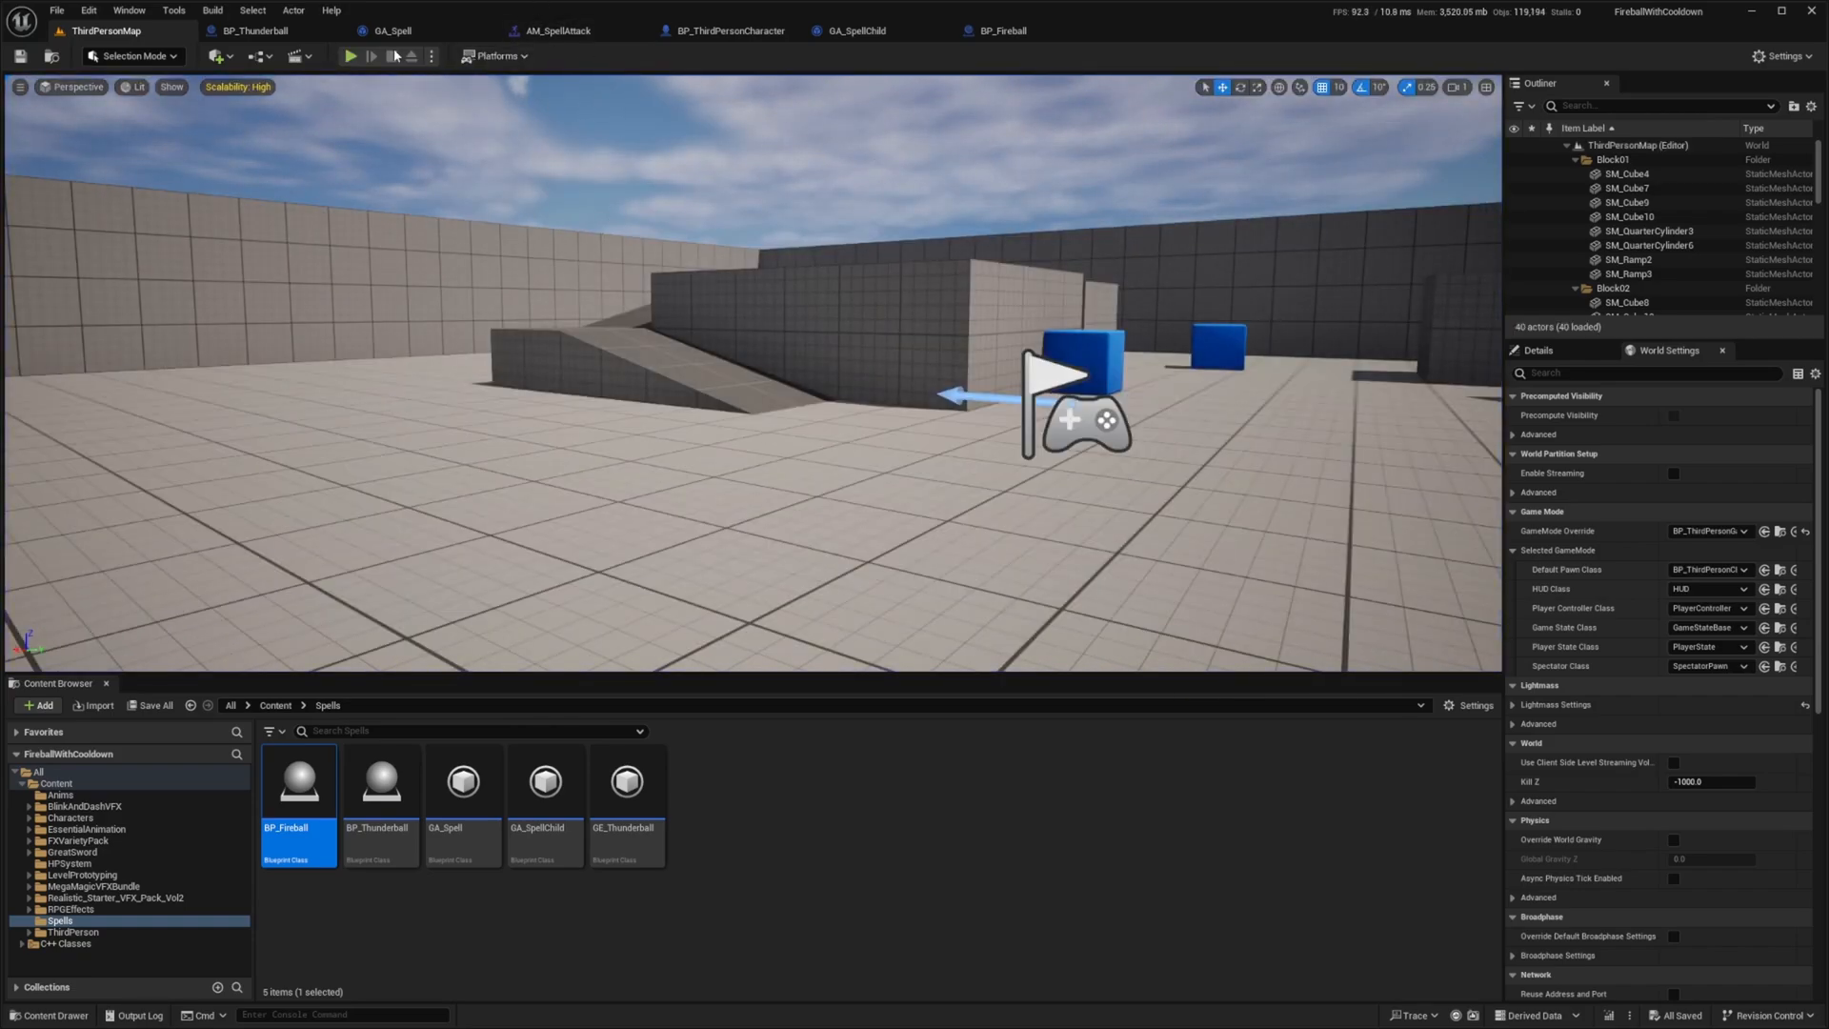
Step: Preview AM_SpellTwoAttack and set it as GA_SpellChild's Montage to Play
click(554, 31)
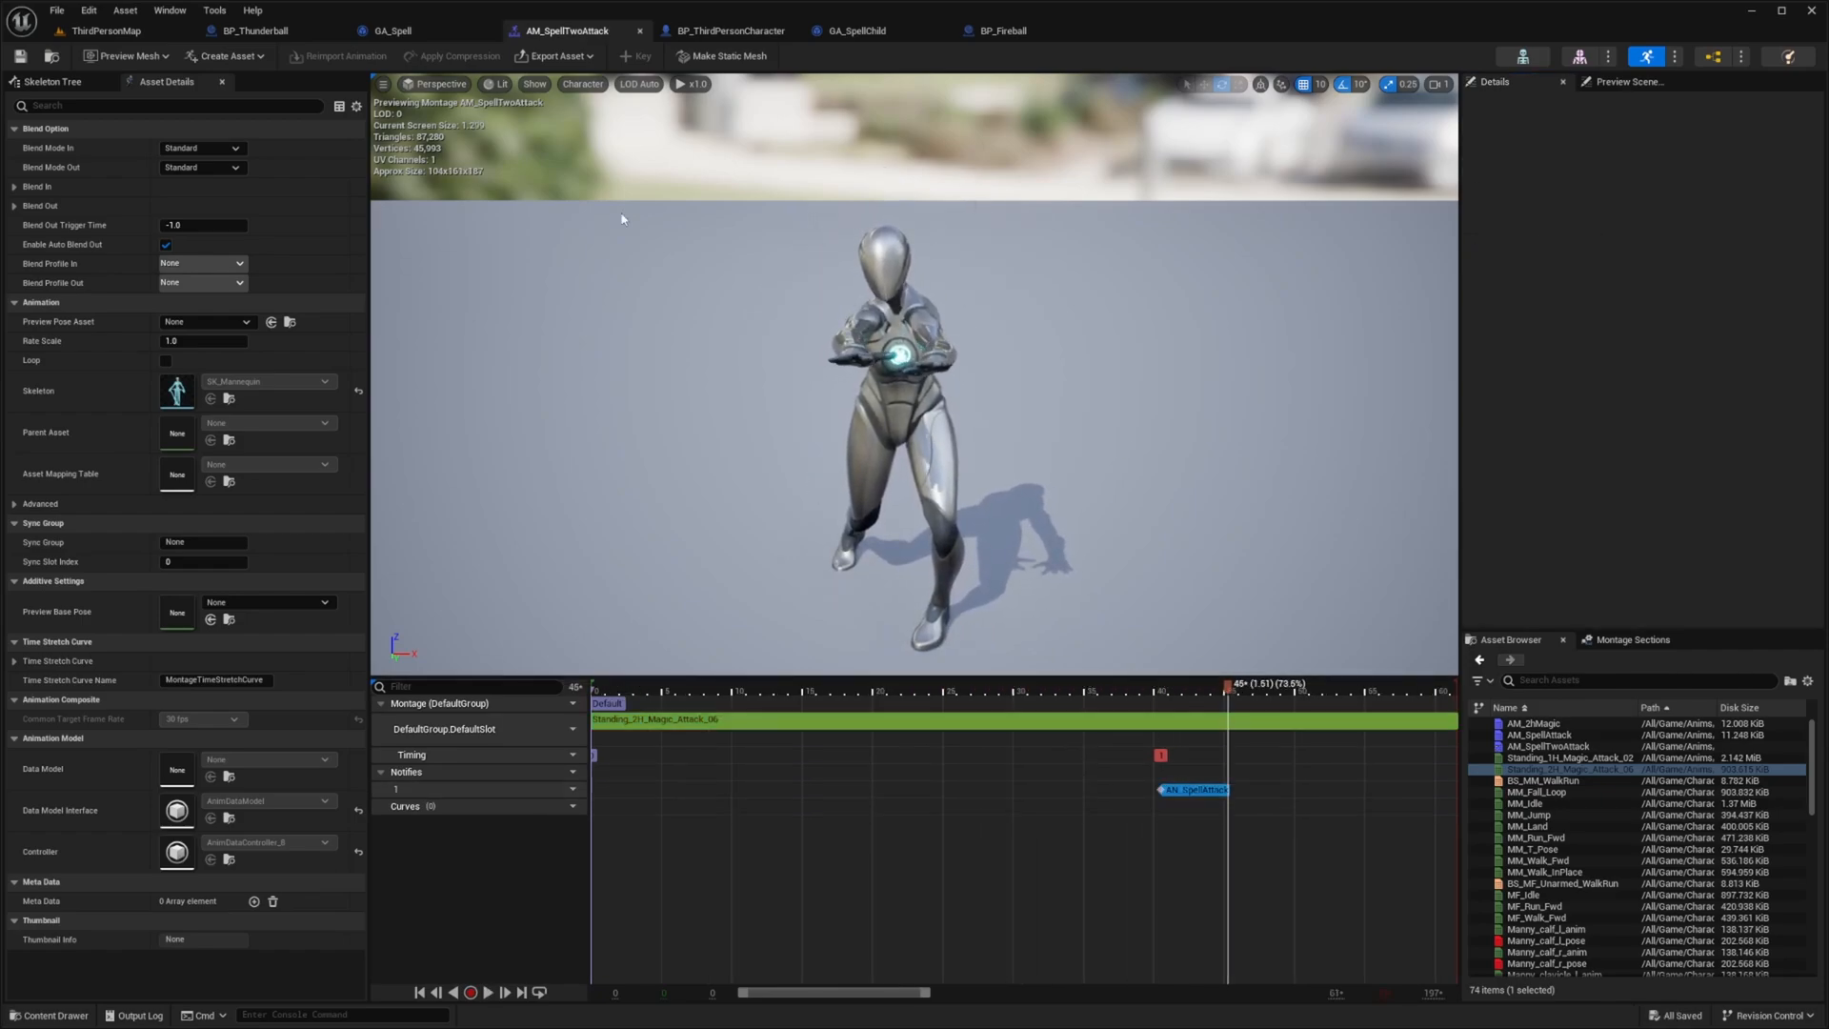
click(1193, 789)
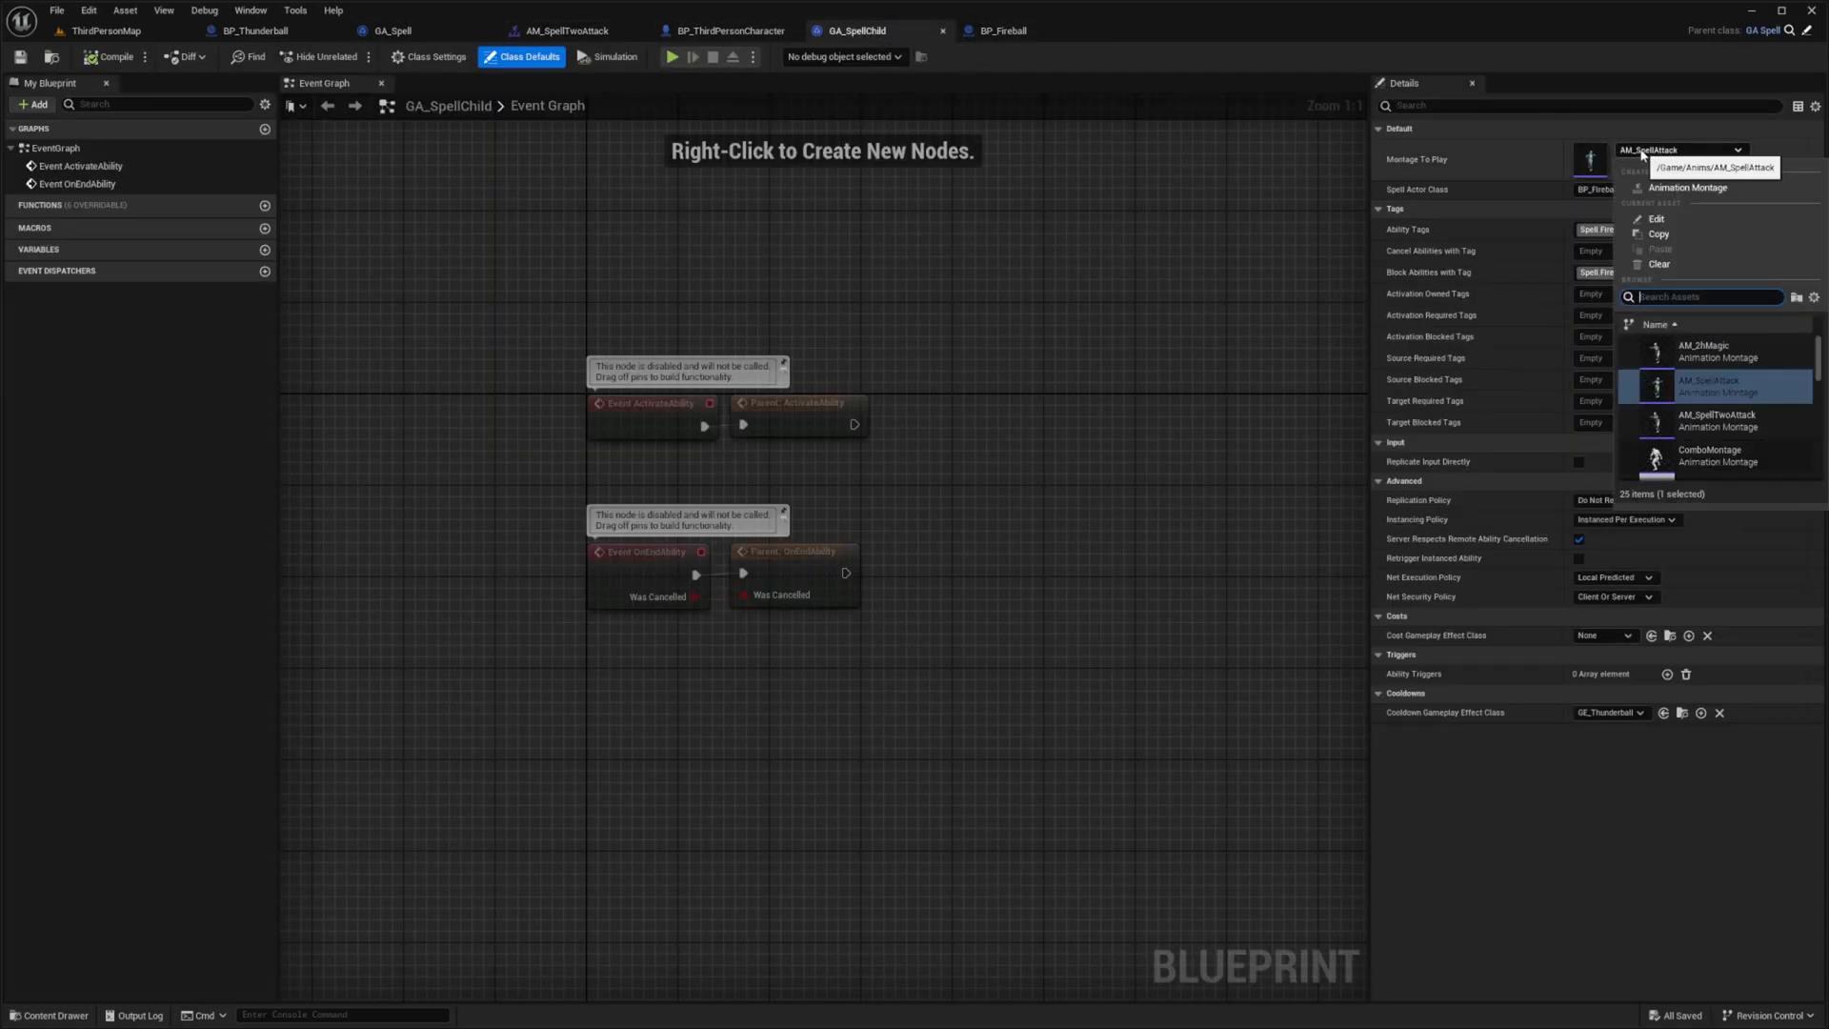
click(1717, 421)
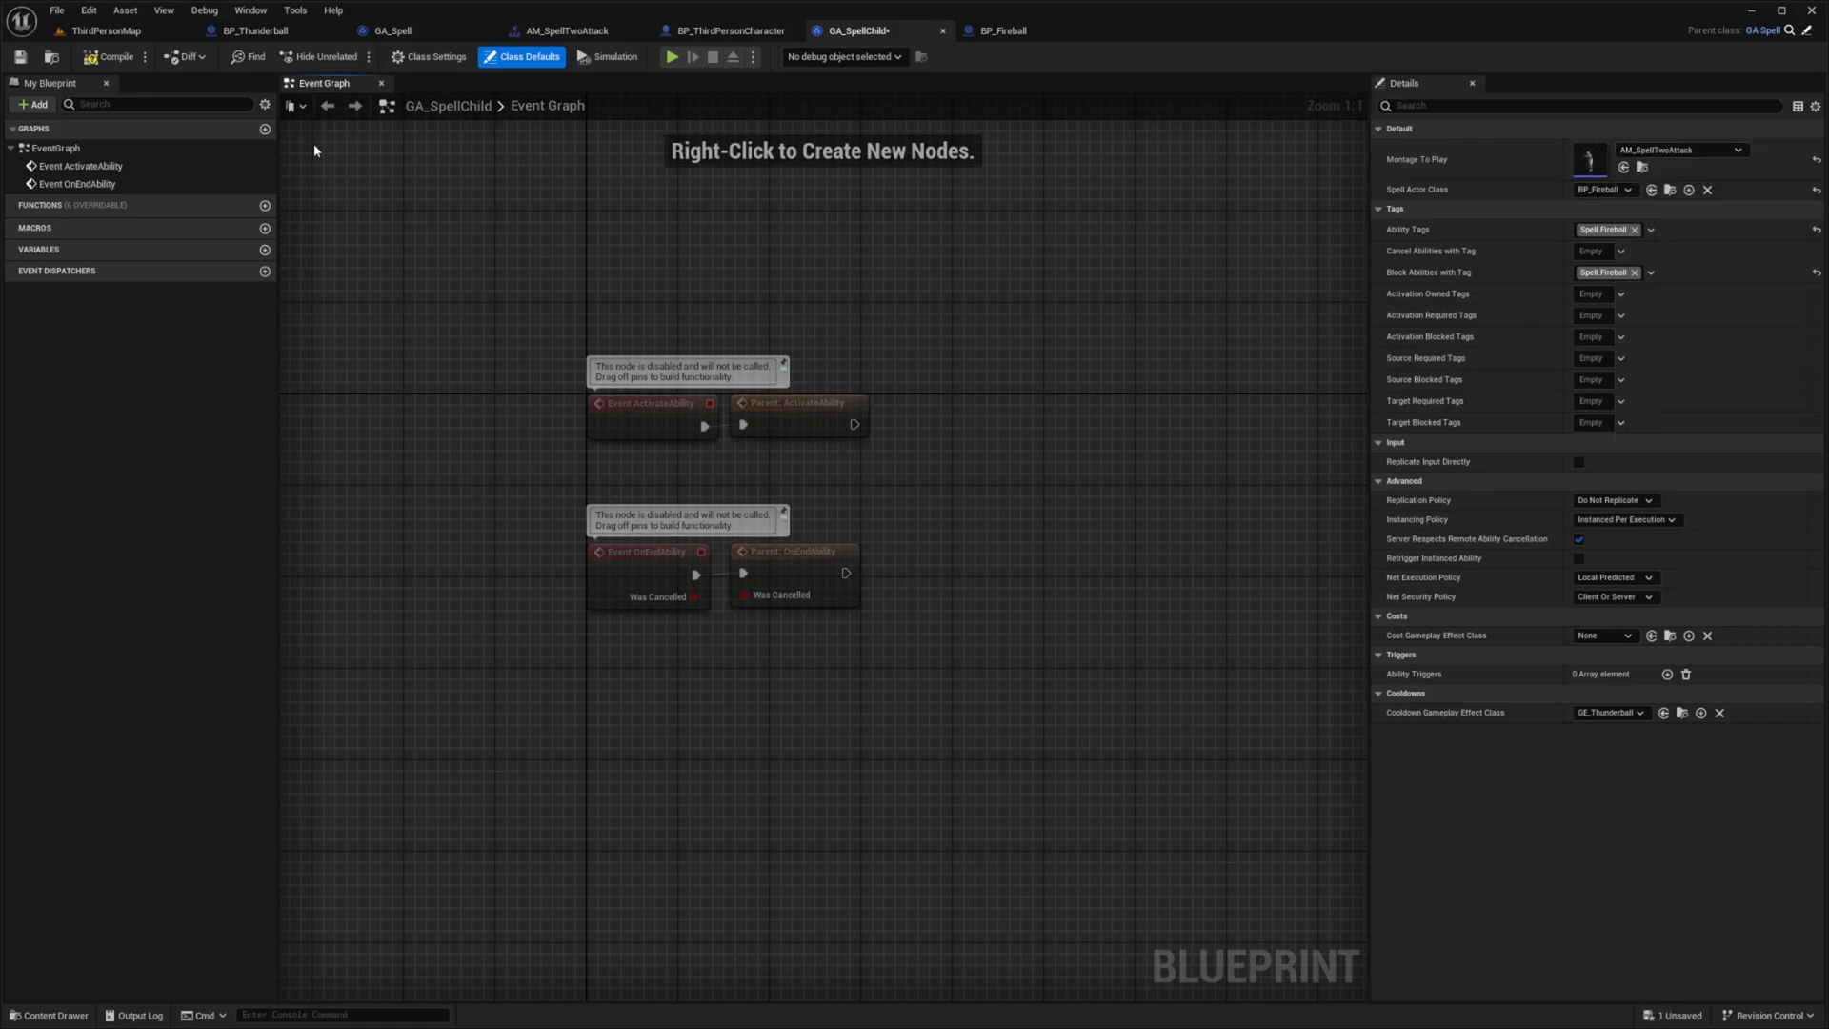